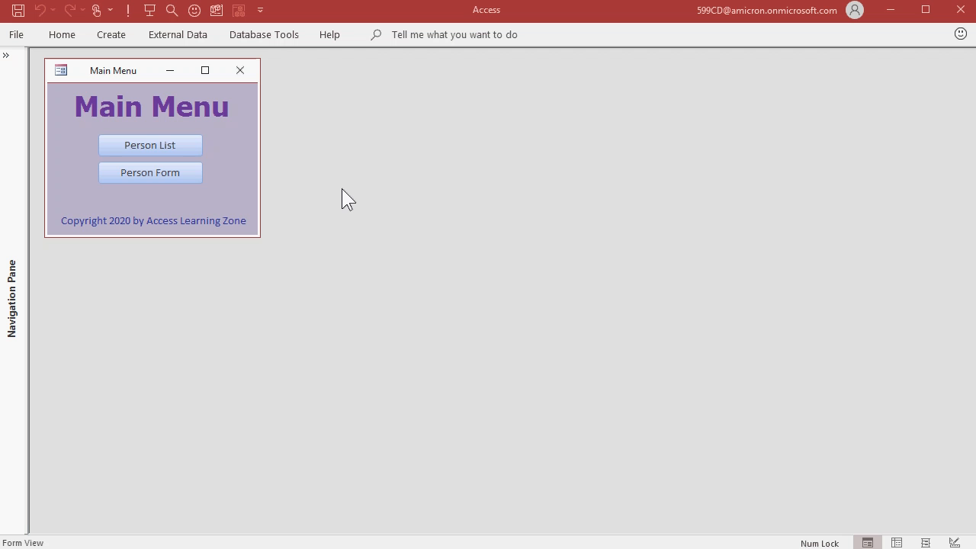
pyautogui.moveTo(298, 185)
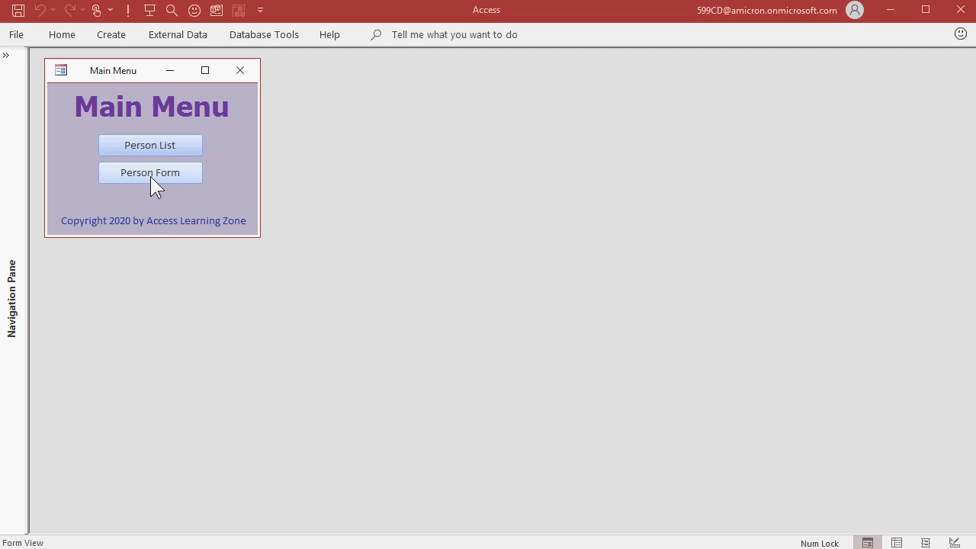
# Step: In the Person Form, add a new person named 'James Jr.' Smith
pyautogui.click(150, 171)
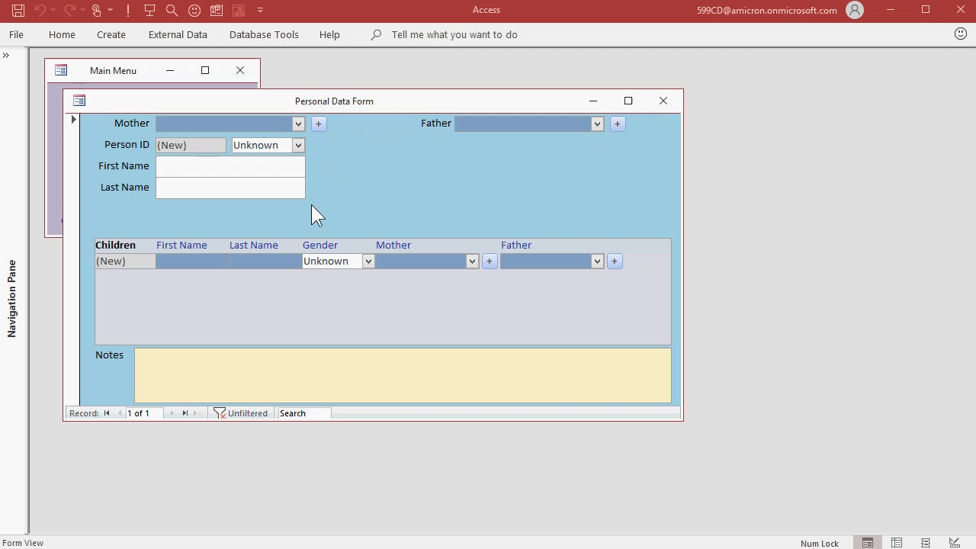
pyautogui.moveTo(323, 165)
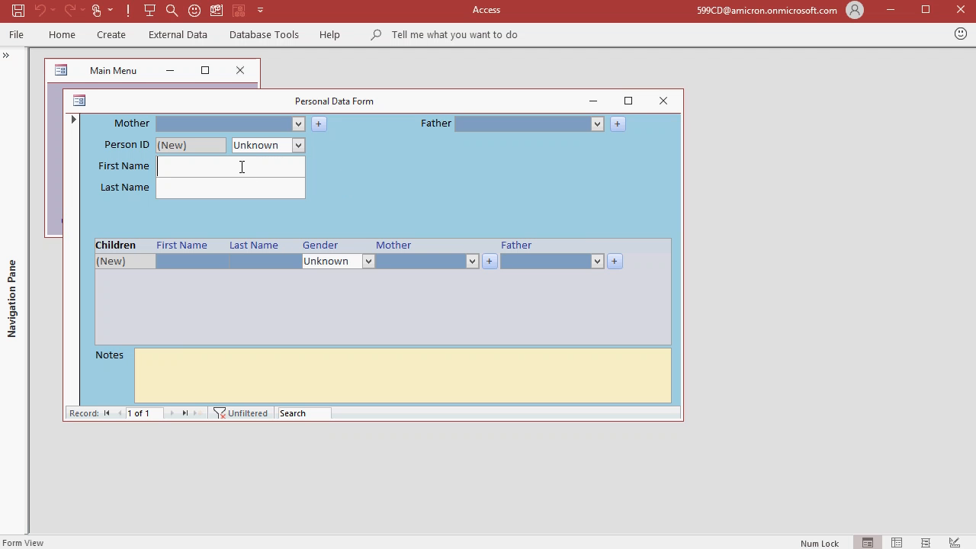
pyautogui.write('Smit')
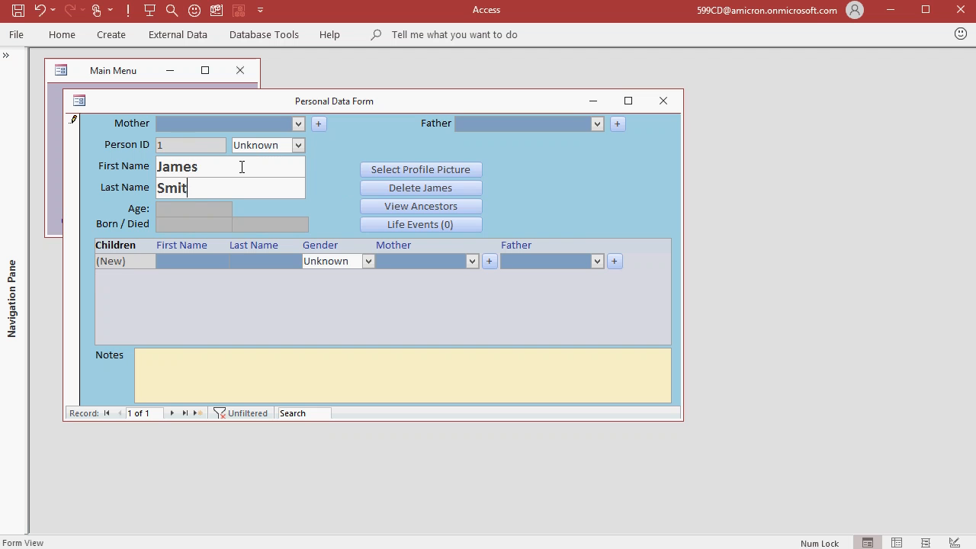
pyautogui.write('h')
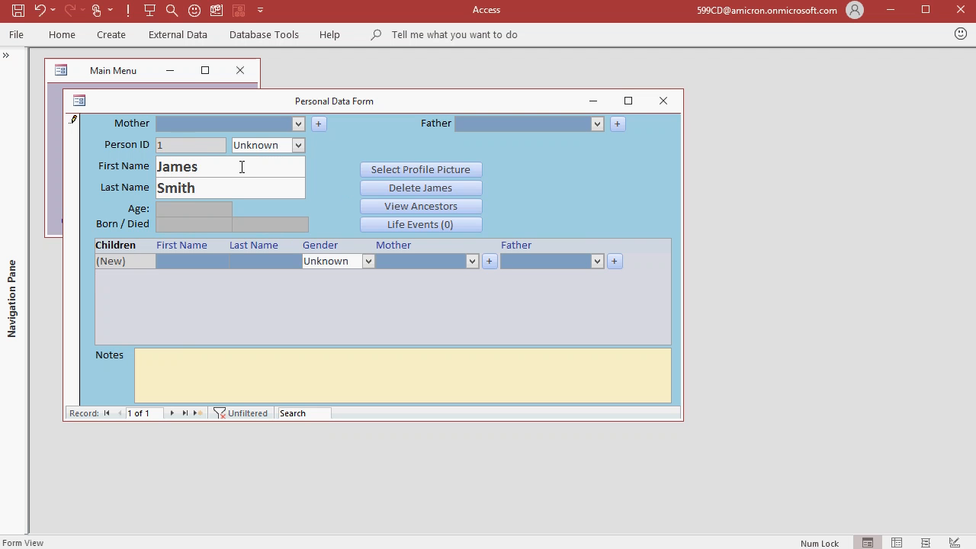
pyautogui.moveTo(336, 198)
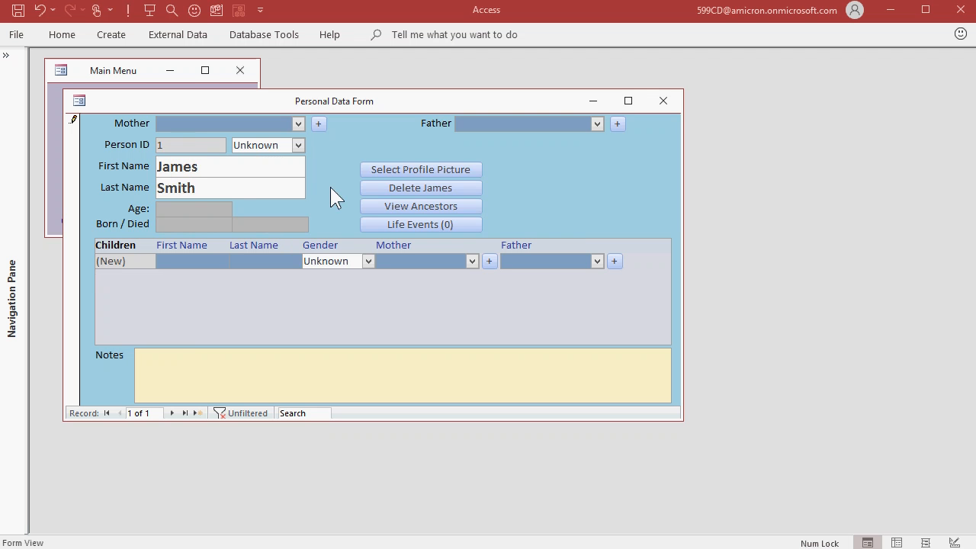
pyautogui.click(221, 166)
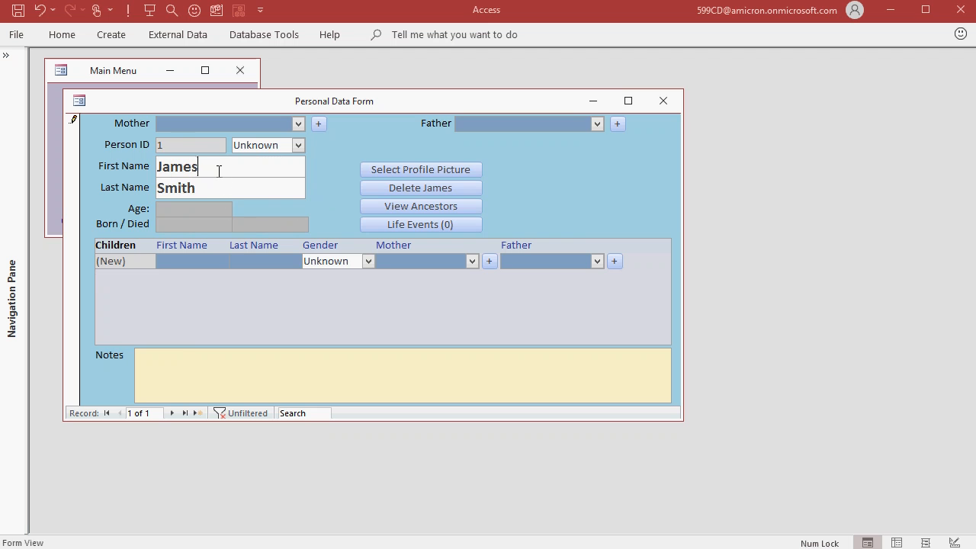
pyautogui.write('Jr.')
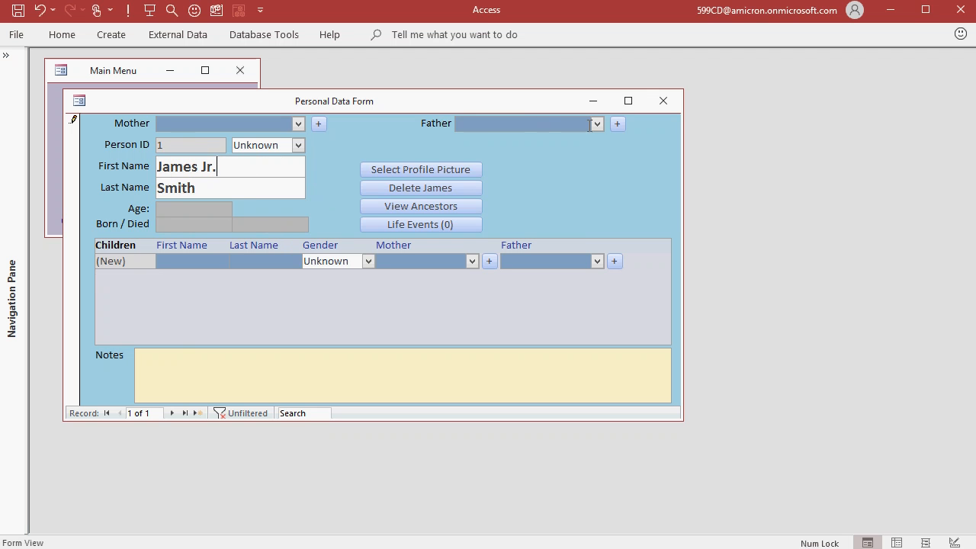
# Step: Quick-add James Sr. Smith and set him as James Jr.'s father
pyautogui.click(597, 123)
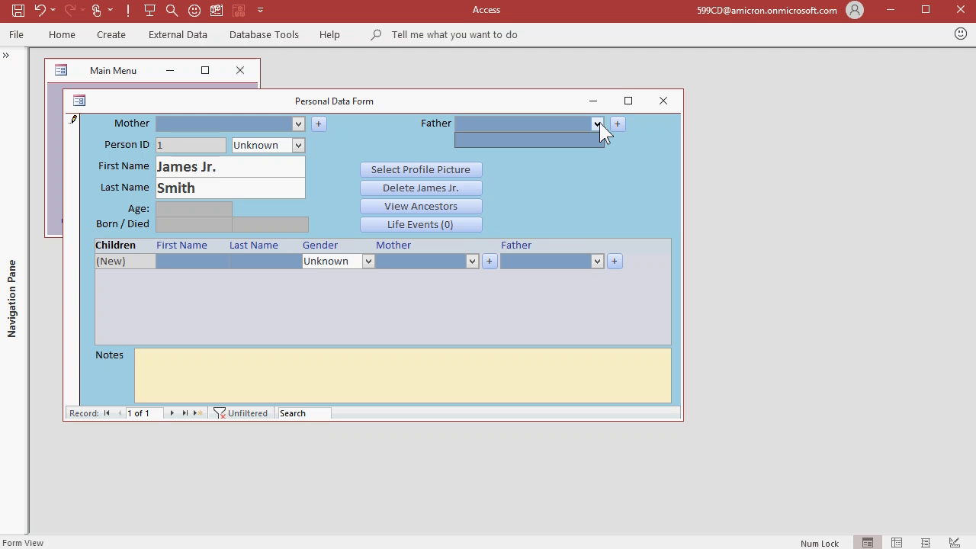
pyautogui.click(597, 124)
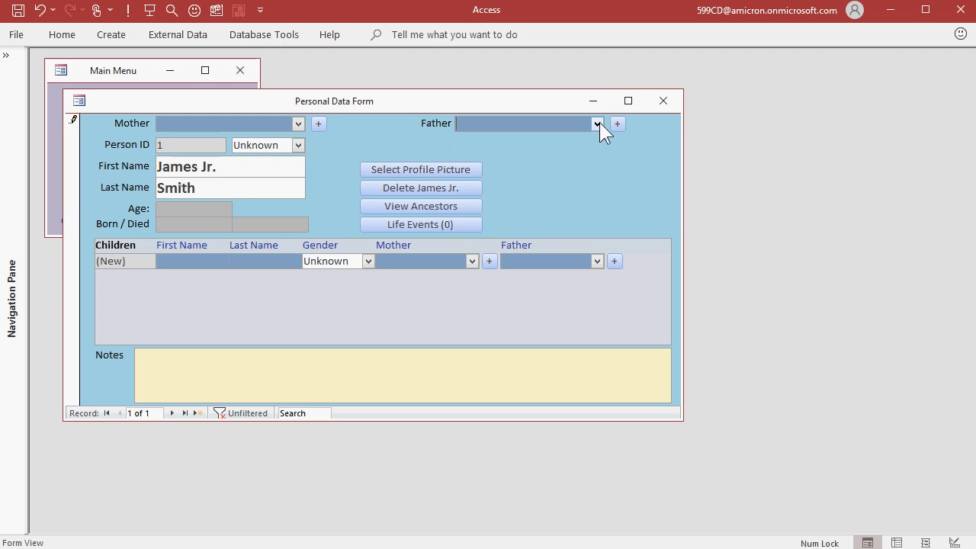
pyautogui.click(617, 123)
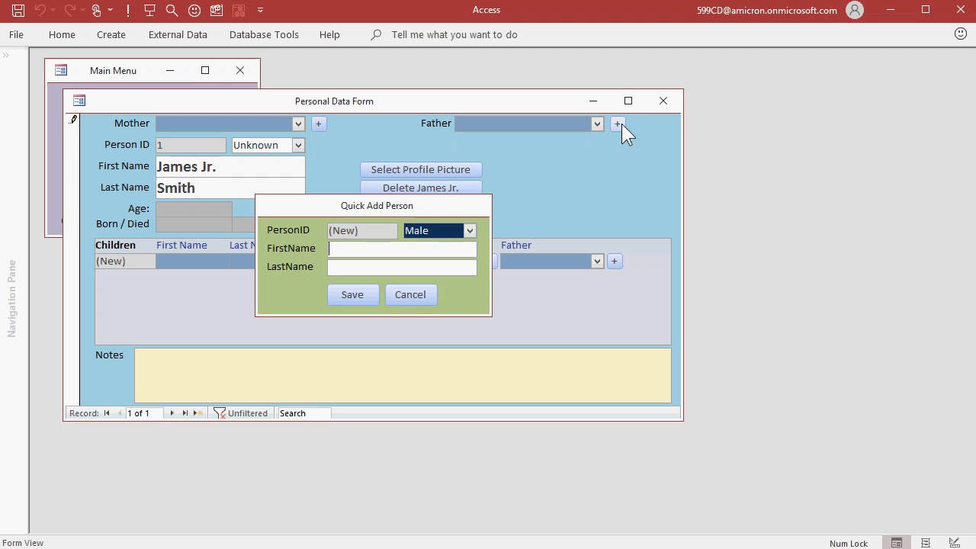
pyautogui.write('James Sr')
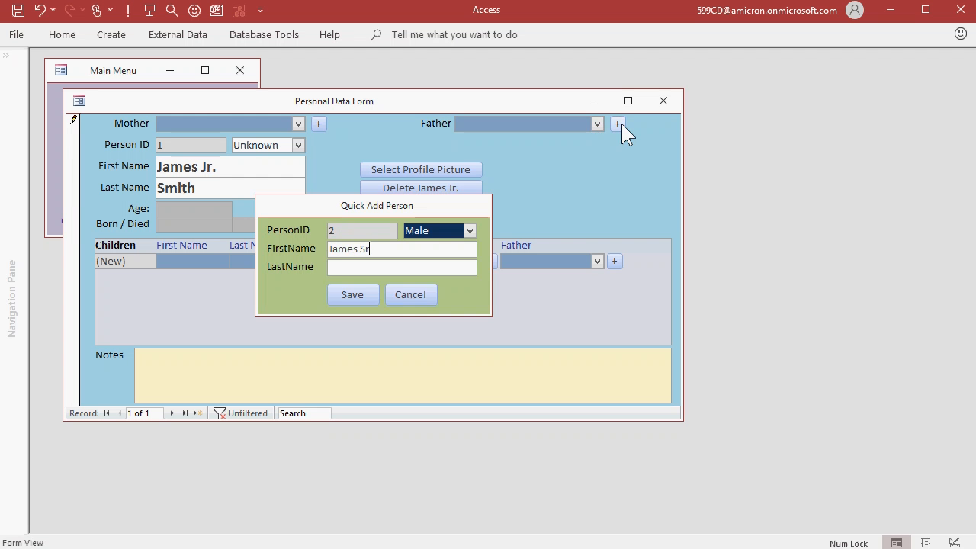
pyautogui.write('Smith')
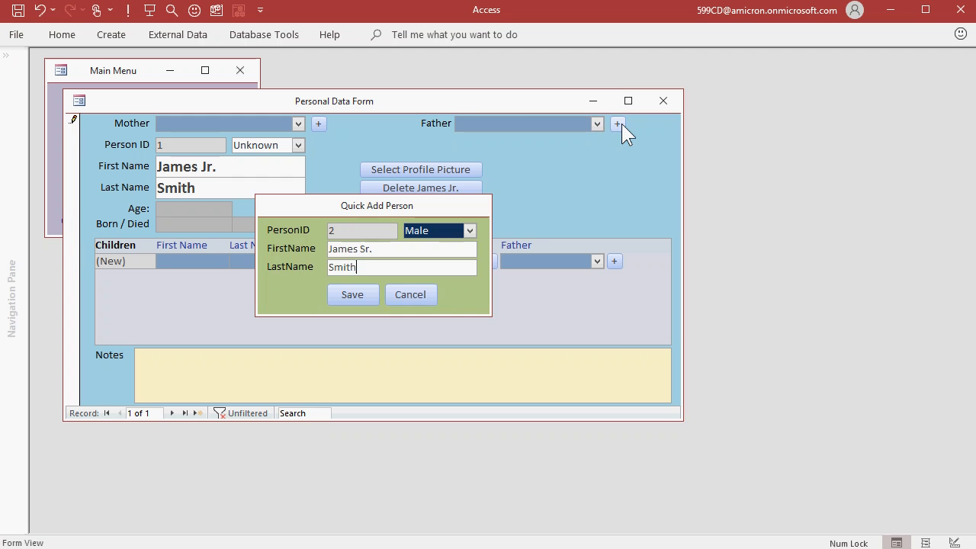
pyautogui.click(352, 295)
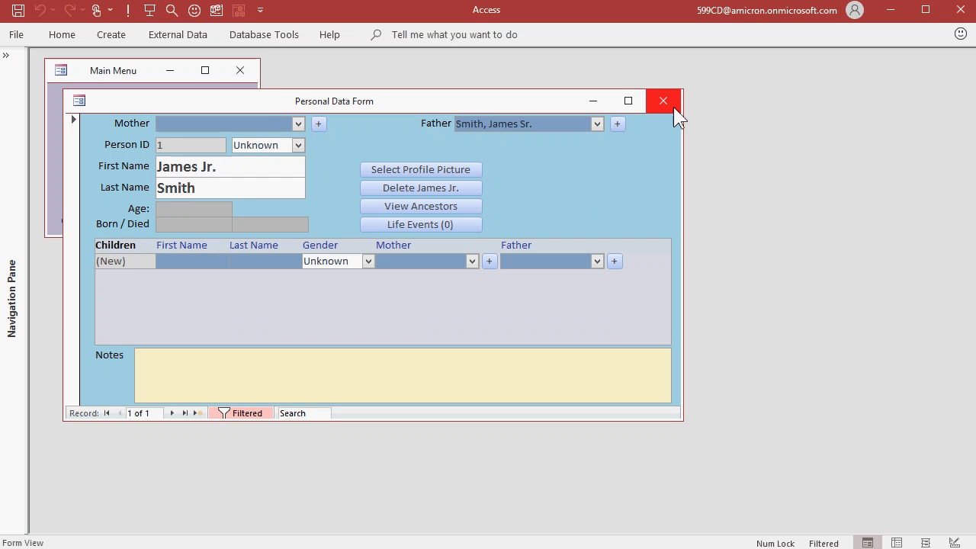
# Step: Reopen James Jr. from the Person List and change his gender to Male
pyautogui.click(662, 100)
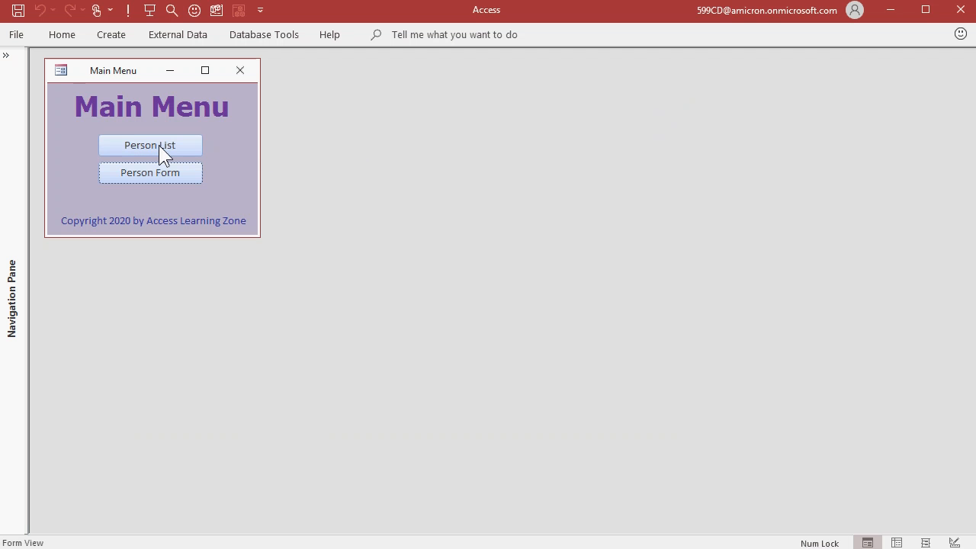
pyautogui.click(150, 145)
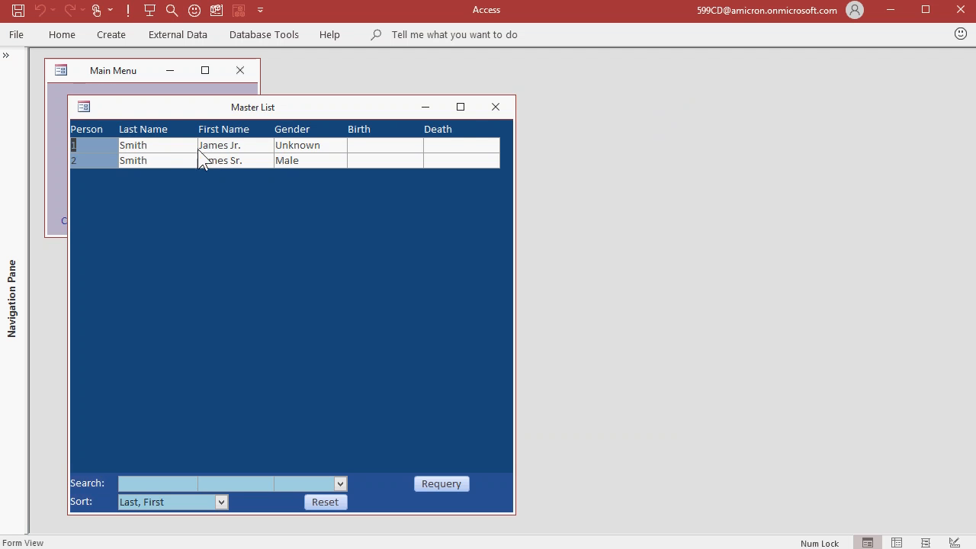
pyautogui.moveTo(240, 214)
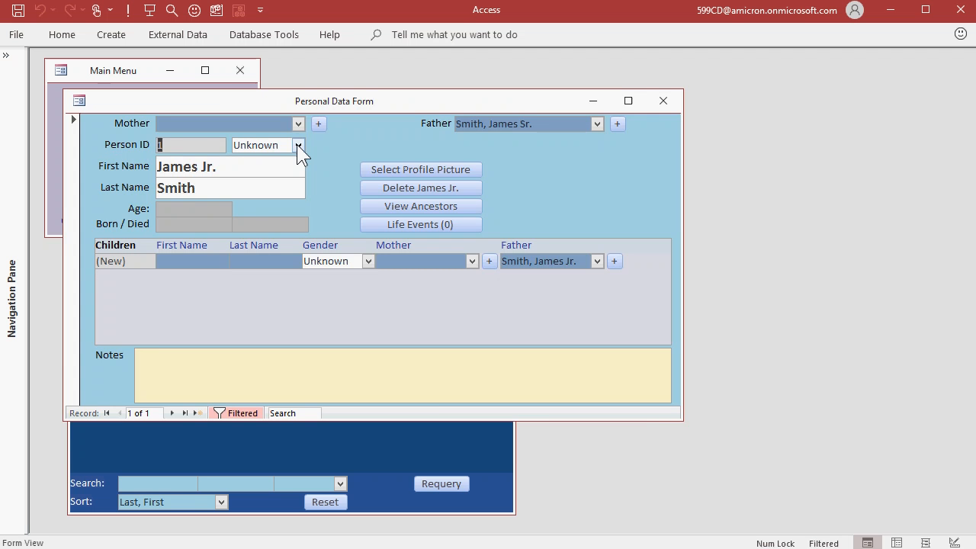
pyautogui.click(261, 145)
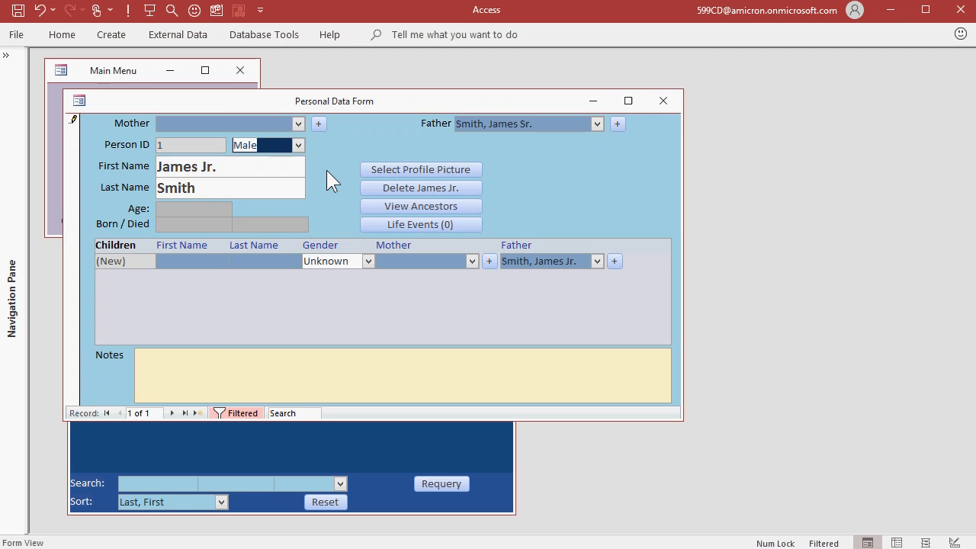
pyautogui.moveTo(410, 145)
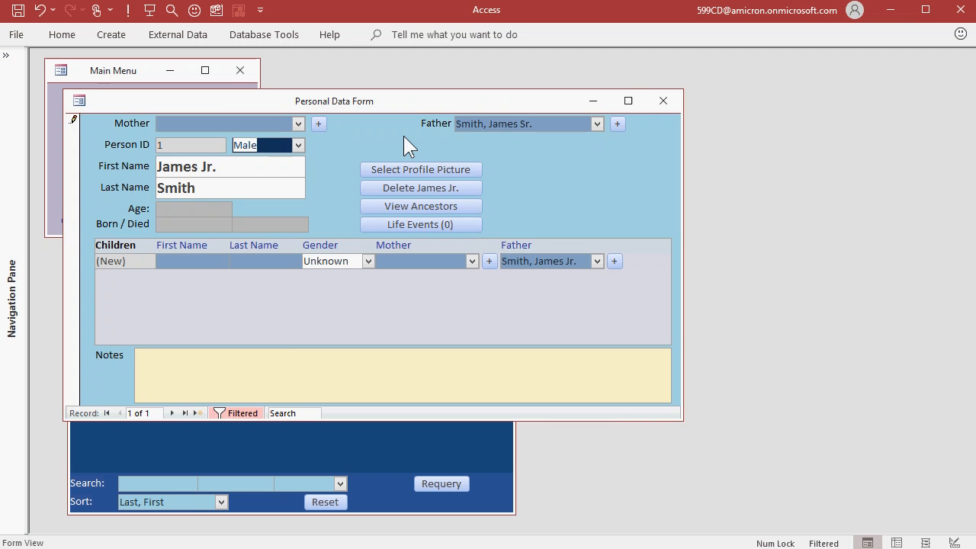
pyautogui.moveTo(511, 172)
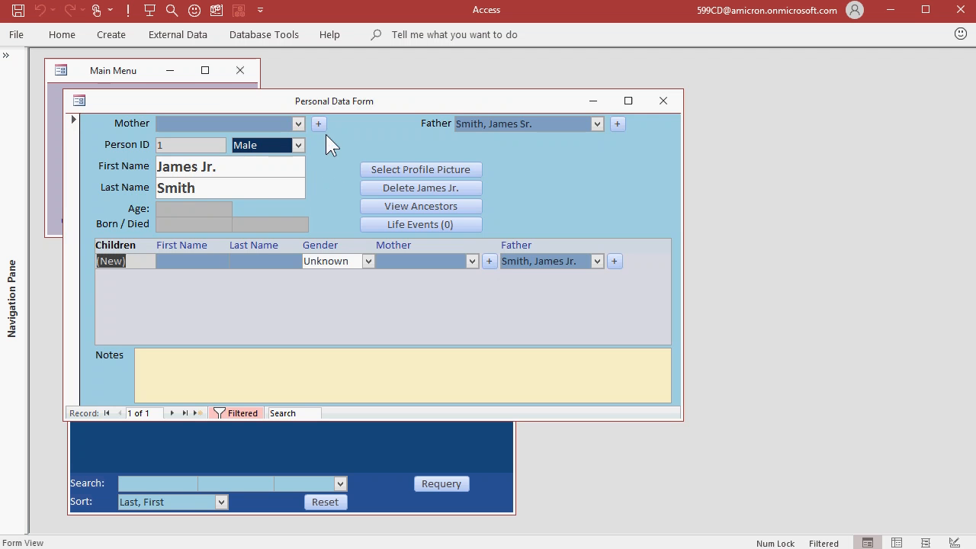
pyautogui.click(318, 124)
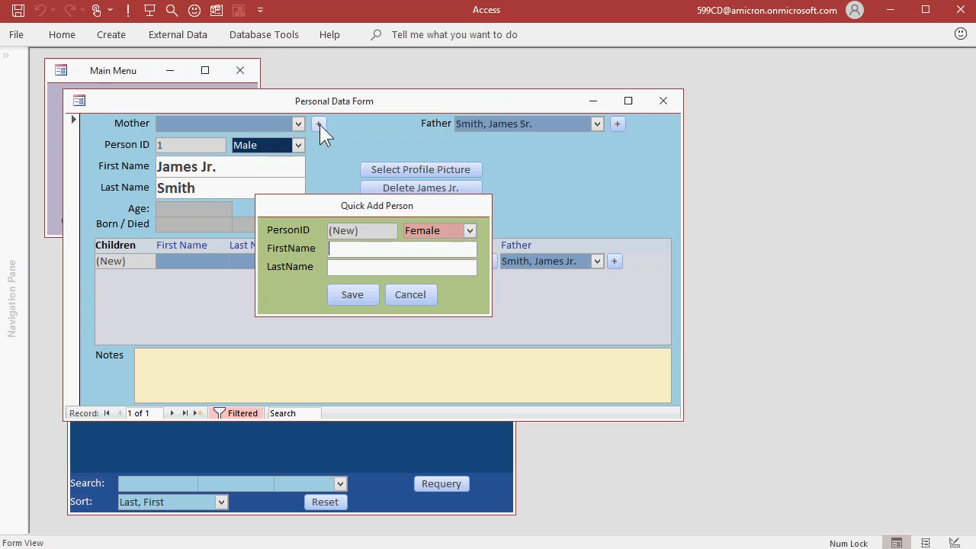
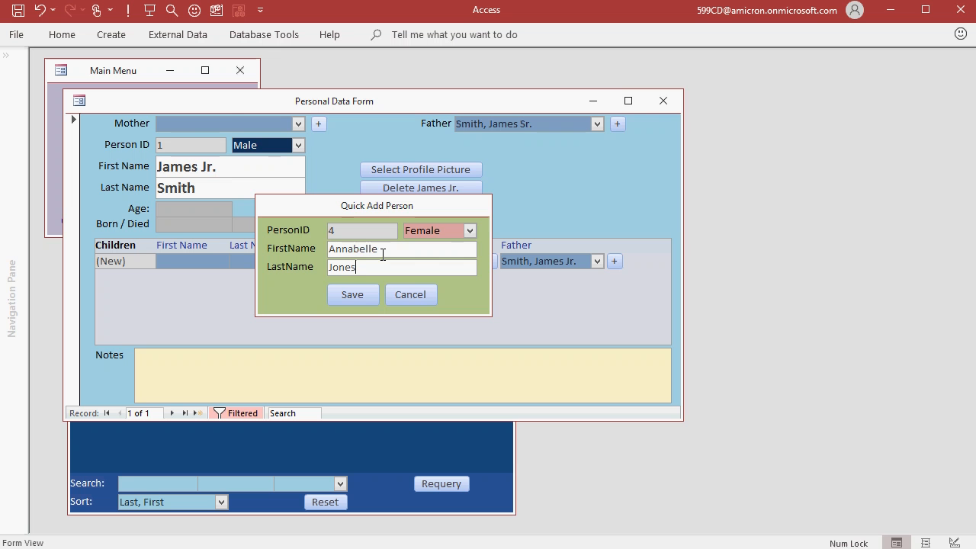
pyautogui.click(353, 294)
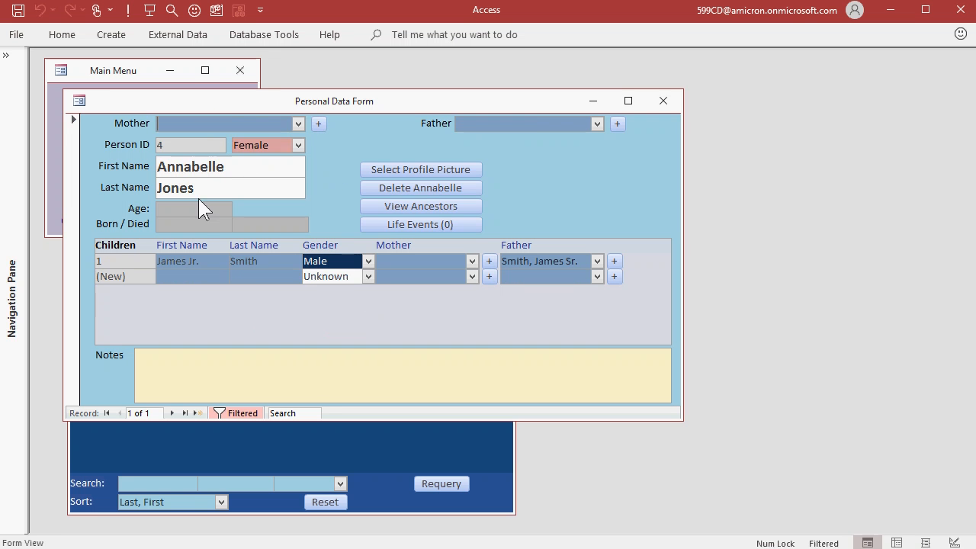
pyautogui.moveTo(330, 187)
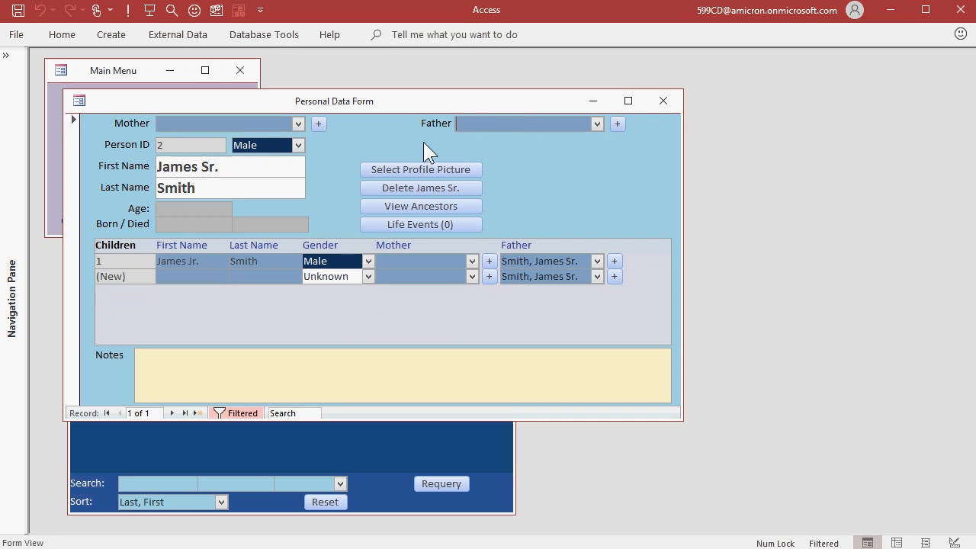
pyautogui.moveTo(360, 153)
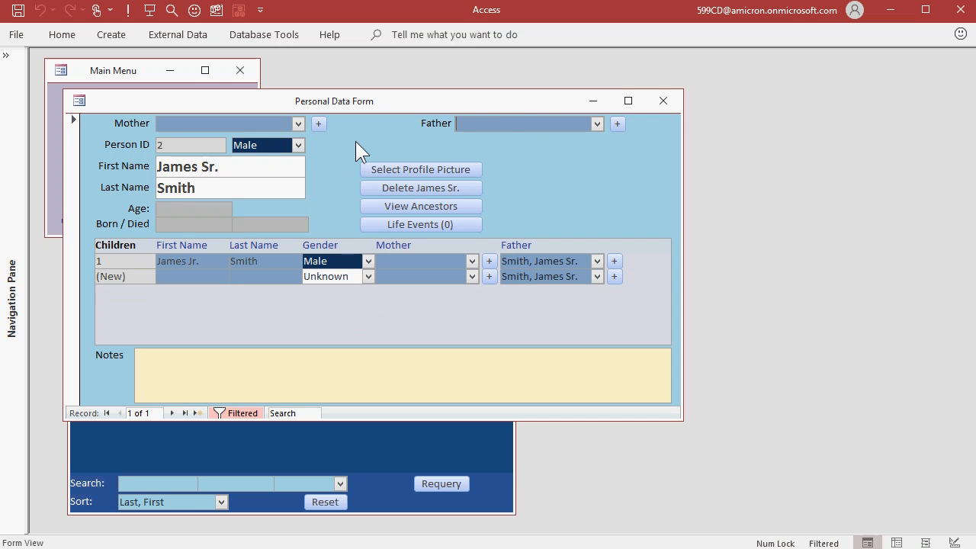
pyautogui.click(617, 123)
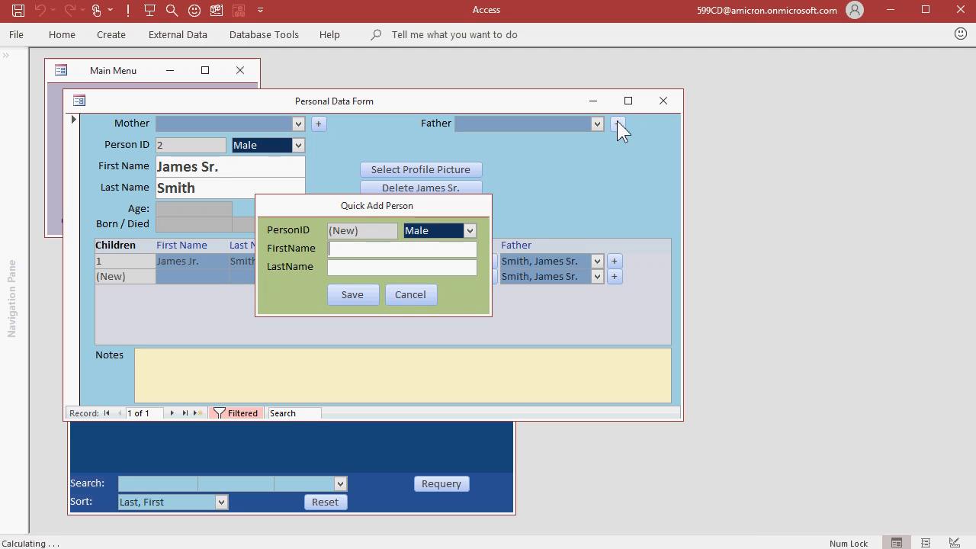
pyautogui.write('Bill')
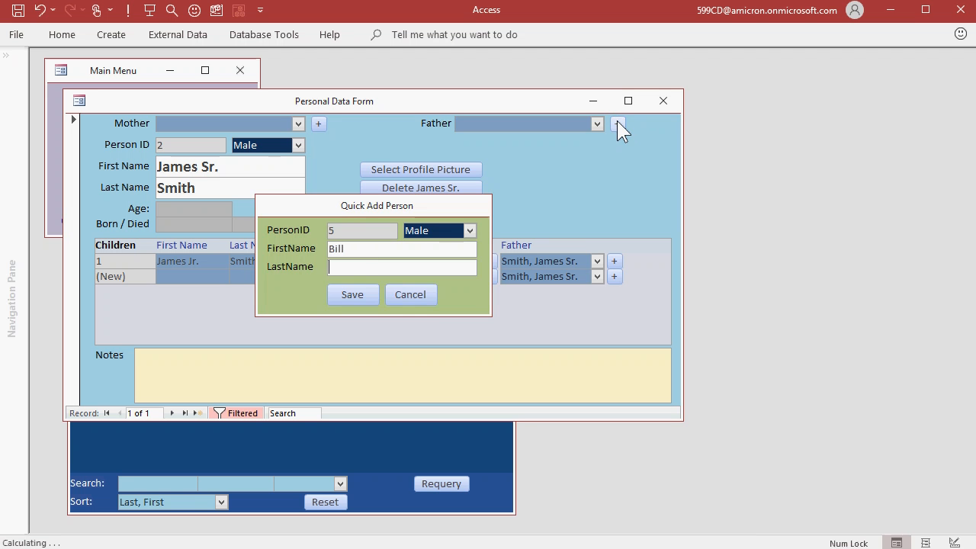
pyautogui.write('Smith')
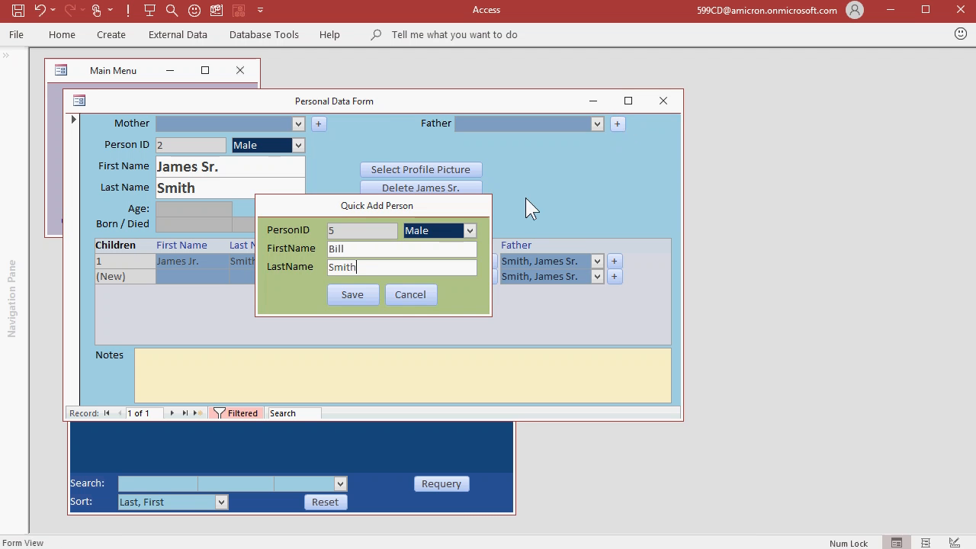
pyautogui.click(352, 294)
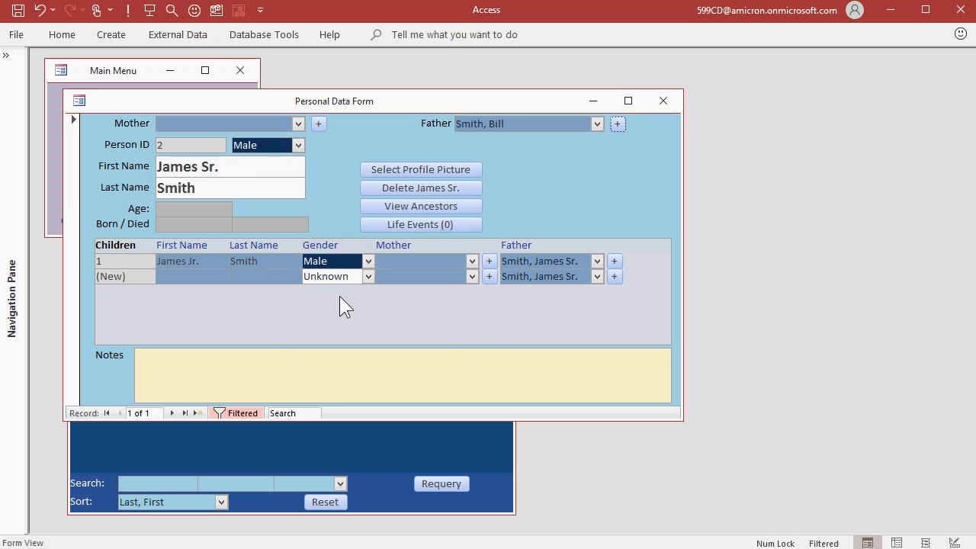
pyautogui.click(318, 123)
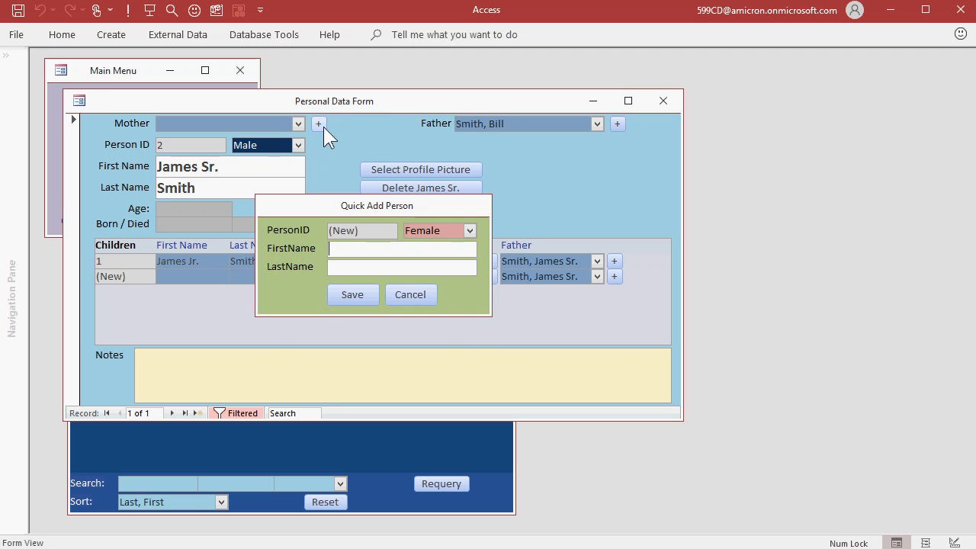
pyautogui.write('Wilson')
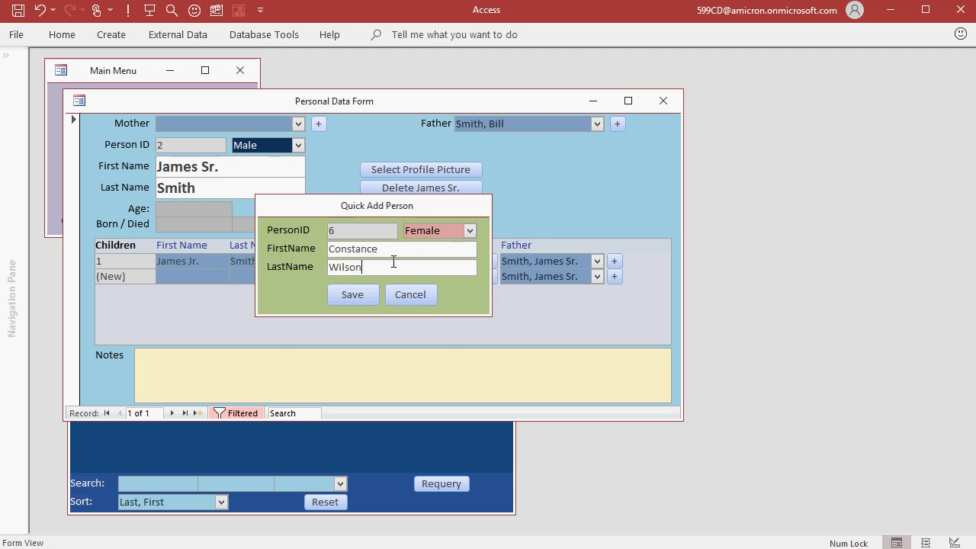
pyautogui.click(353, 295)
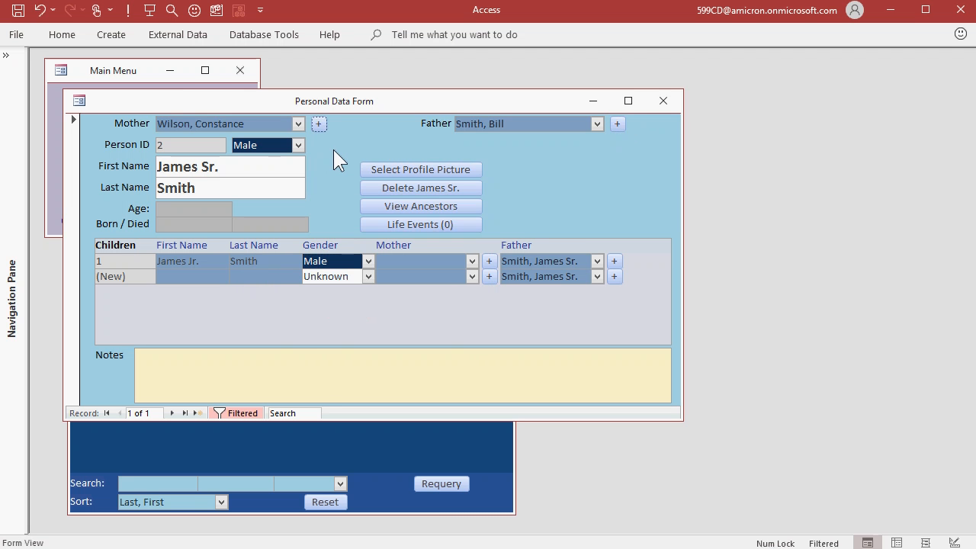
pyautogui.moveTo(374, 141)
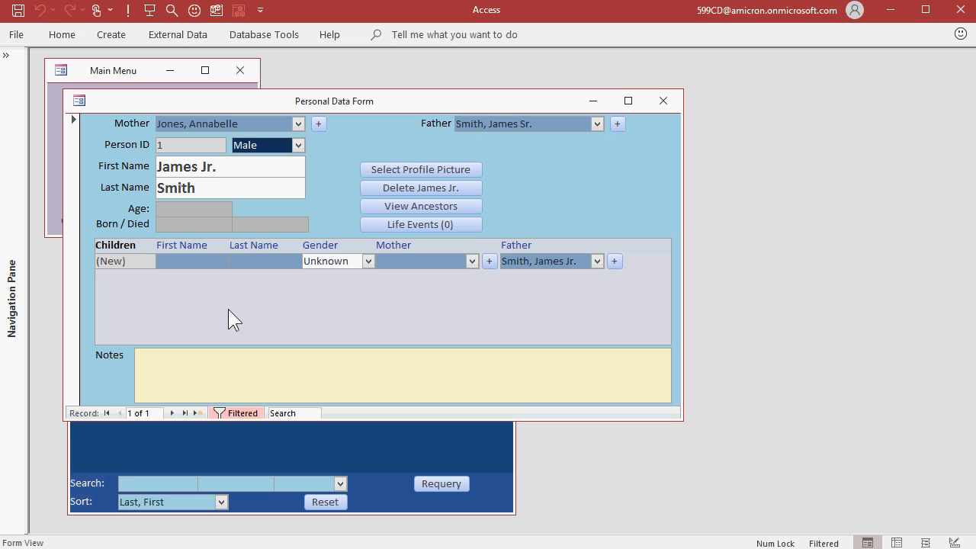
pyautogui.write('James III')
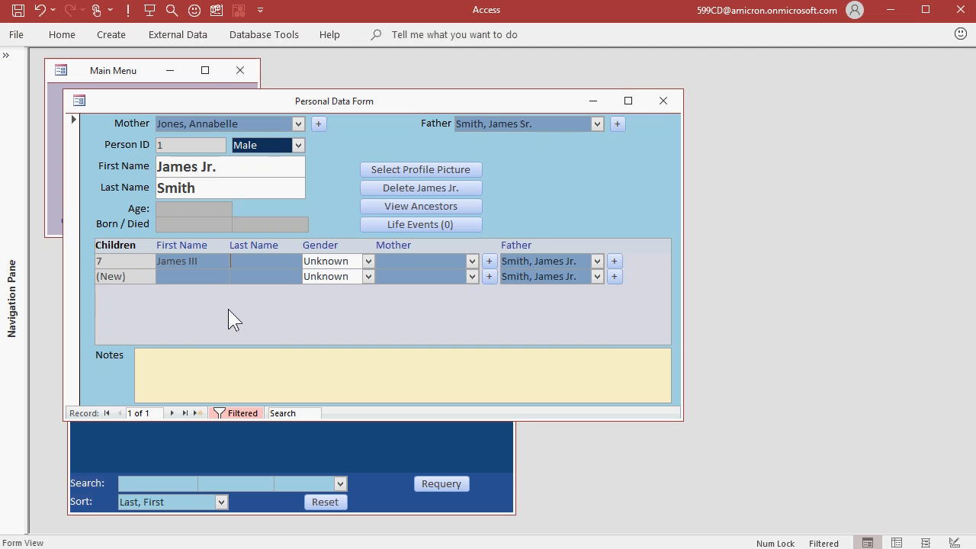
pyautogui.write('Smith')
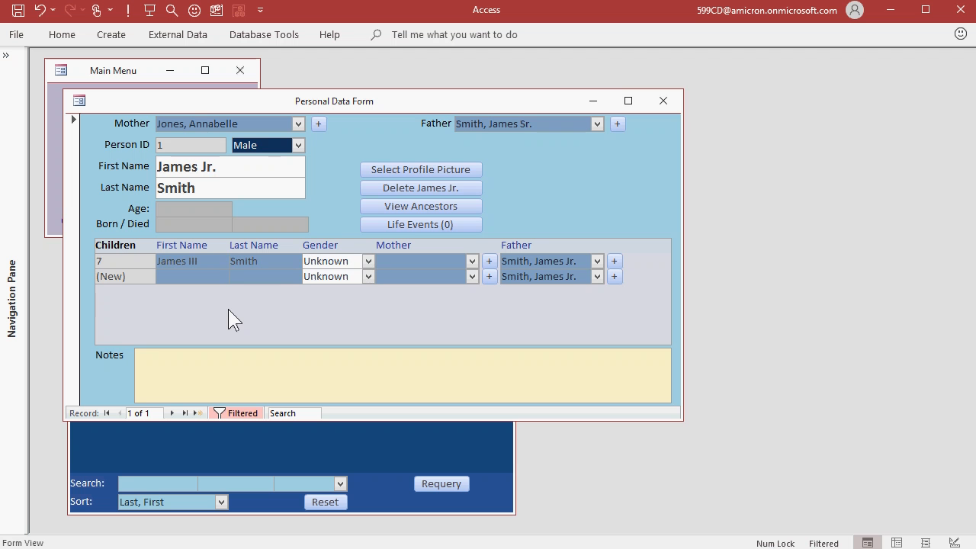
pyautogui.click(336, 260)
pyautogui.write('Male')
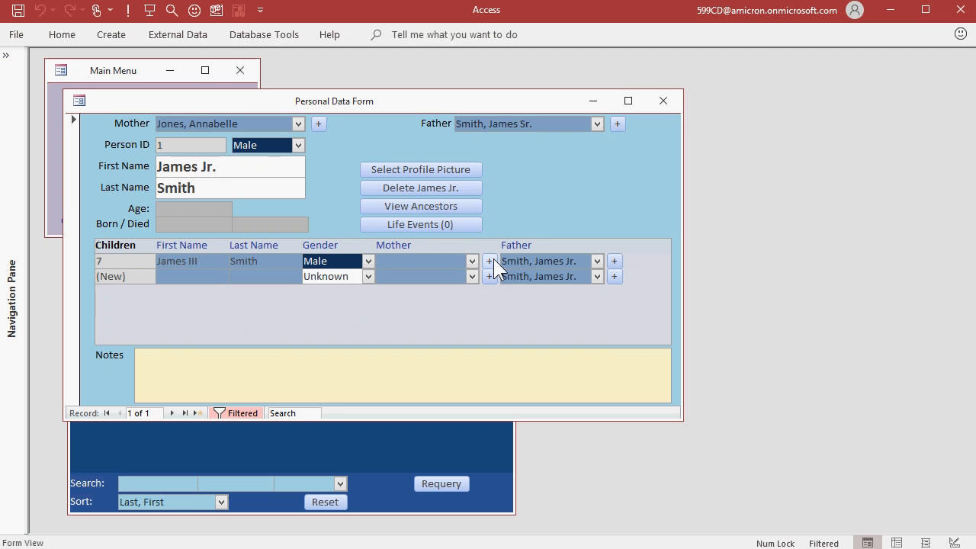
pyautogui.click(490, 276)
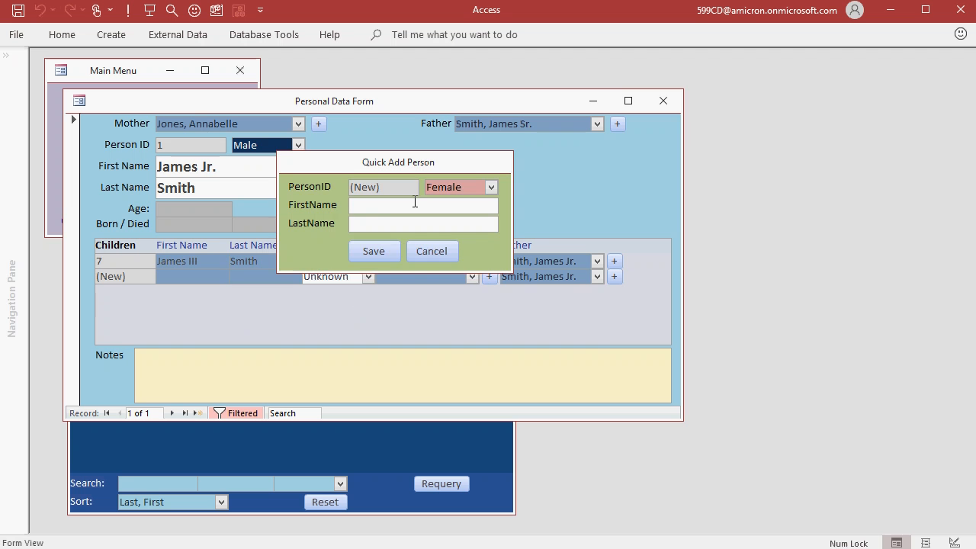
pyautogui.click(373, 251)
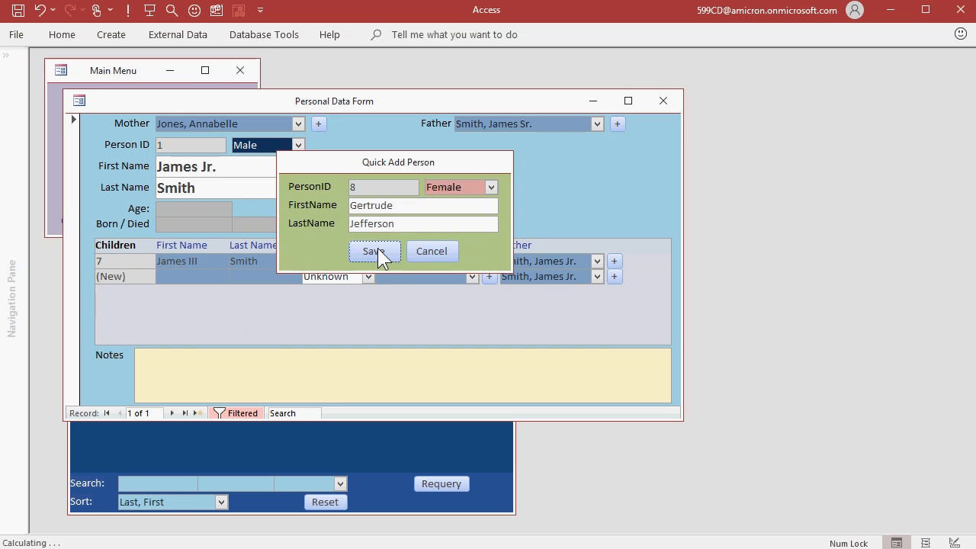
pyautogui.click(373, 251)
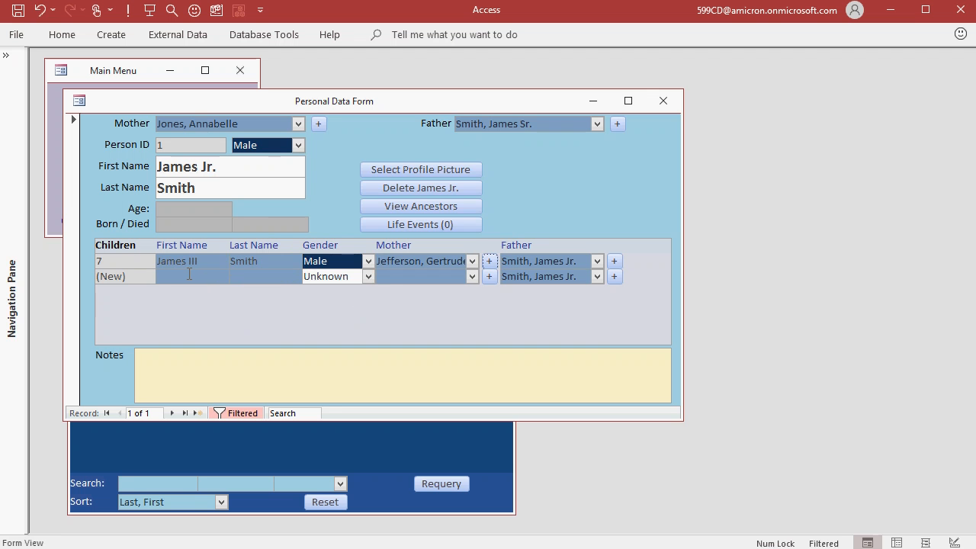
pyautogui.write('Sa')
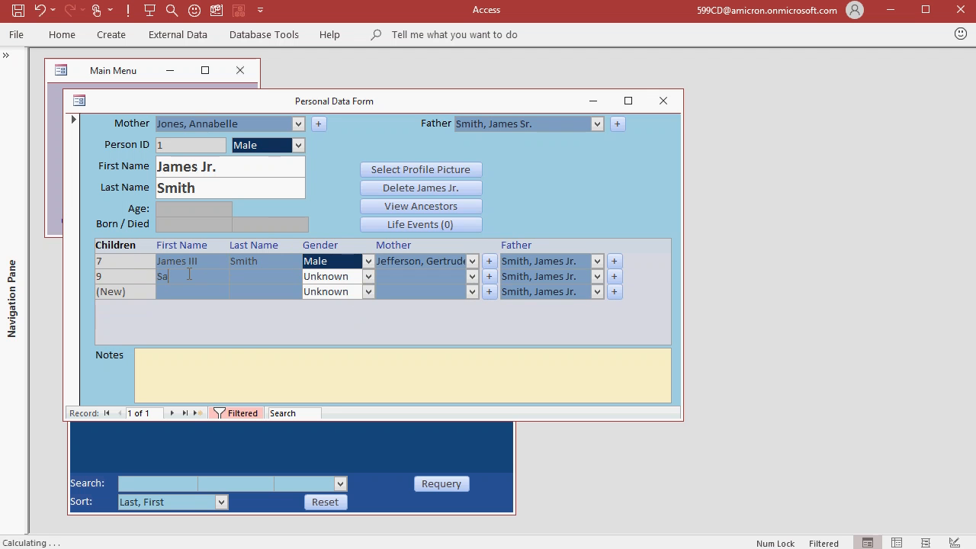
pyautogui.write('lly')
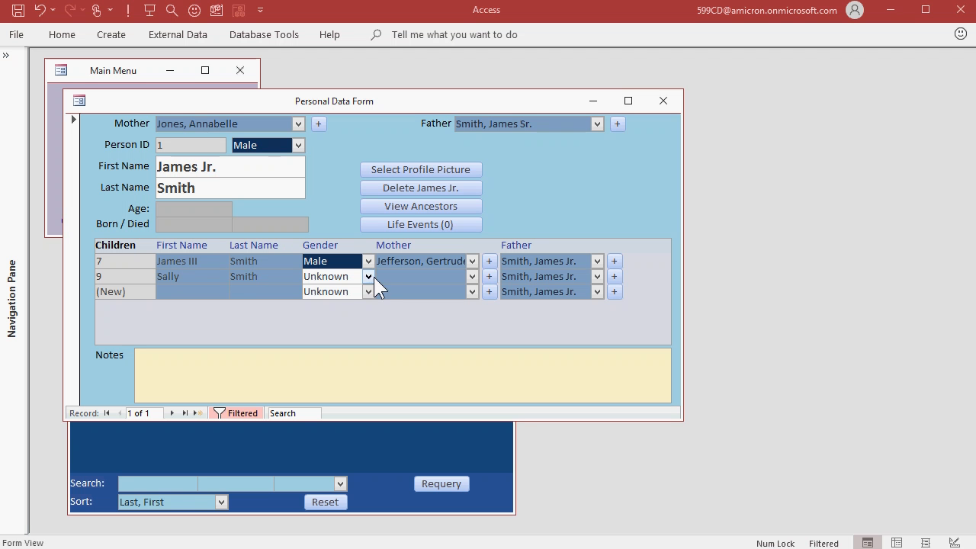
pyautogui.click(332, 276)
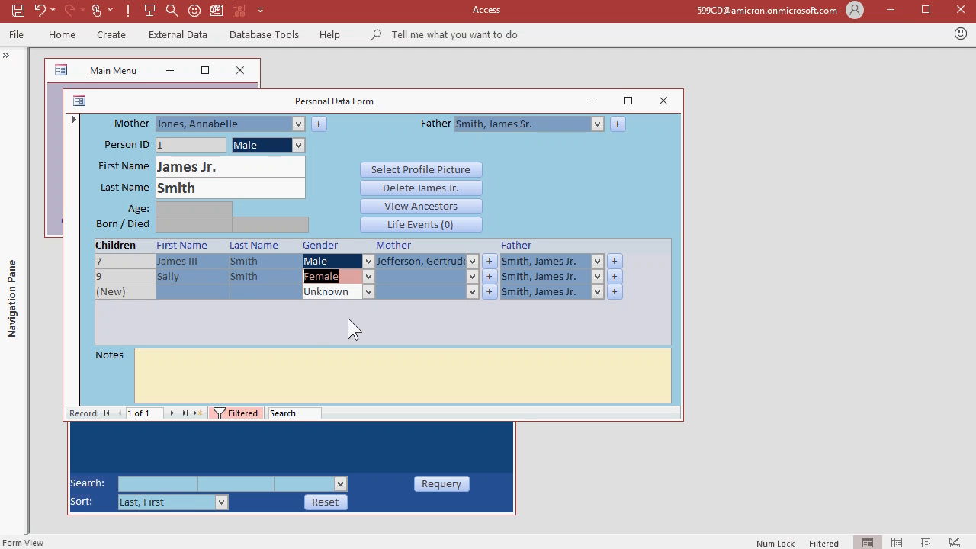
pyautogui.click(427, 276)
pyautogui.write('V')
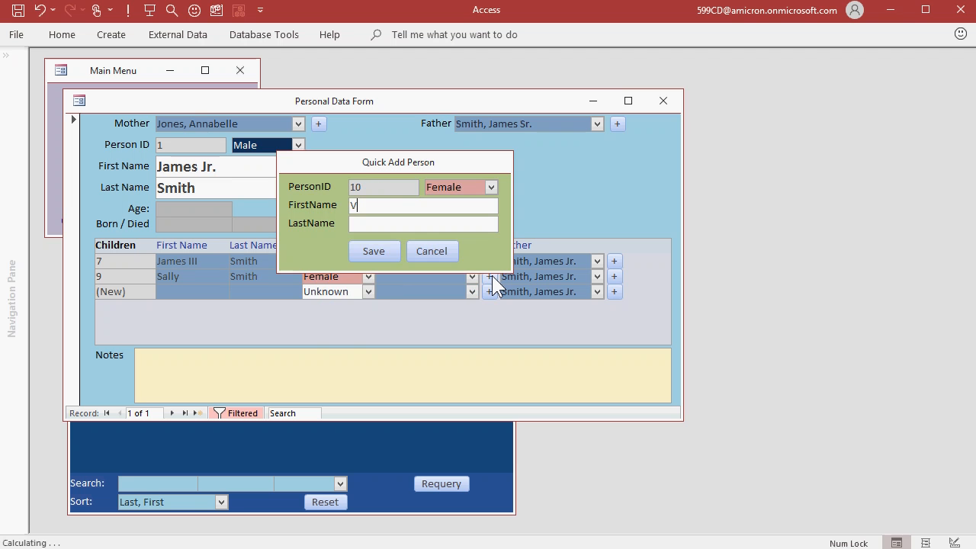
pyautogui.write('iolet')
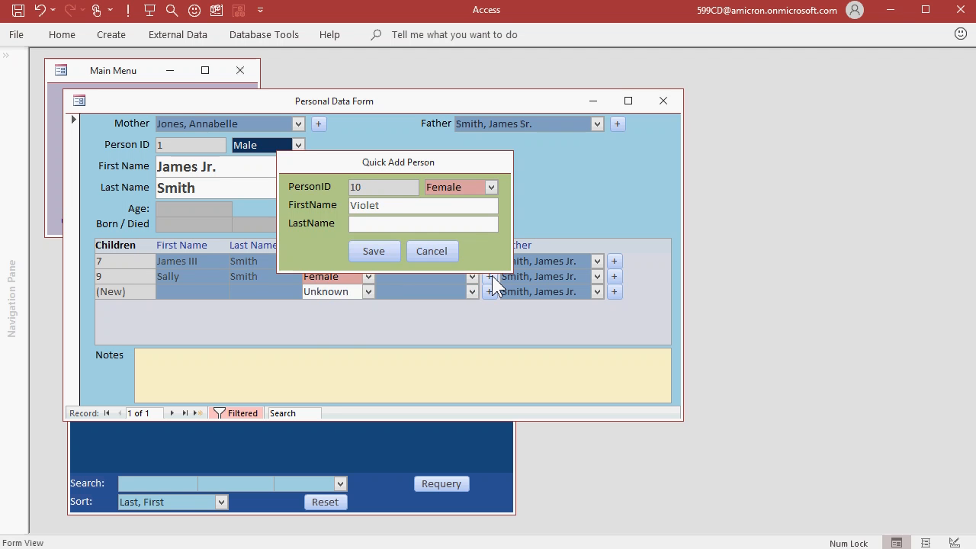
pyautogui.click(374, 251)
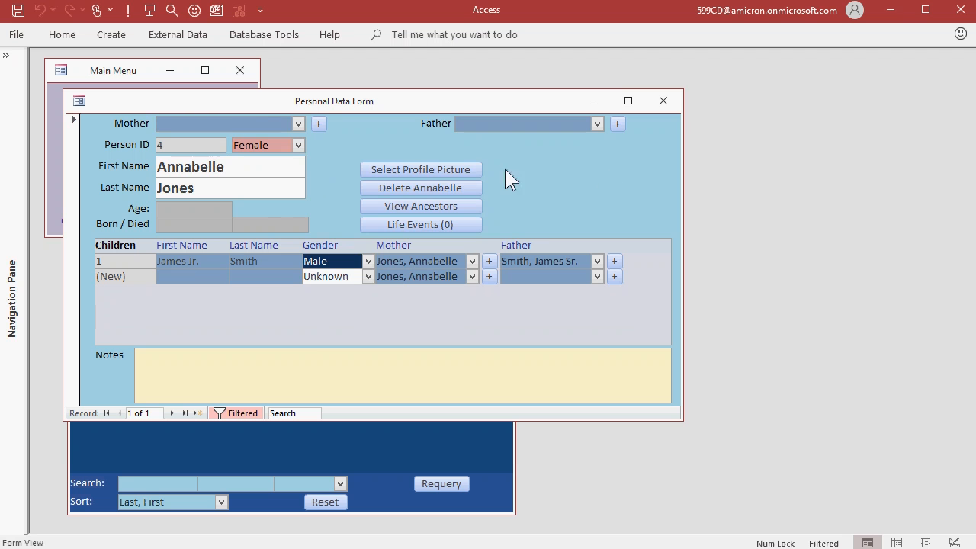
pyautogui.click(597, 123)
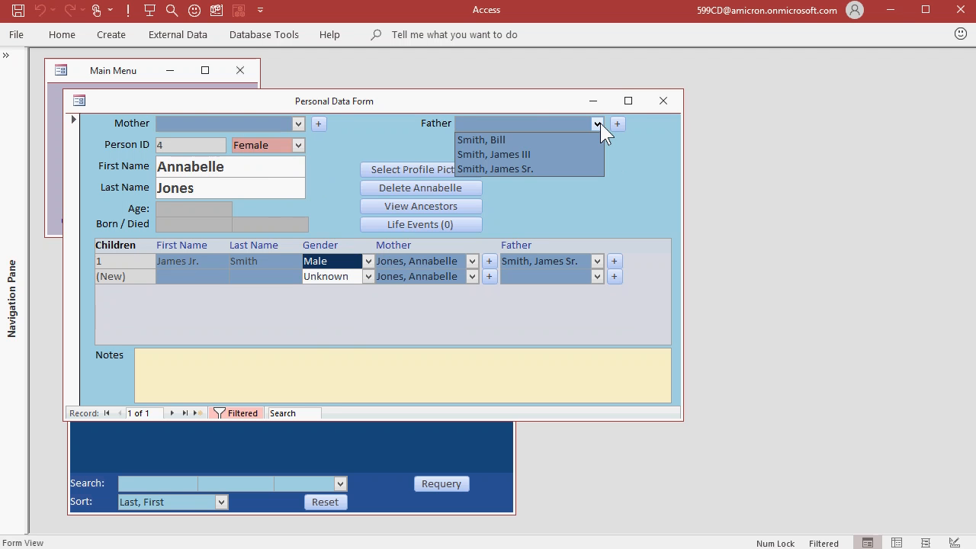
pyautogui.click(617, 123)
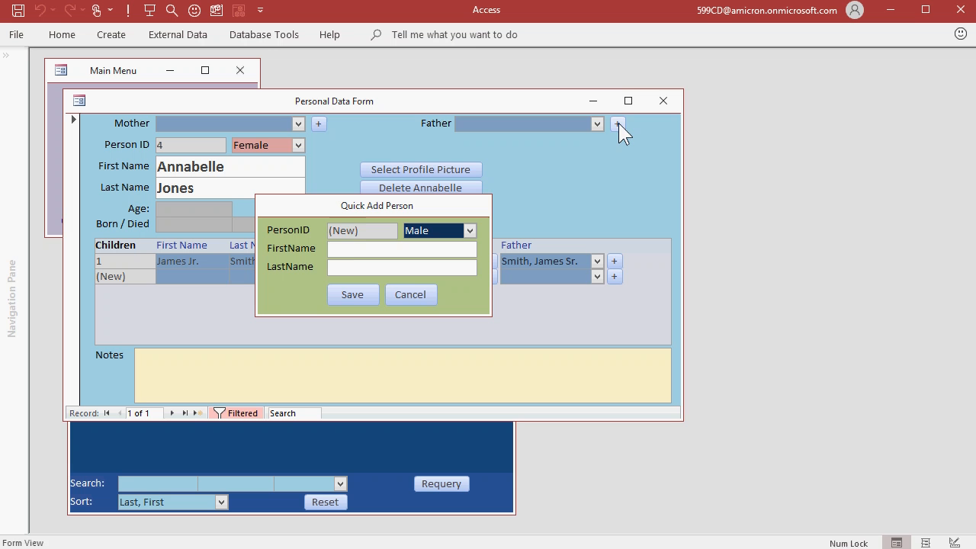
pyautogui.write('Jones')
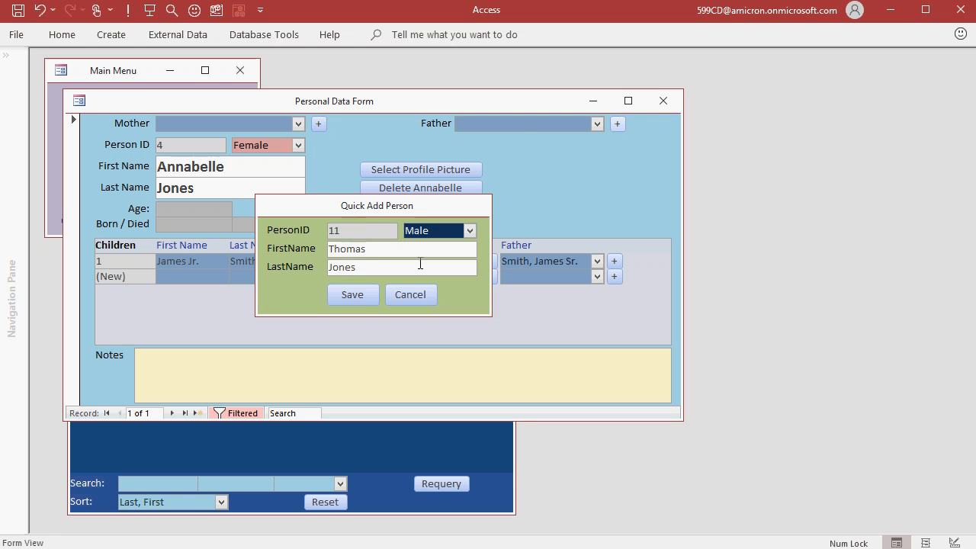
pyautogui.click(352, 294)
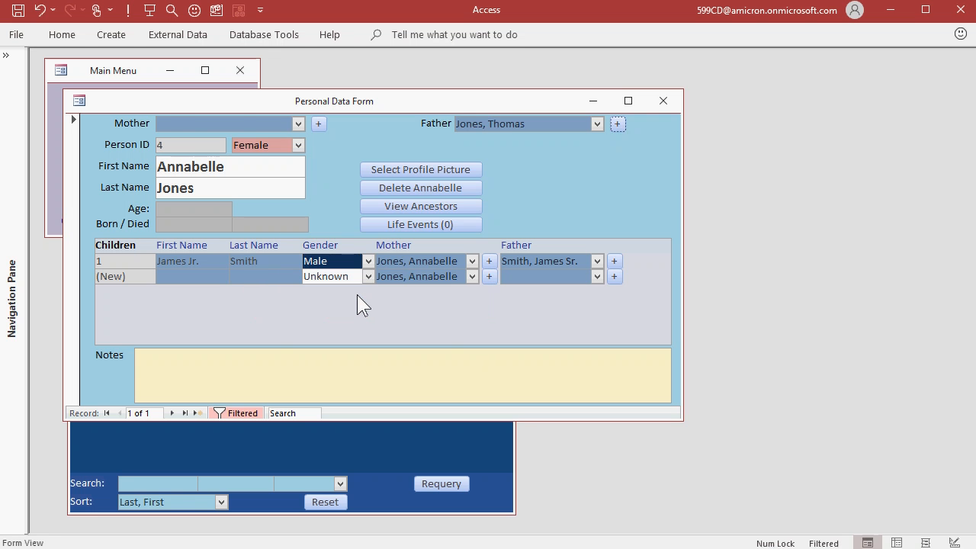
pyautogui.moveTo(529, 144)
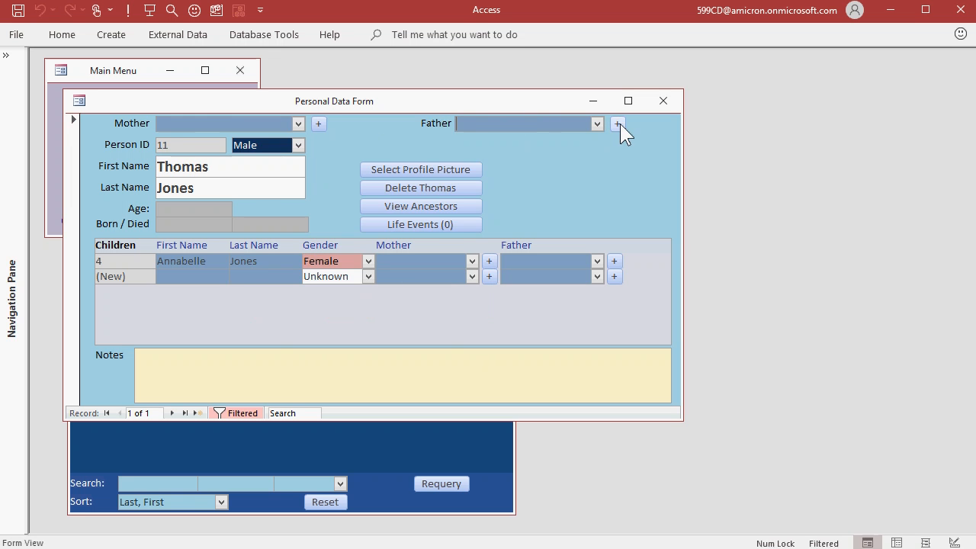
pyautogui.click(617, 123)
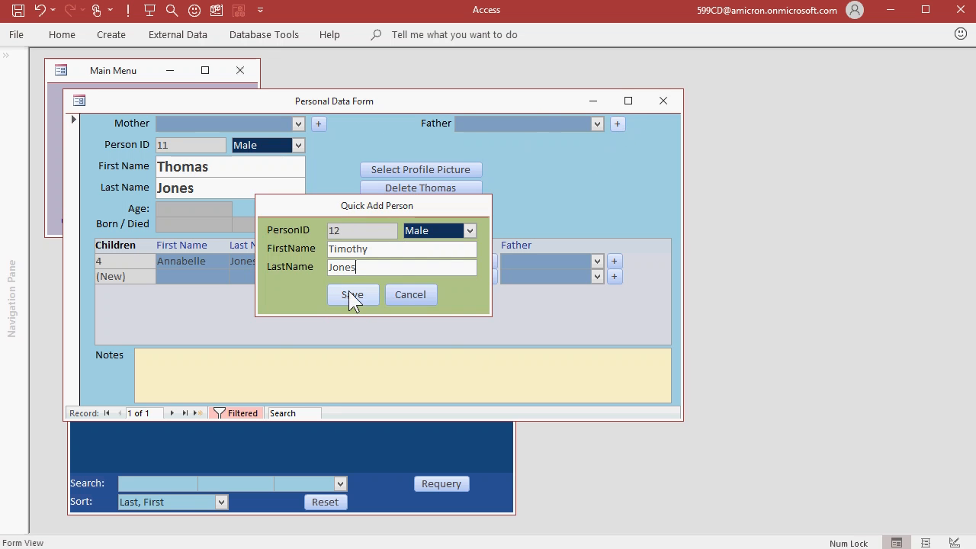
pyautogui.click(352, 294)
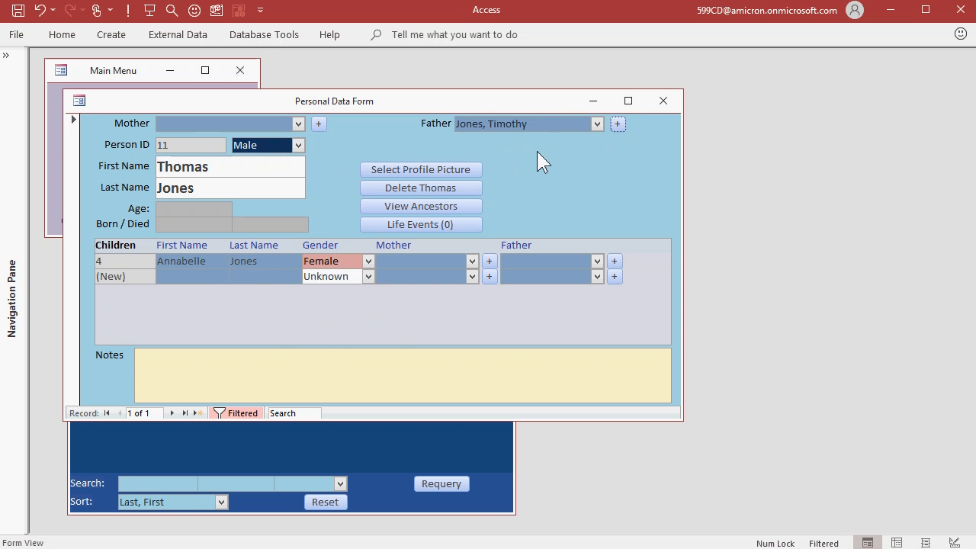
pyautogui.moveTo(457, 209)
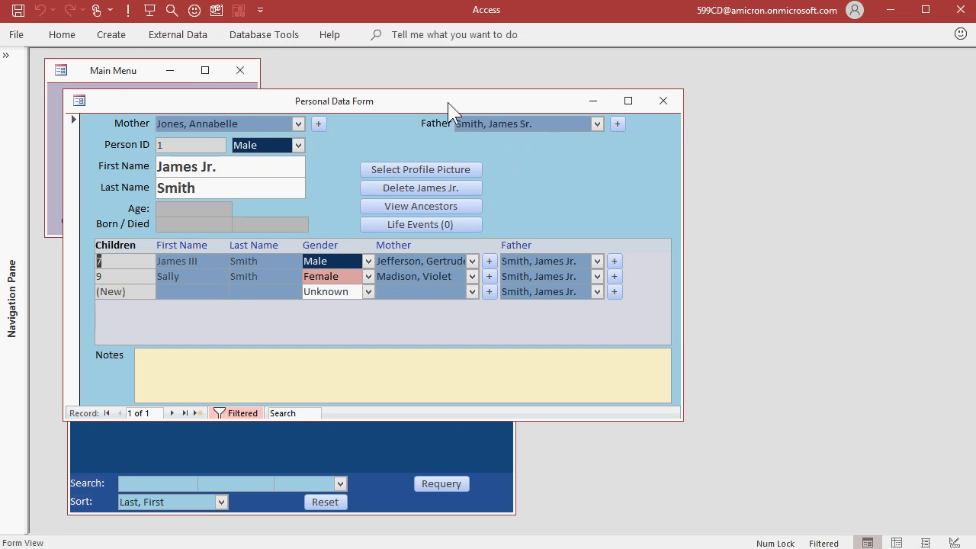
# Step: Search the Master List for male Smiths, then reset the search to list everyone
pyautogui.click(663, 101)
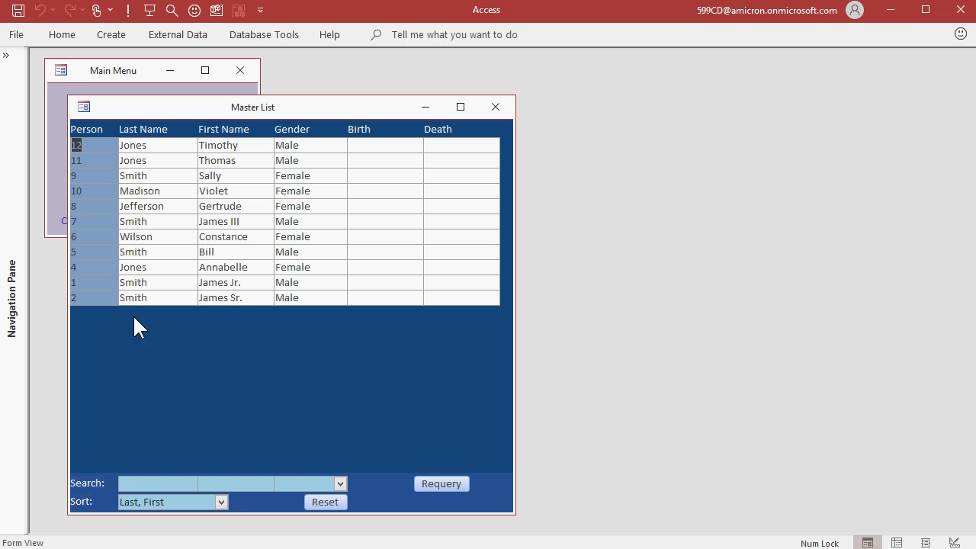
pyautogui.moveTo(241, 332)
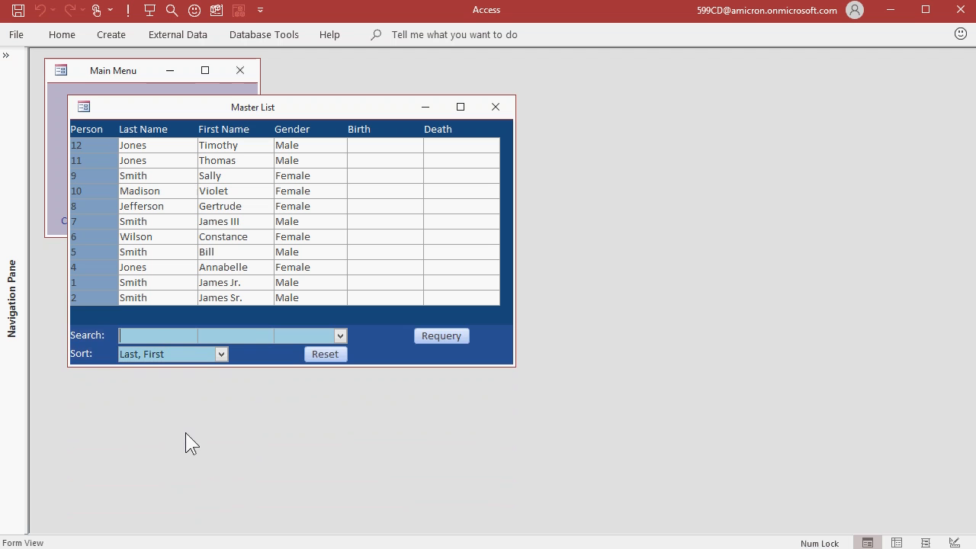
pyautogui.write('Smith')
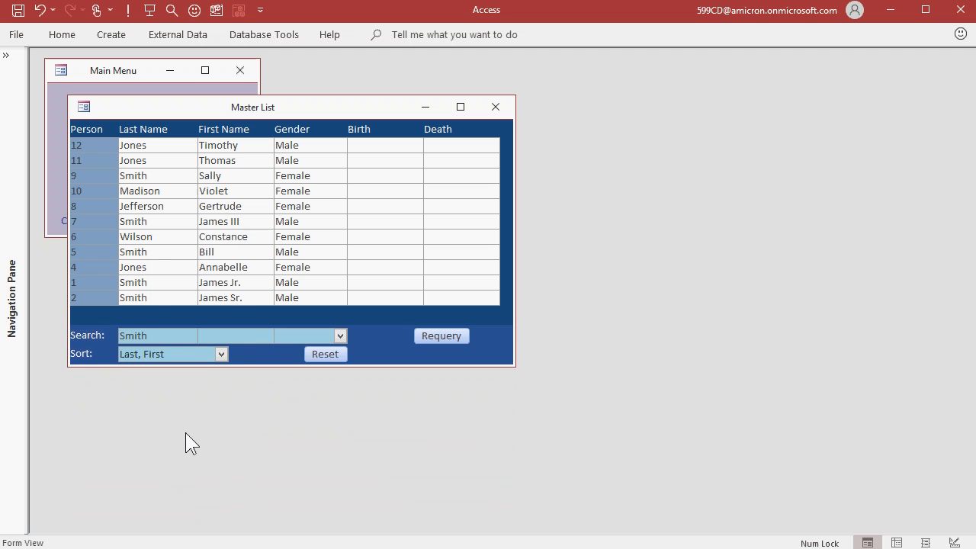
pyautogui.click(441, 335)
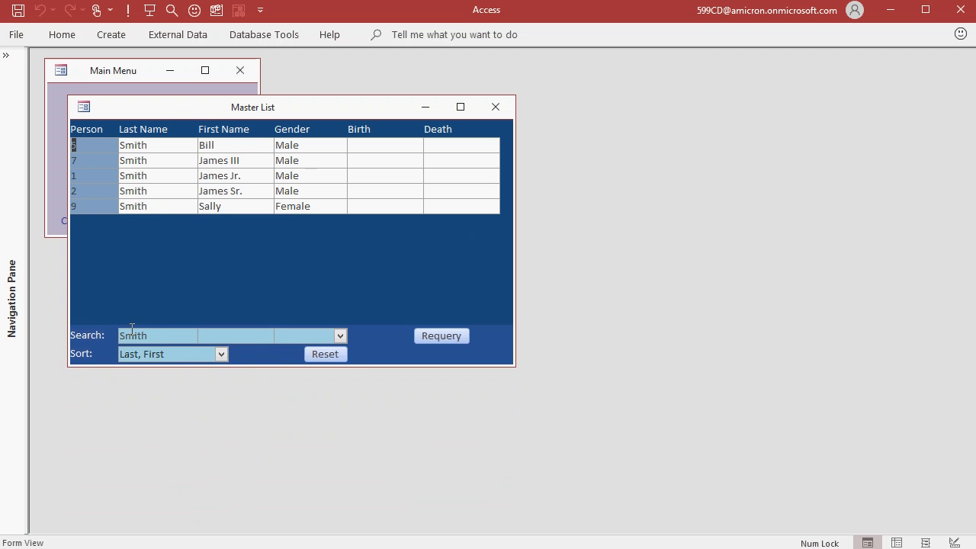
pyautogui.click(340, 335)
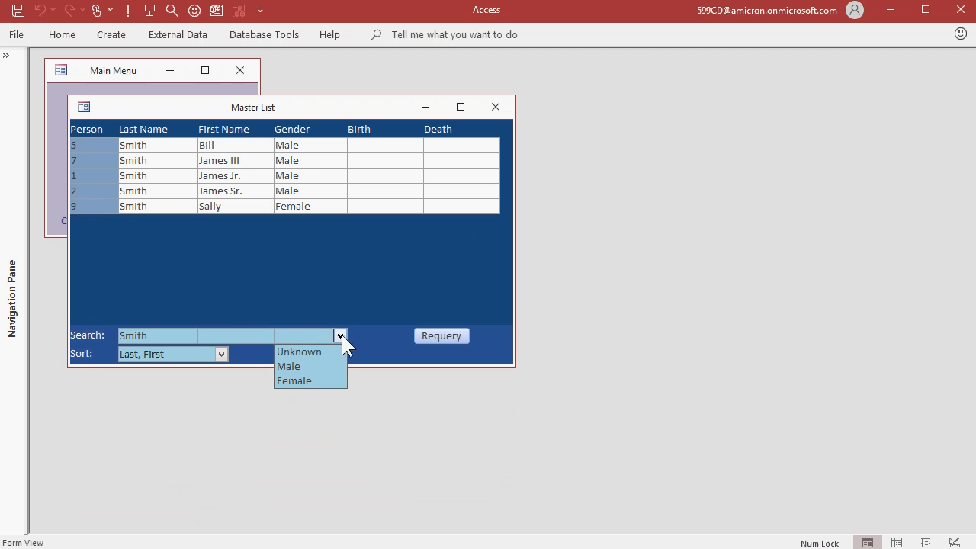
pyautogui.click(288, 366)
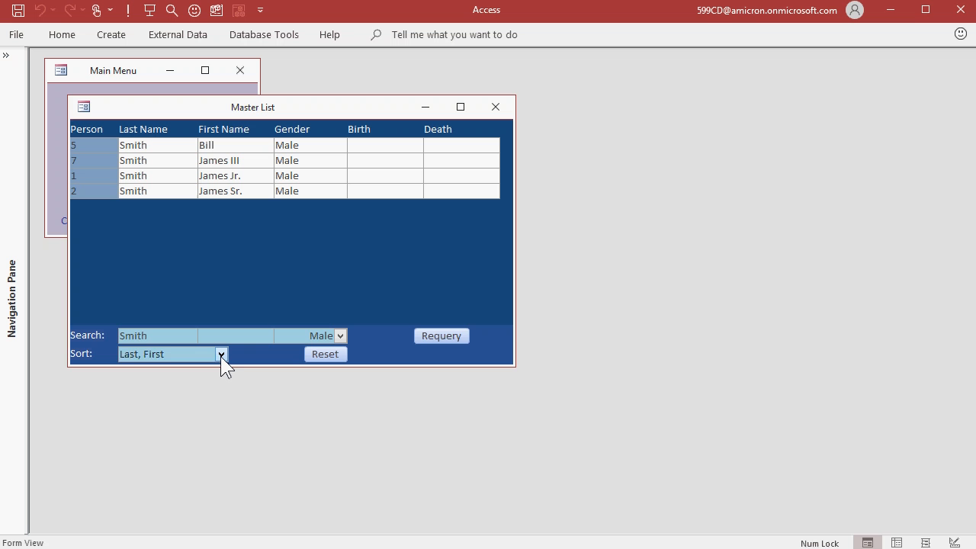
pyautogui.click(222, 354)
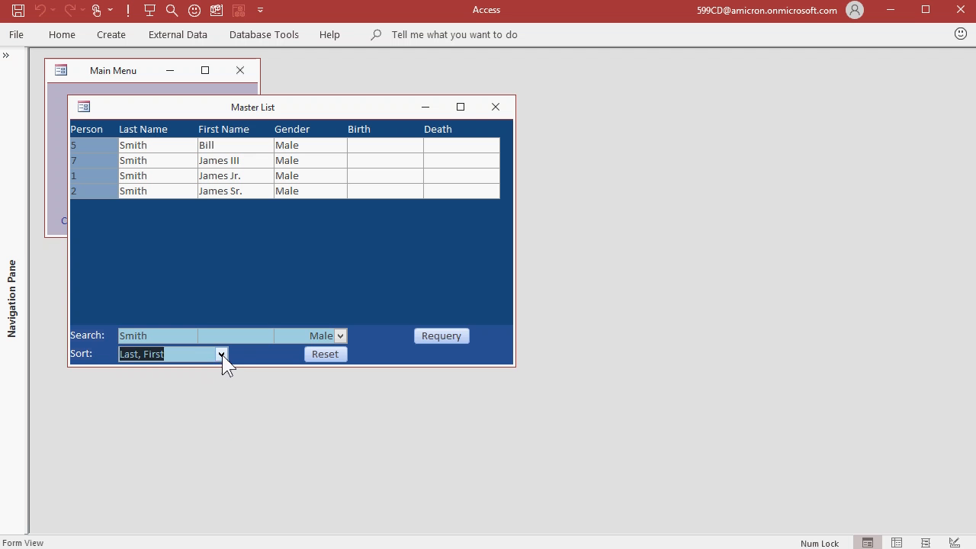
pyautogui.moveTo(276, 243)
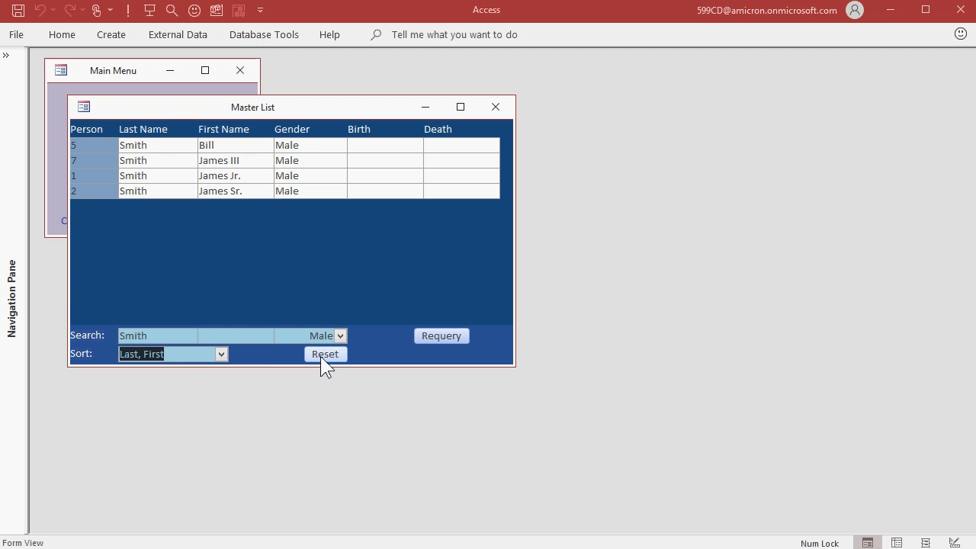
pyautogui.click(325, 354)
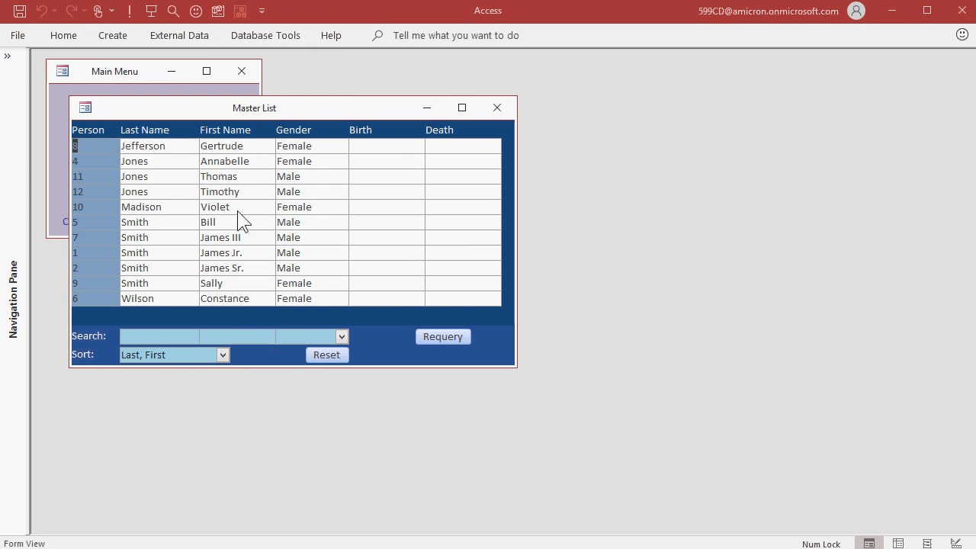
pyautogui.click(85, 253)
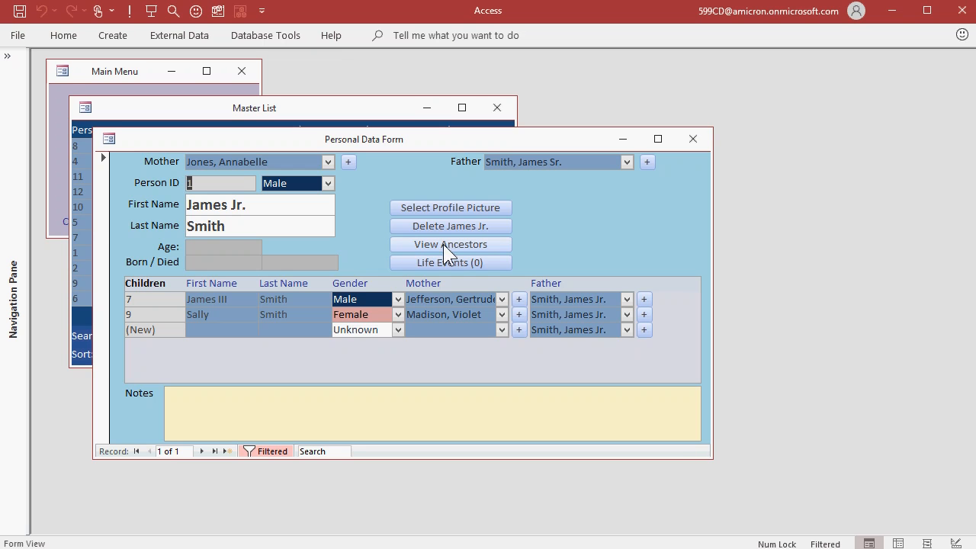
pyautogui.moveTo(482, 252)
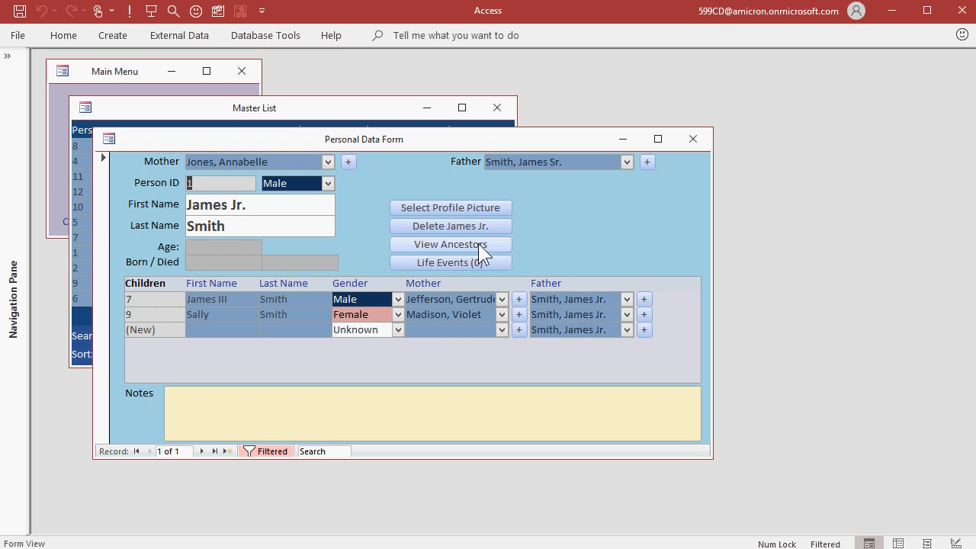
# Step: Show James Jr.'s ancestors in the Family Tree window
pyautogui.click(450, 244)
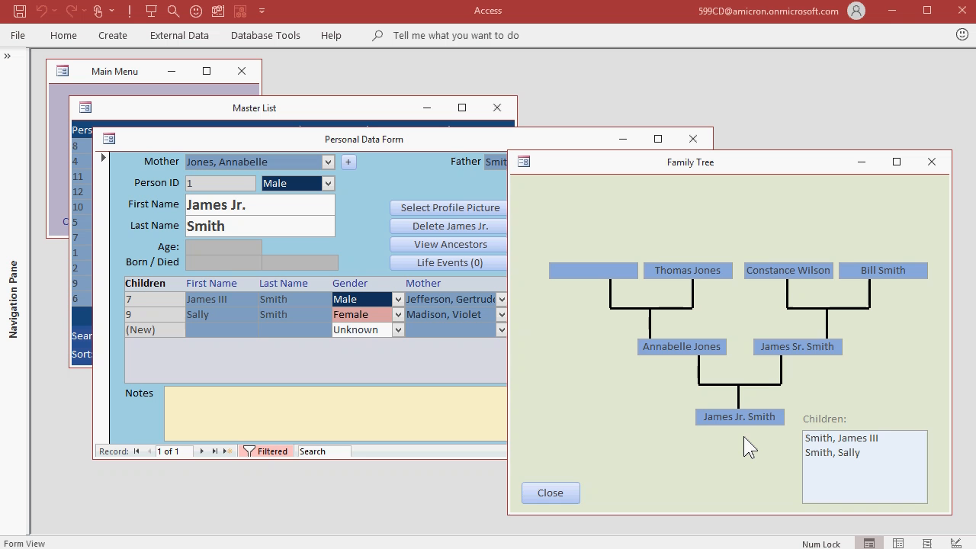
pyautogui.moveTo(762, 446)
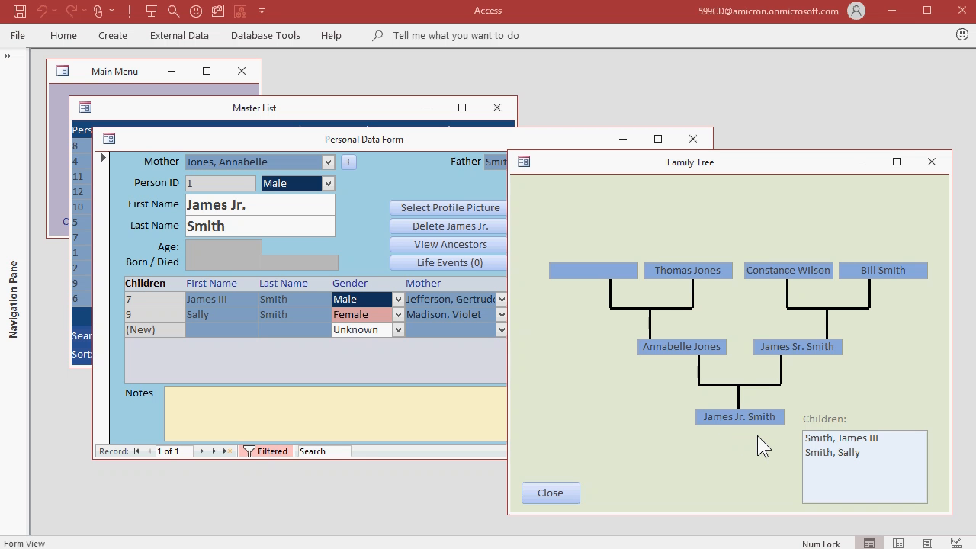
pyautogui.moveTo(796, 379)
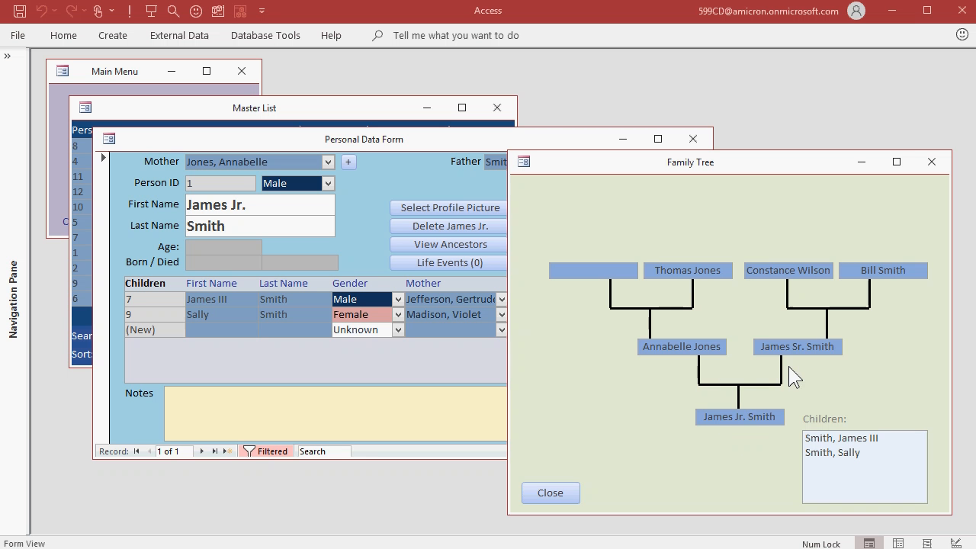
pyautogui.moveTo(885, 288)
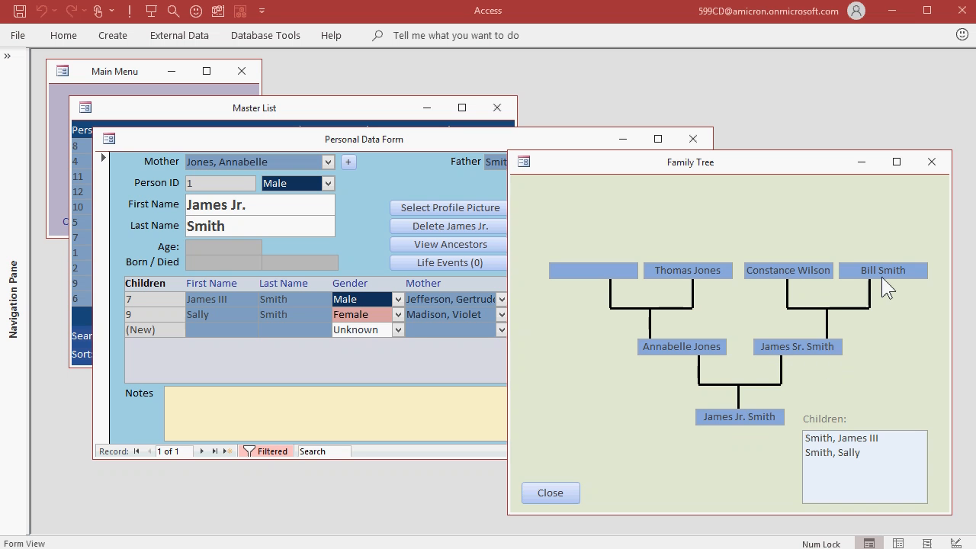
pyautogui.moveTo(746, 445)
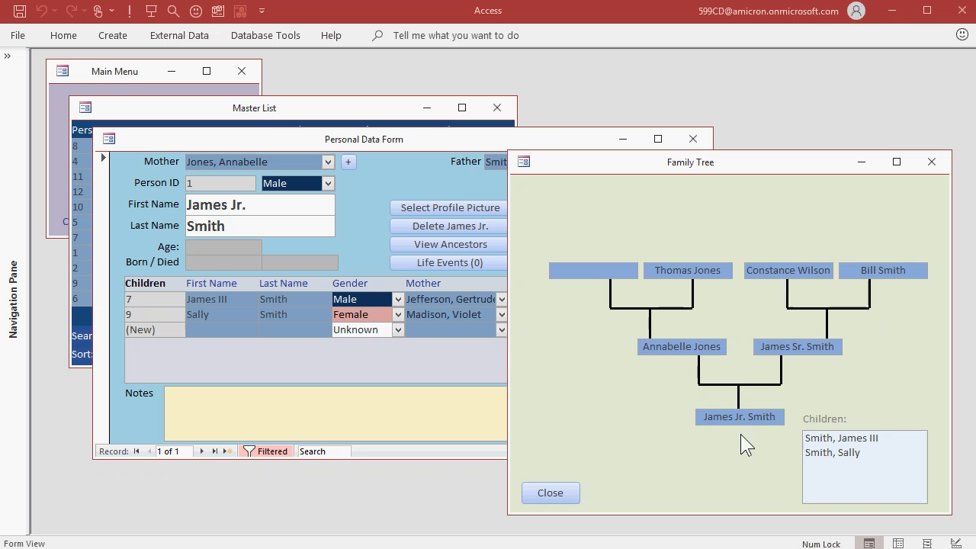
pyautogui.moveTo(855, 472)
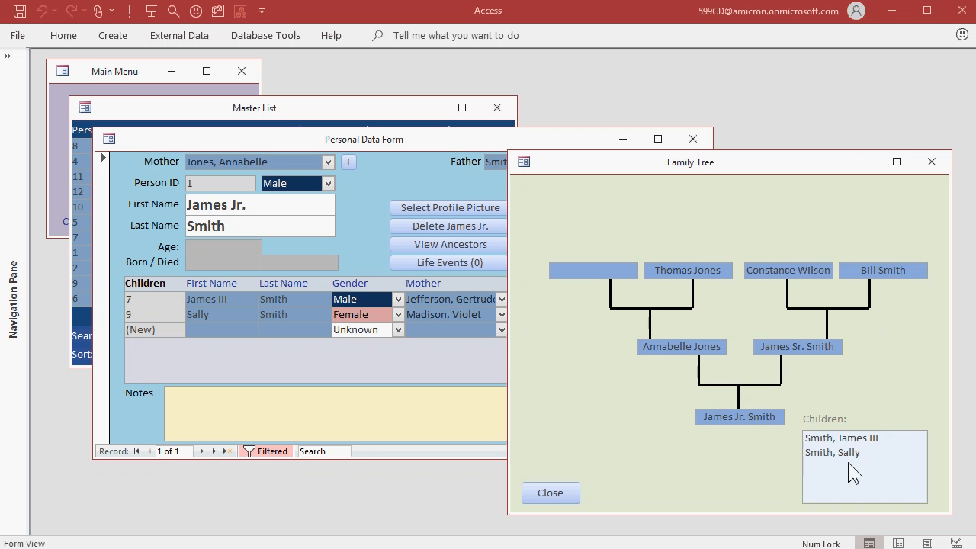
pyautogui.moveTo(857, 503)
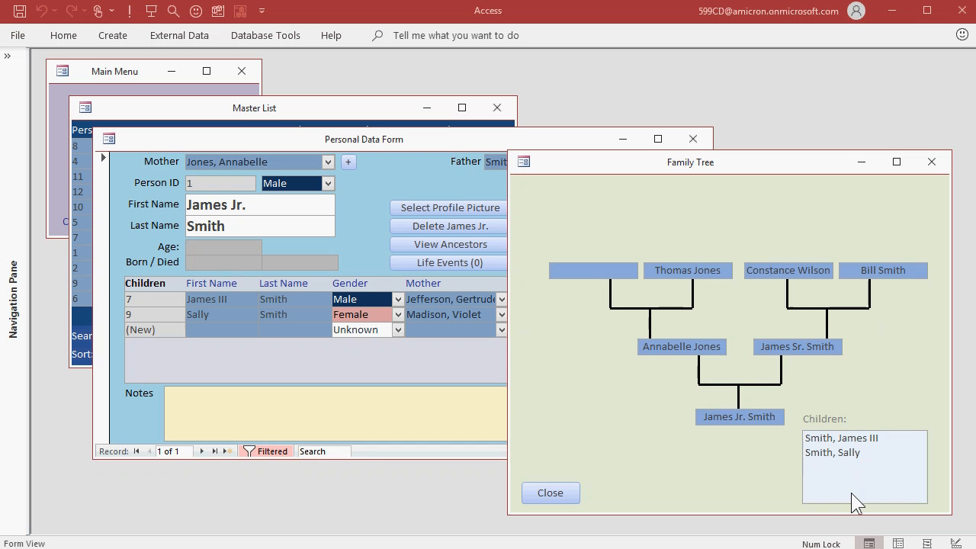
pyautogui.moveTo(878, 477)
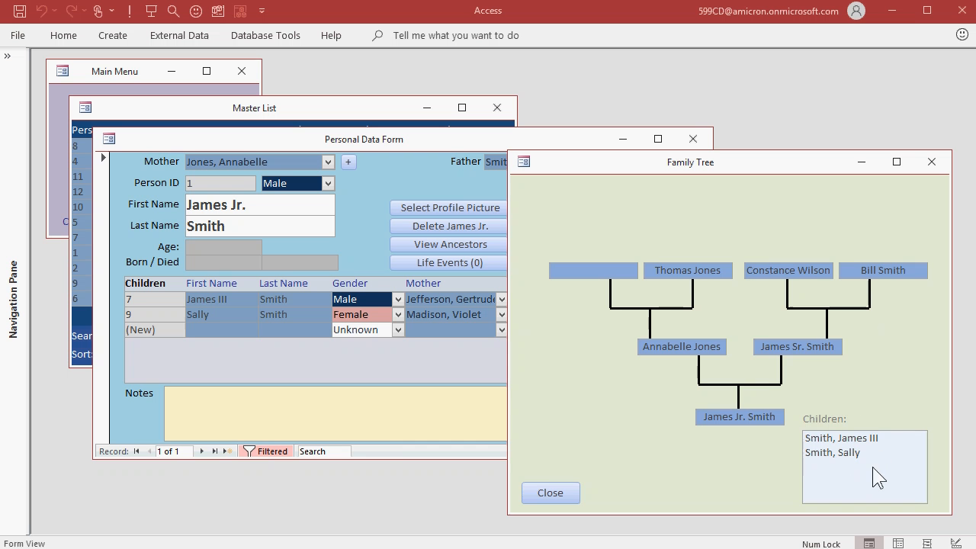
pyautogui.moveTo(735, 455)
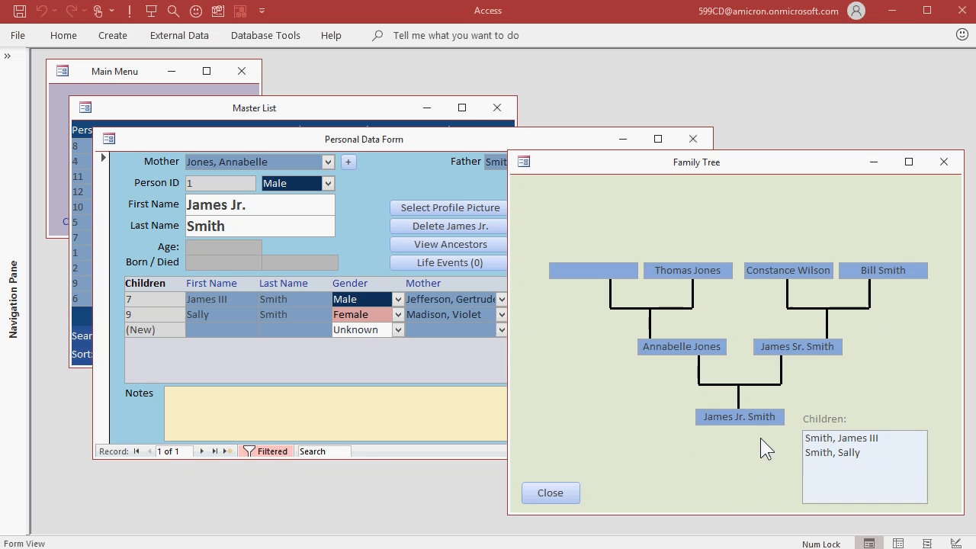
pyautogui.moveTo(803, 359)
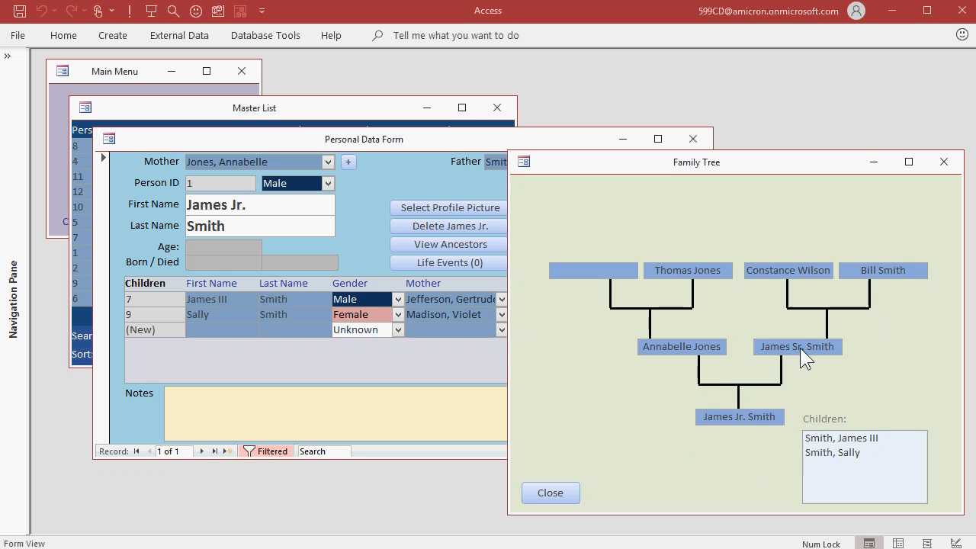
# Step: Navigate the family tree from James Sr. down to James III, then close it
pyautogui.click(797, 347)
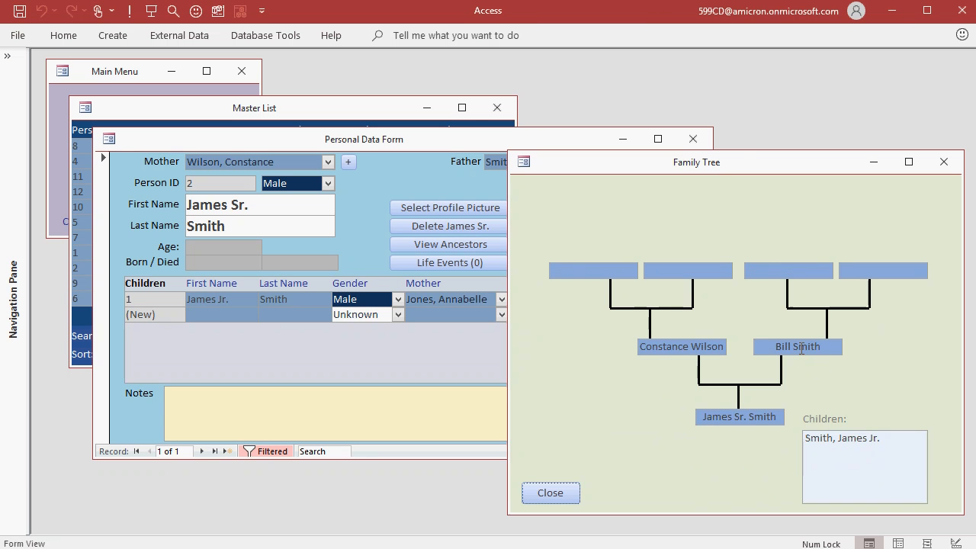
pyautogui.moveTo(828, 366)
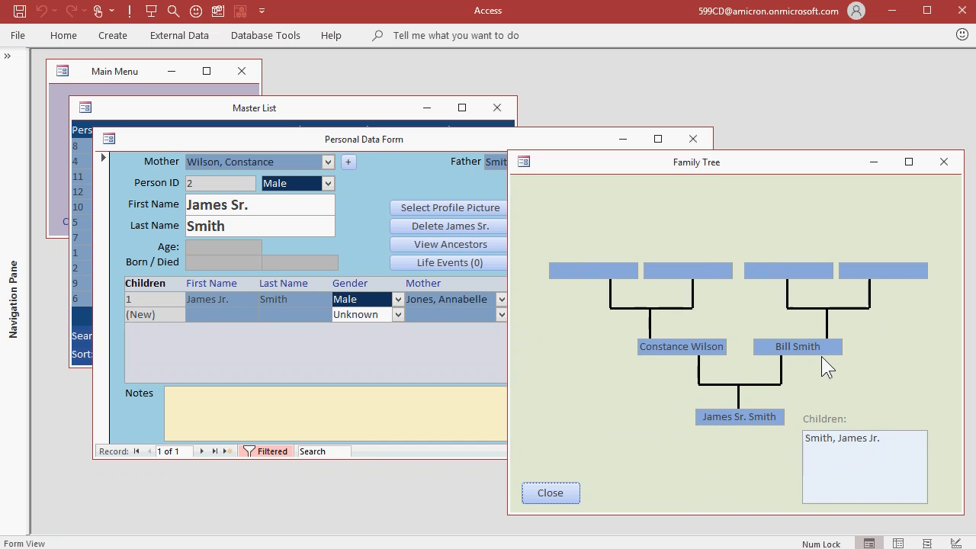
pyautogui.moveTo(891, 278)
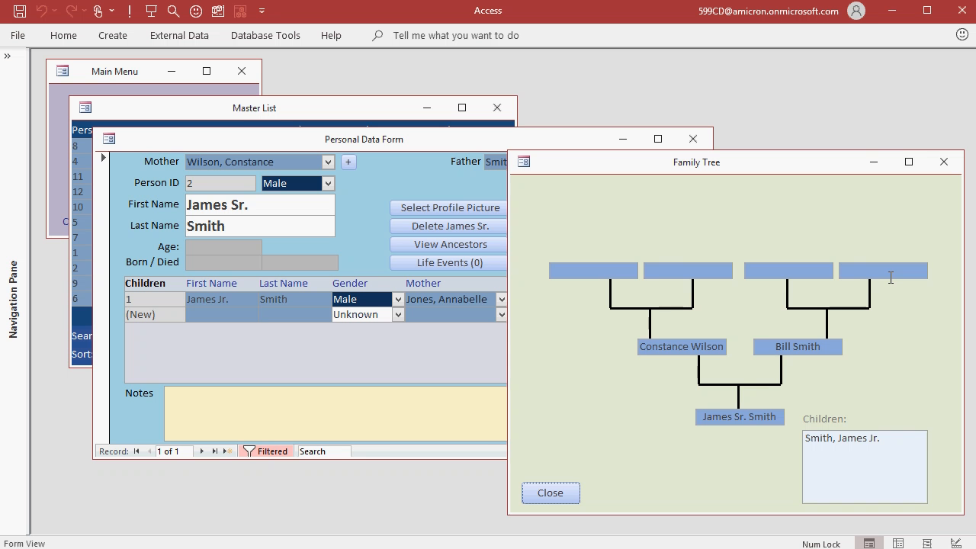
pyautogui.moveTo(891, 334)
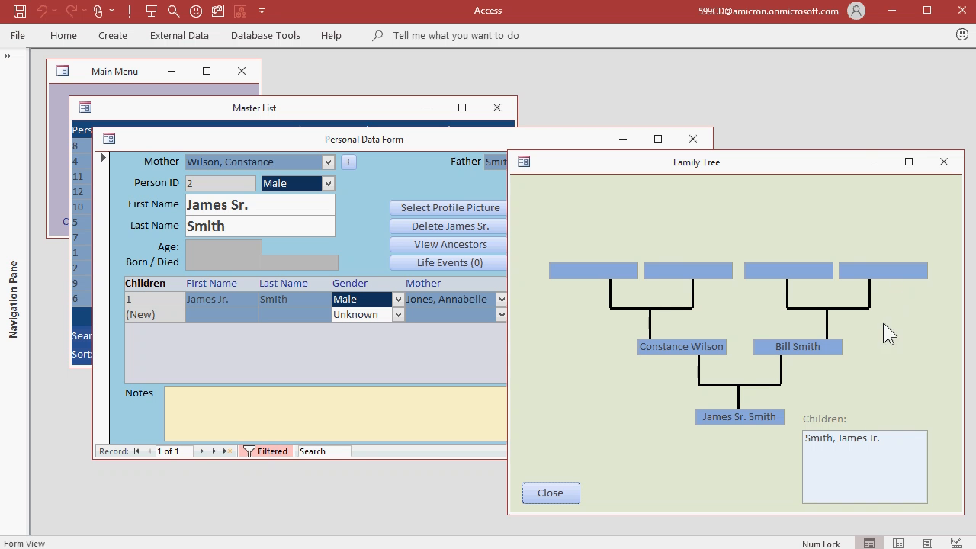
pyautogui.click(860, 438)
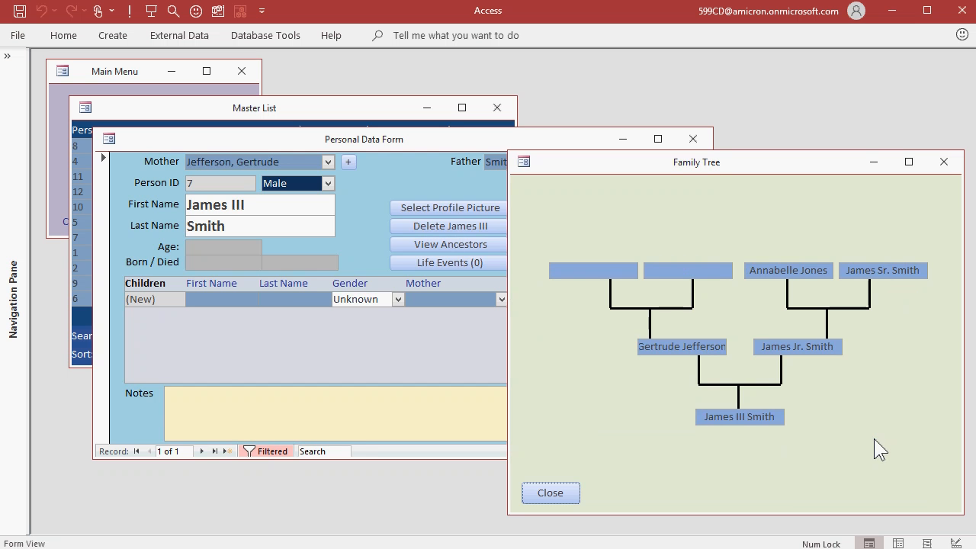
pyautogui.moveTo(827, 489)
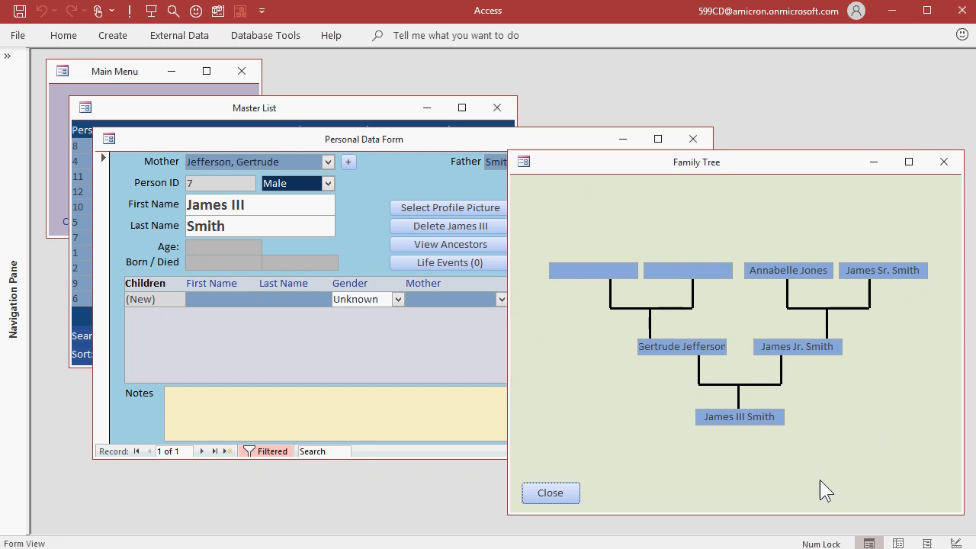
pyautogui.moveTo(603, 402)
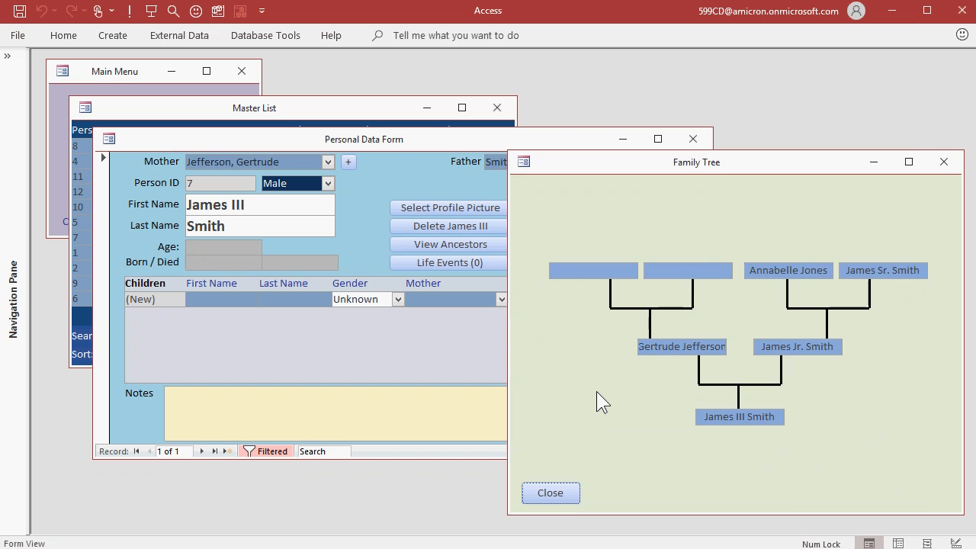
pyautogui.click(550, 493)
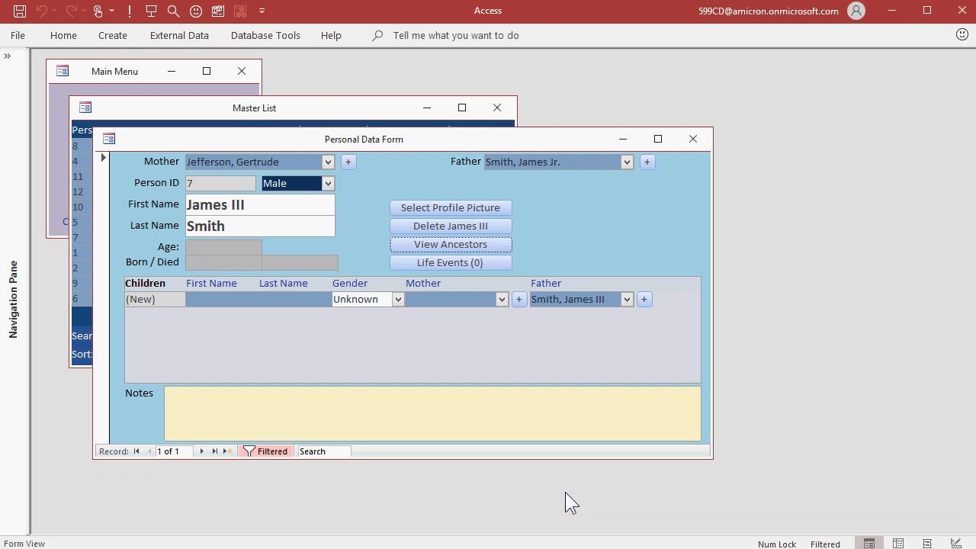
pyautogui.moveTo(551, 238)
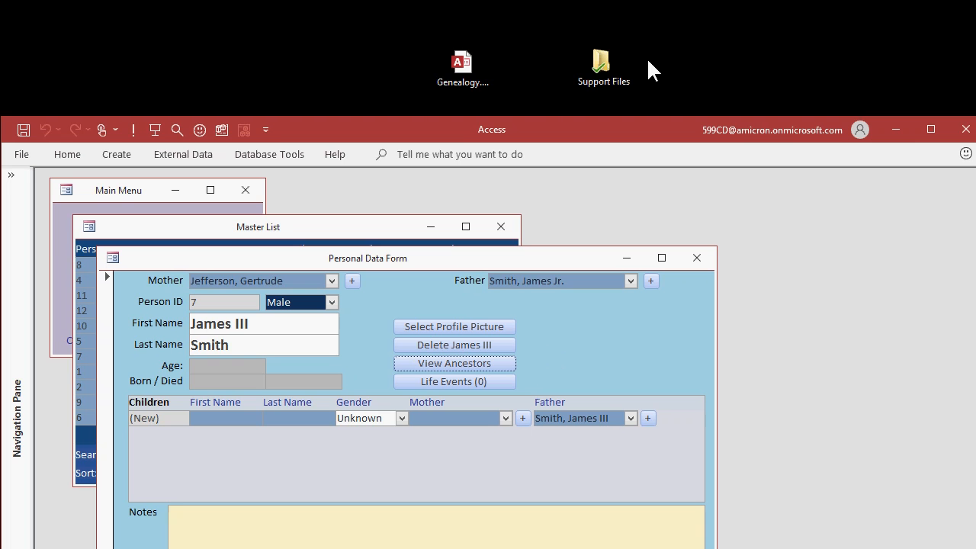
pyautogui.click(603, 61)
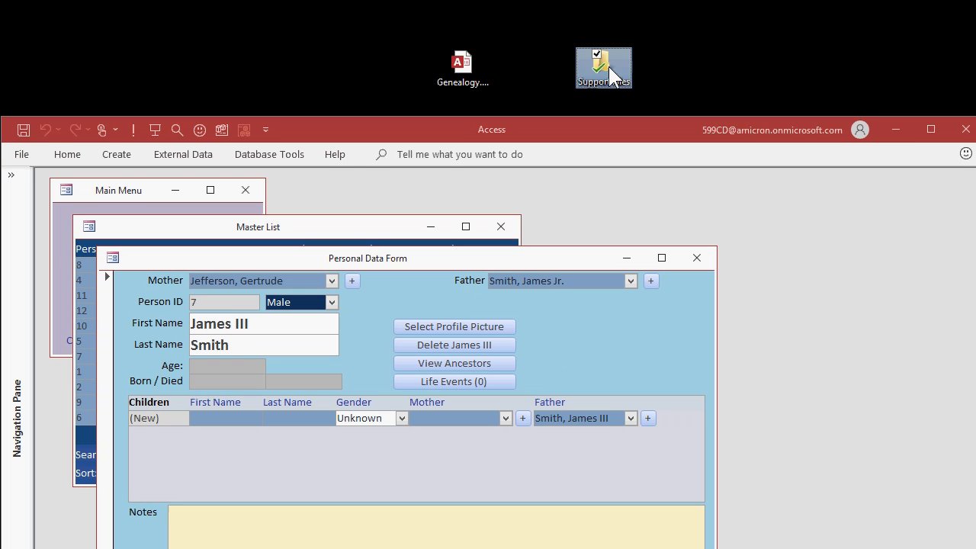
pyautogui.moveTo(617, 73)
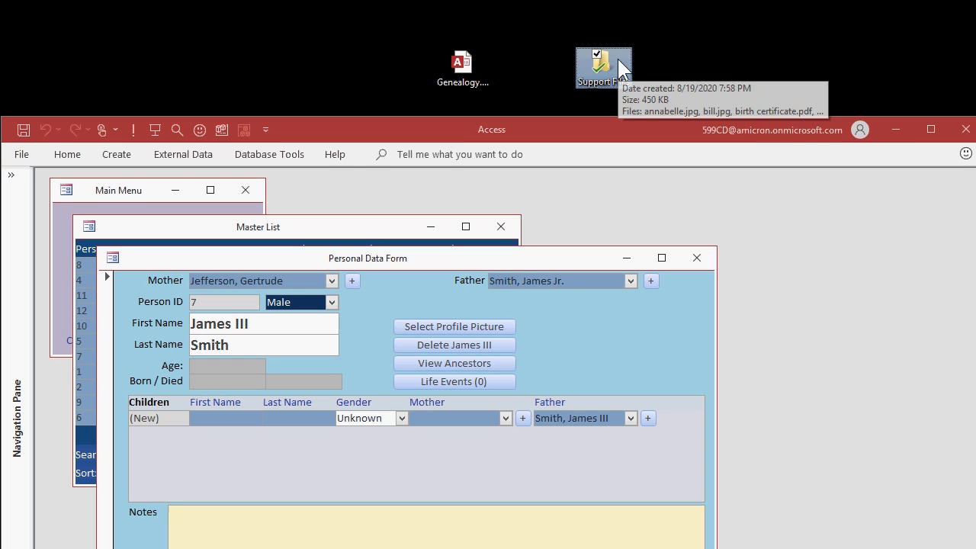
pyautogui.doubleClick(604, 61)
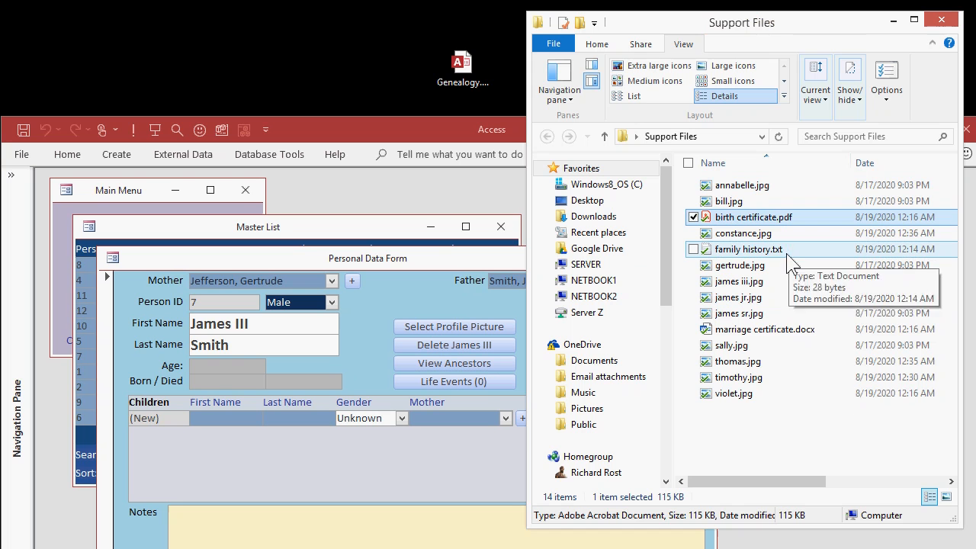
pyautogui.click(765, 328)
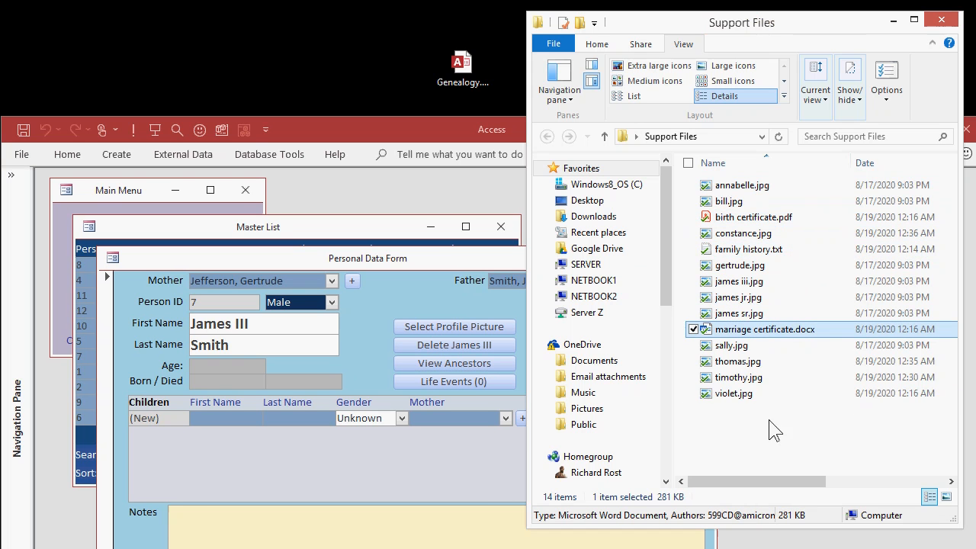
pyautogui.click(941, 19)
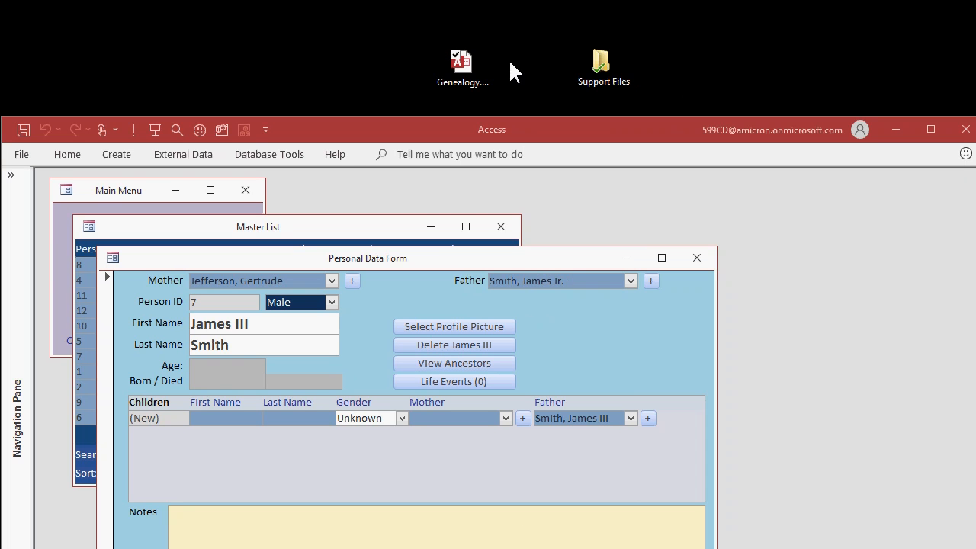
pyautogui.click(462, 65)
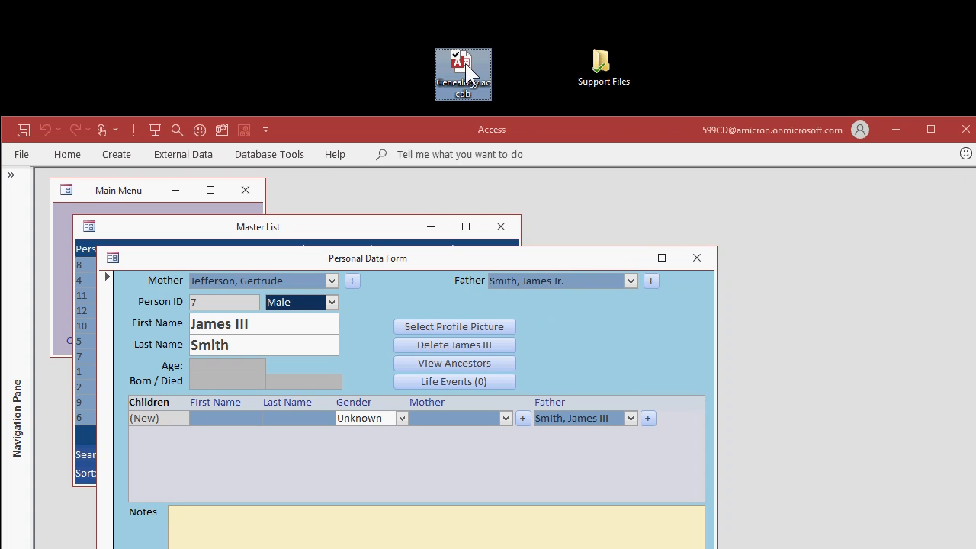
pyautogui.moveTo(511, 73)
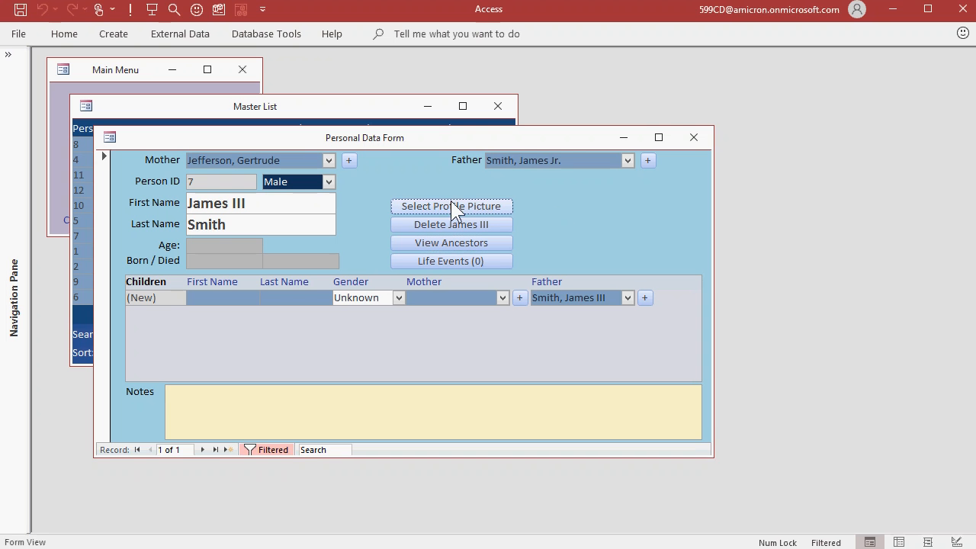
# Step: Open James III's profile picture chooser and browse to the GenealogyFiles folder
pyautogui.click(451, 206)
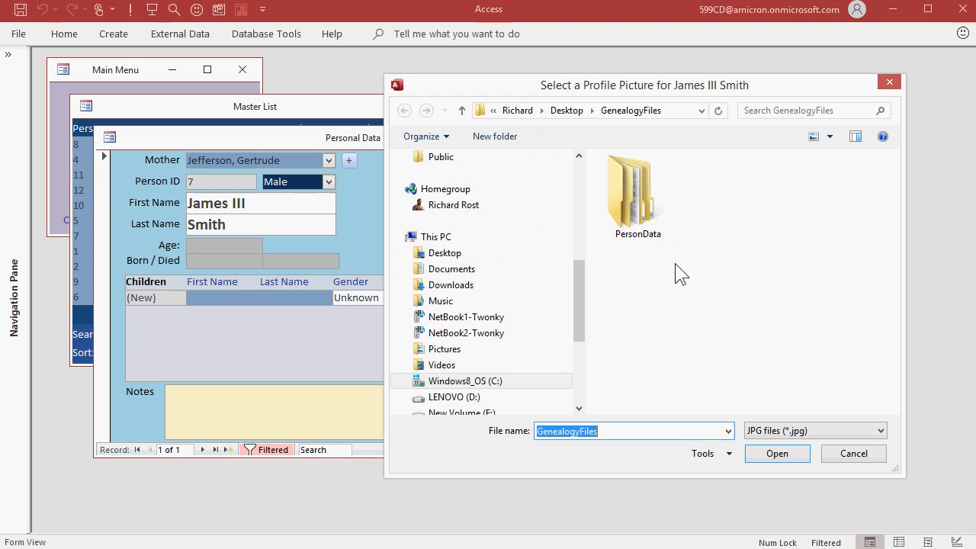
pyautogui.moveTo(629, 129)
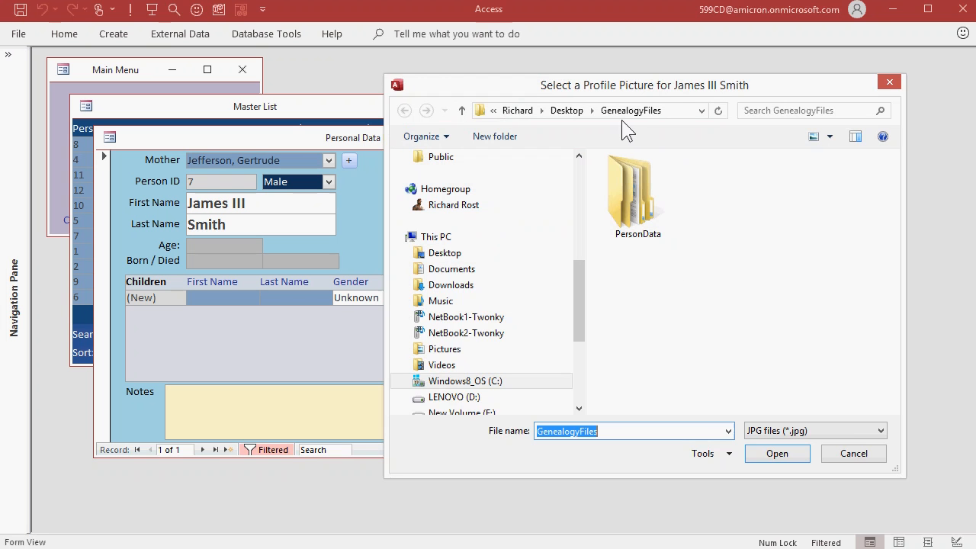
pyautogui.moveTo(654, 128)
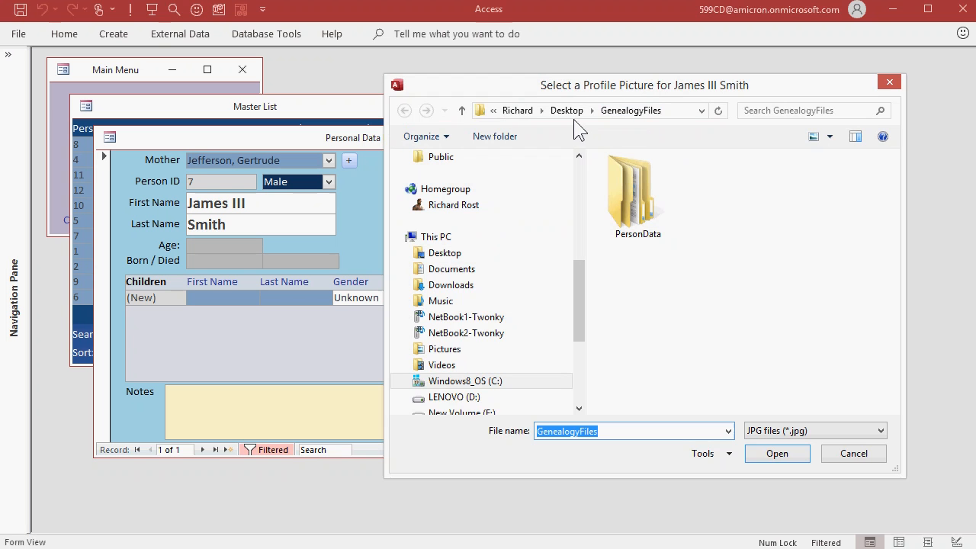
pyautogui.click(632, 110)
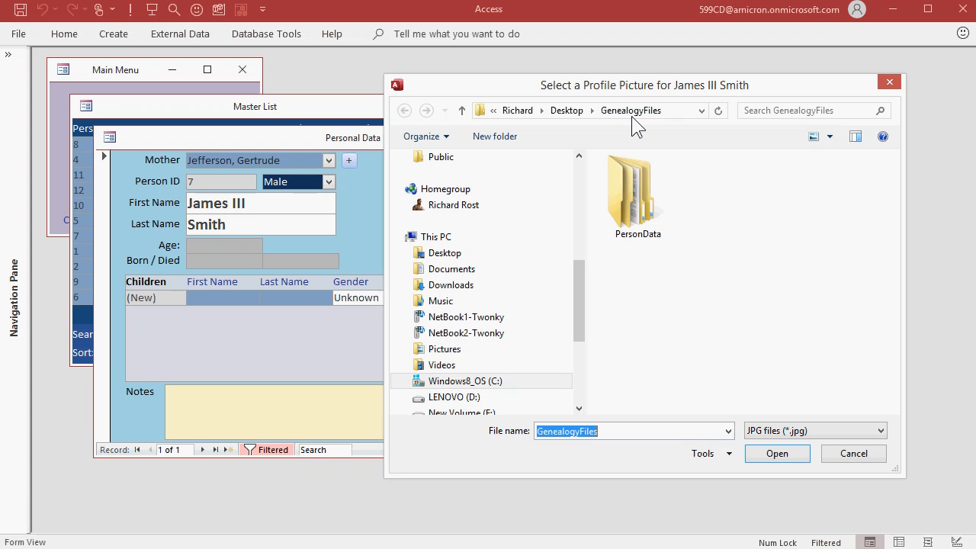
pyautogui.click(633, 431)
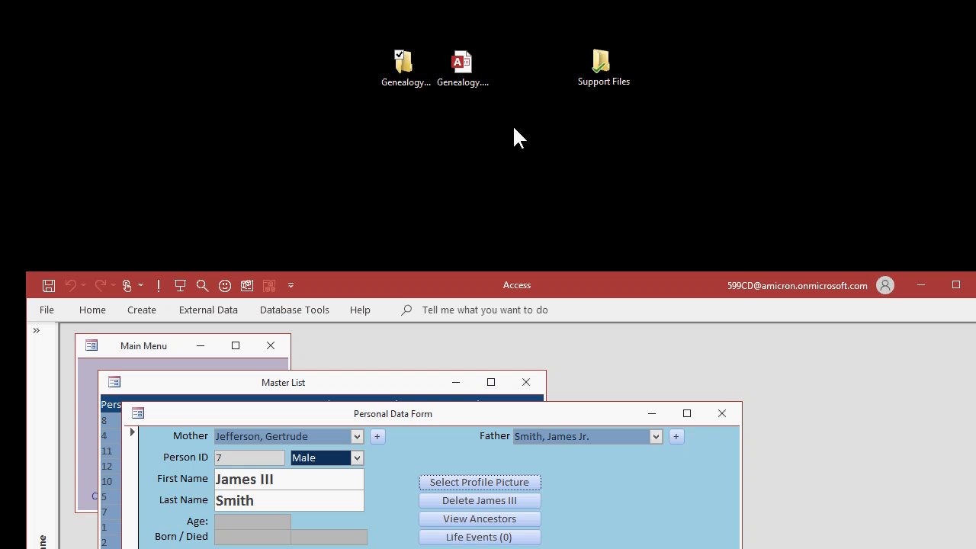
pyautogui.click(463, 68)
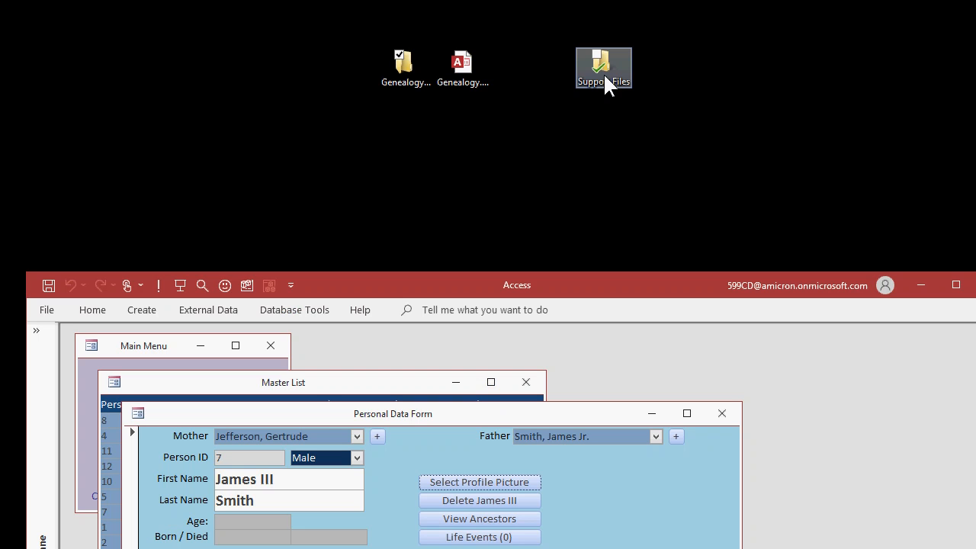
pyautogui.click(406, 67)
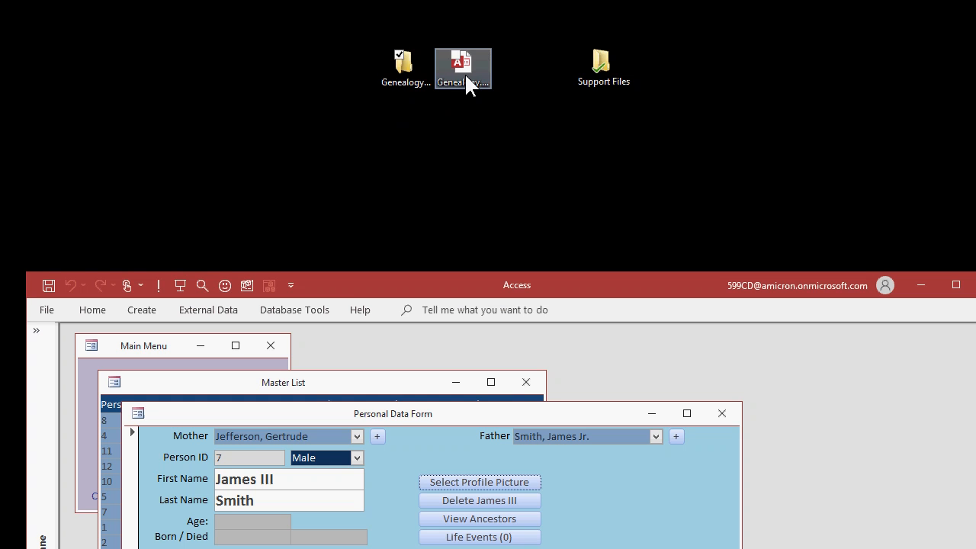
pyautogui.click(480, 482)
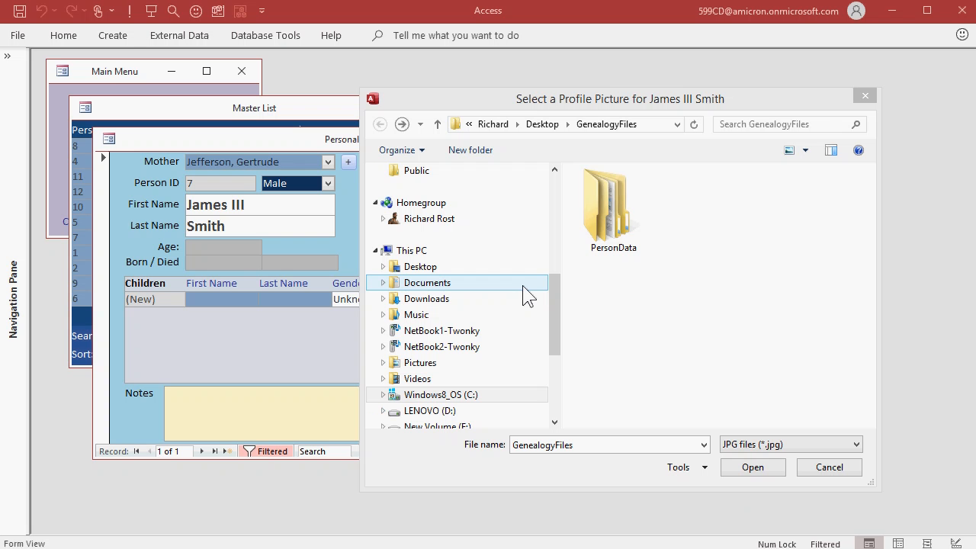
pyautogui.moveTo(614, 299)
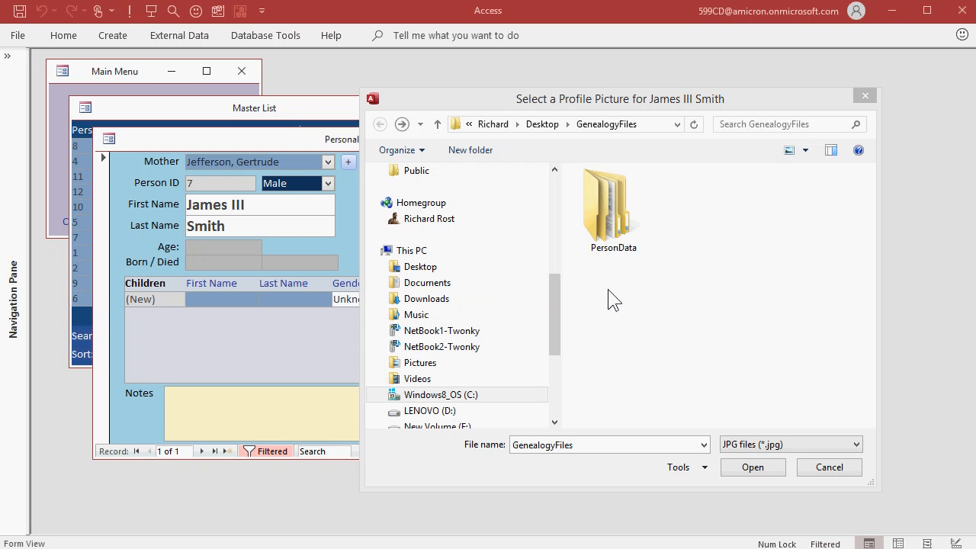
# Step: Choose james iii.jpg from Desktop > Support Files as James III's profile picture
pyautogui.click(420, 266)
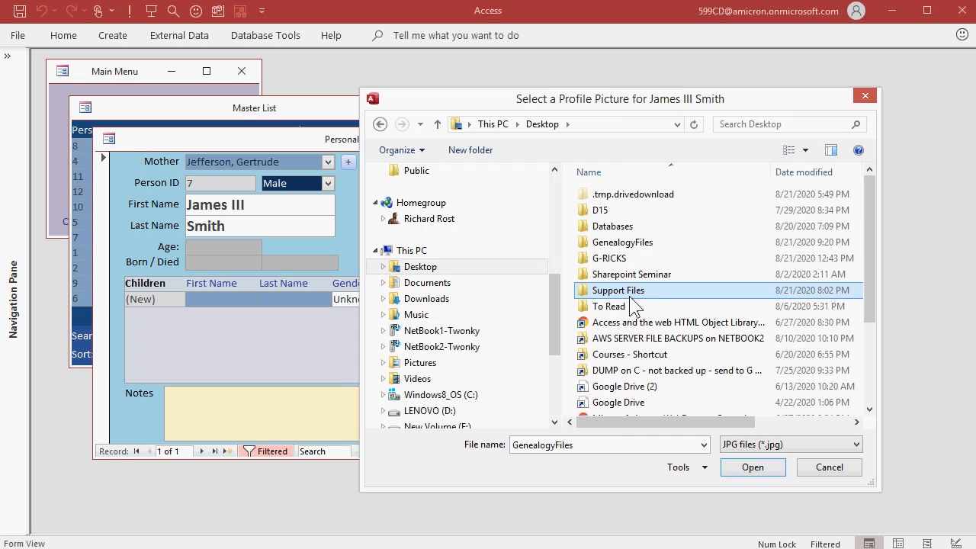
pyautogui.doubleClick(618, 290)
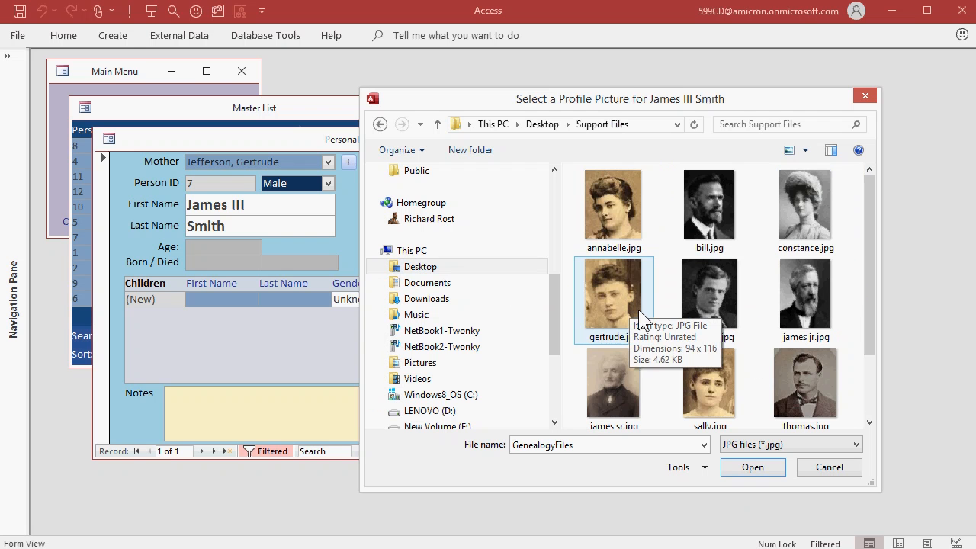
pyautogui.click(709, 294)
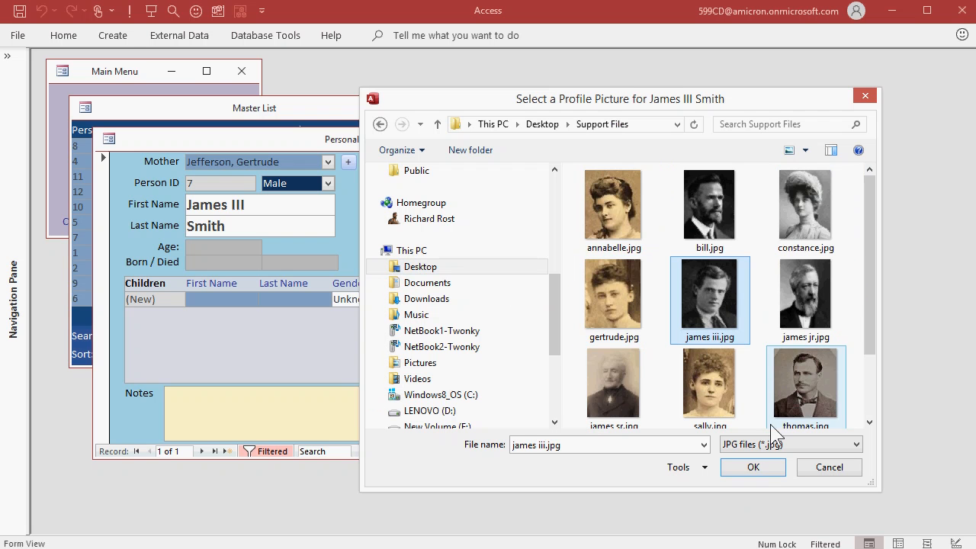
pyautogui.click(752, 467)
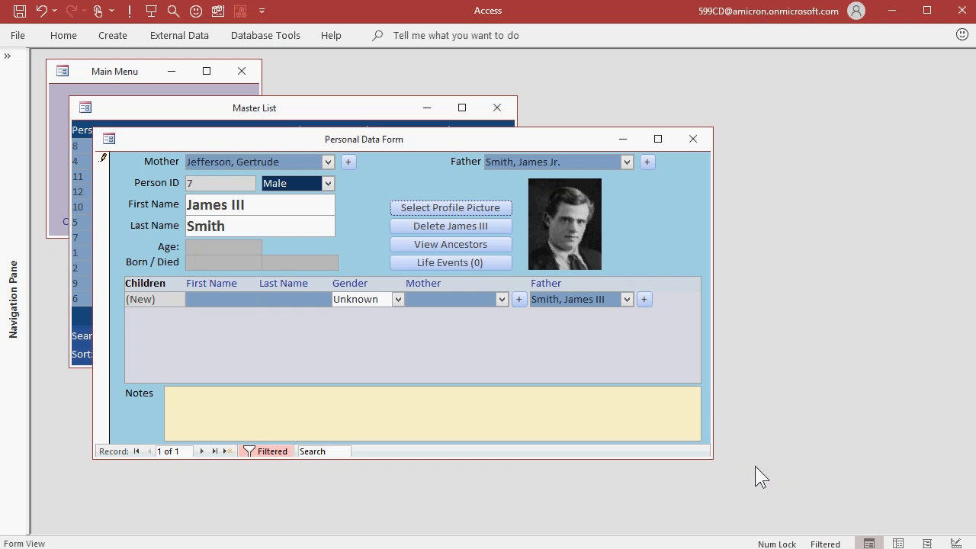
pyautogui.moveTo(767, 310)
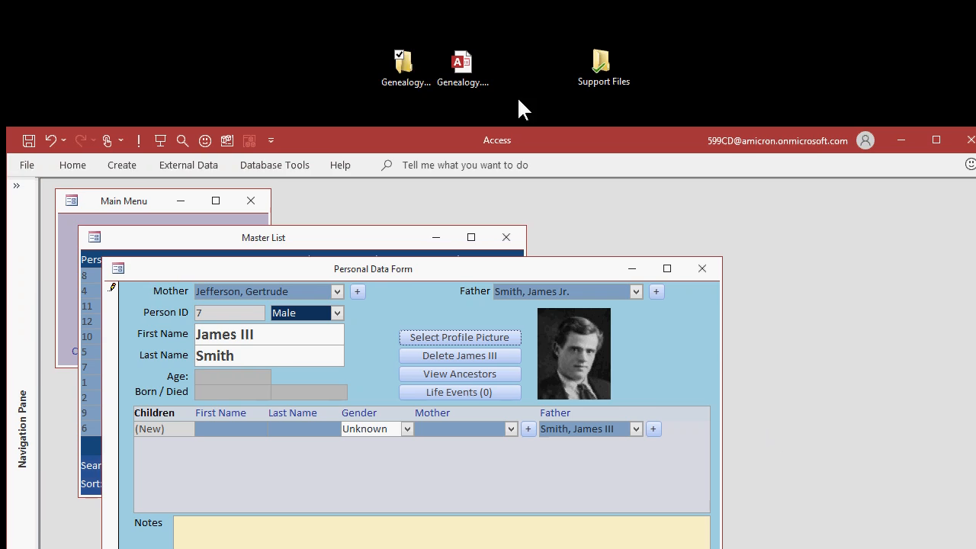
# Step: Browse GenealogyFiles > PersonData > 7 to find James III's saved photo
pyautogui.click(405, 63)
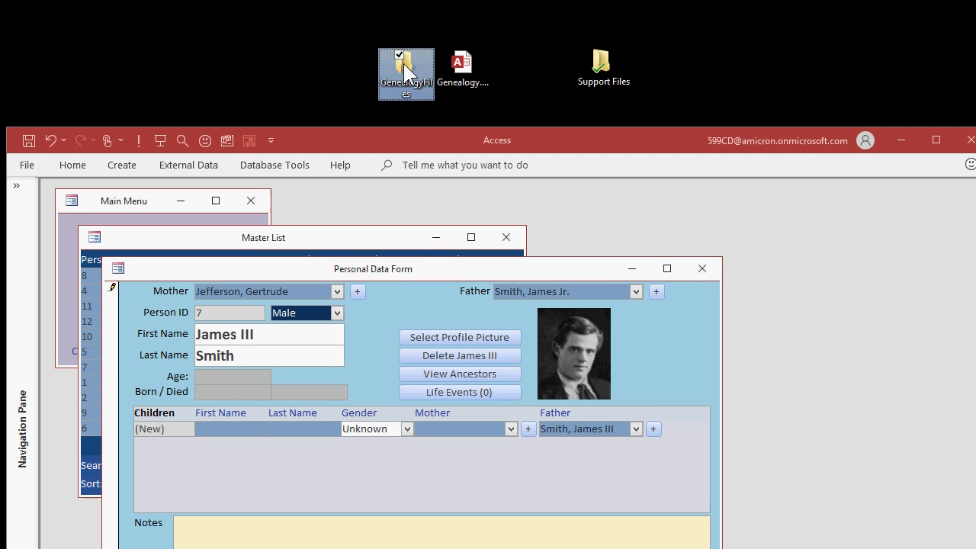
pyautogui.doubleClick(405, 67)
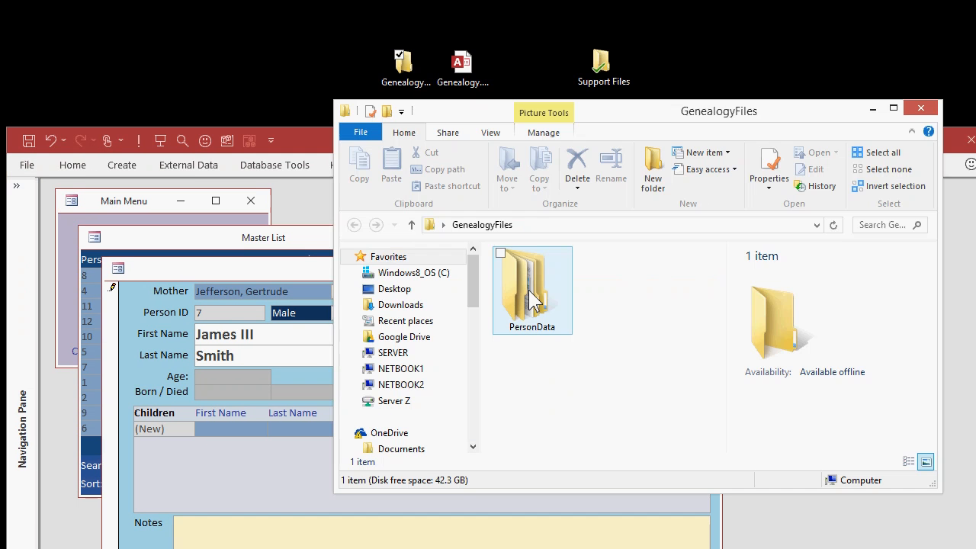
pyautogui.doubleClick(532, 286)
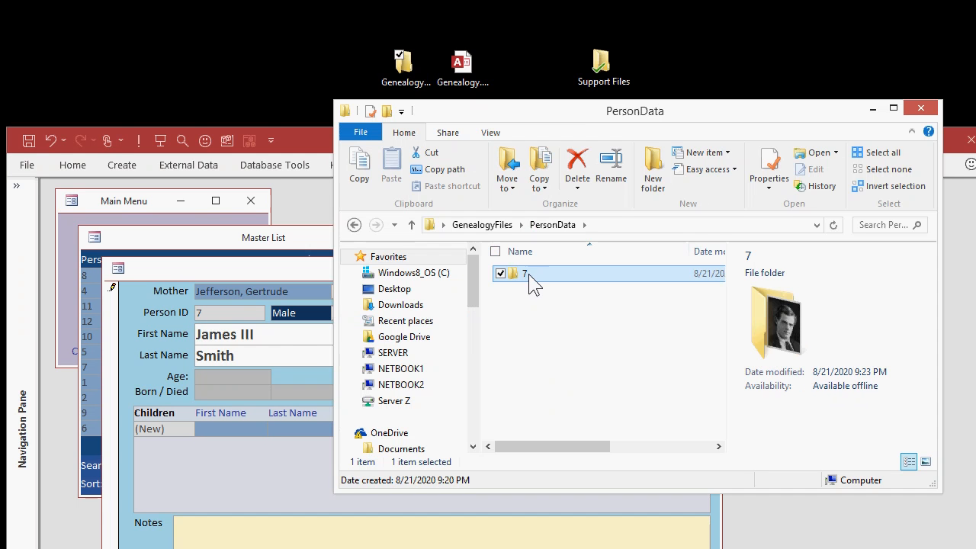
pyautogui.doubleClick(524, 273)
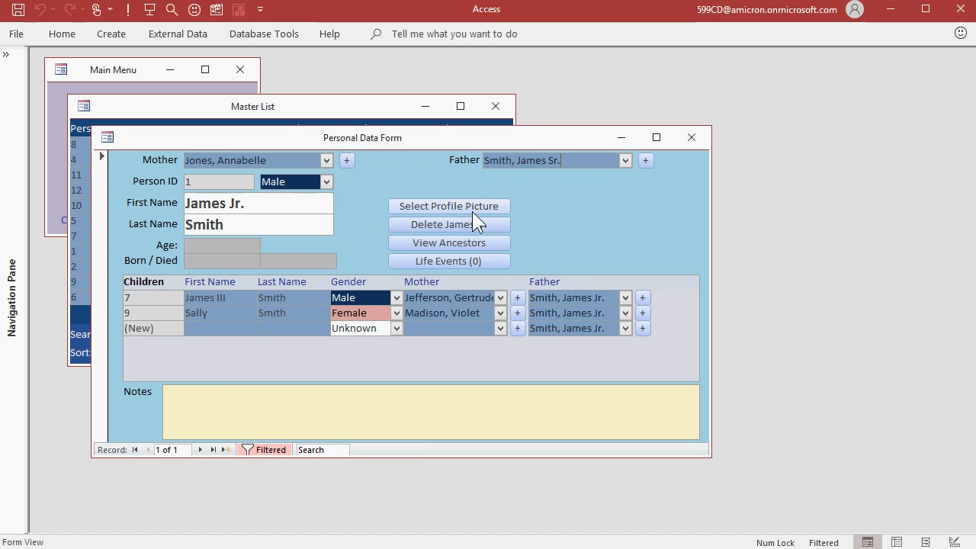
# Step: Pick james jr.jpg from Support Files as James Jr.'s profile picture
pyautogui.click(448, 206)
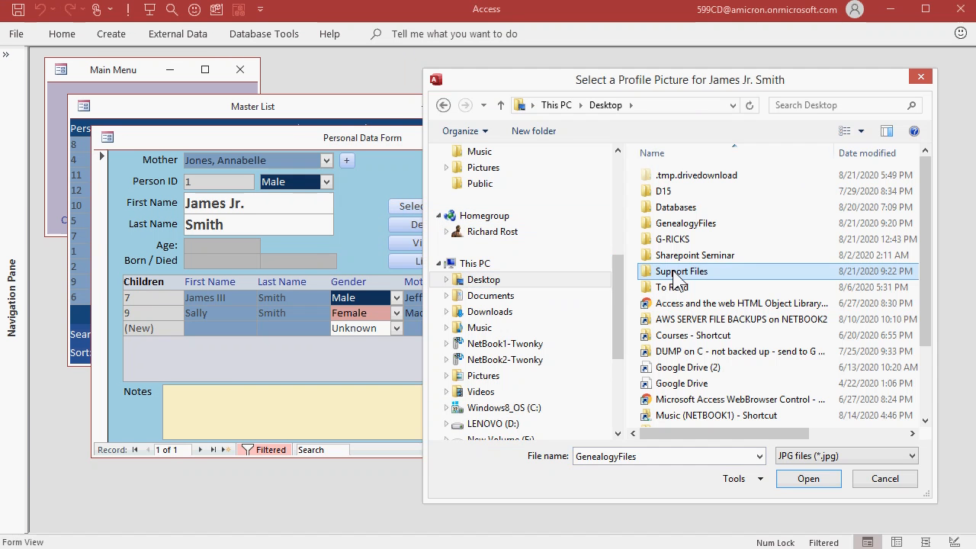
pyautogui.doubleClick(681, 271)
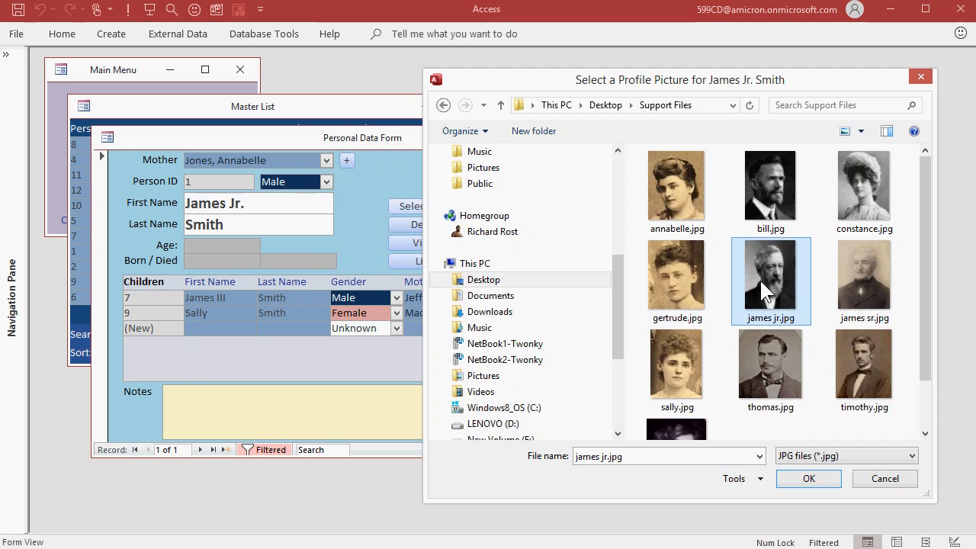
pyautogui.click(808, 479)
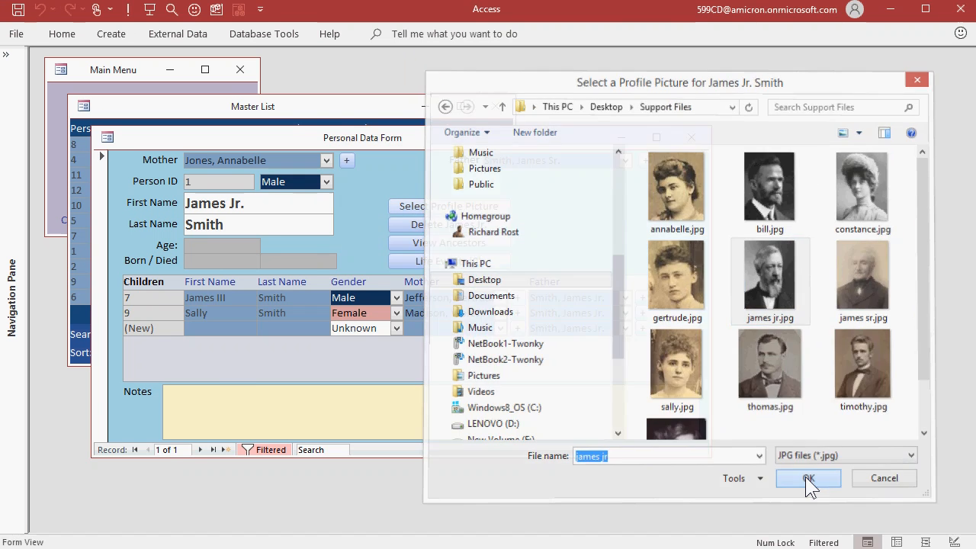
pyautogui.click(808, 479)
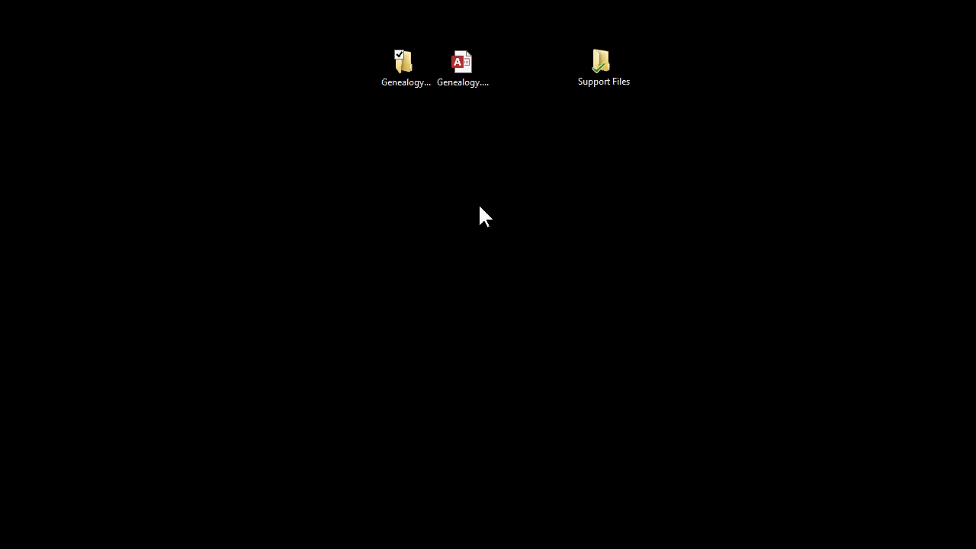
# Step: Open GenealogyFiles and Support Files, and select all Support Files items for moving
pyautogui.click(405, 69)
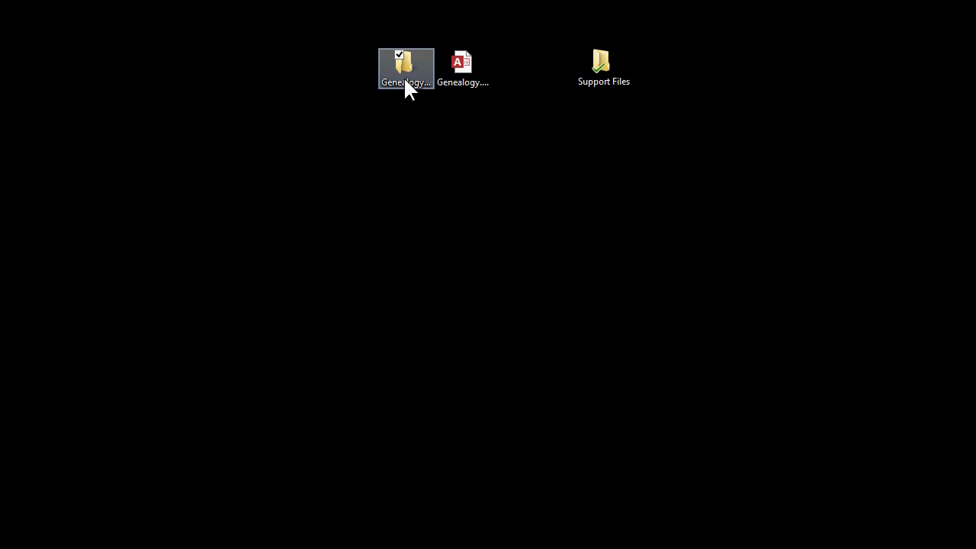
pyautogui.doubleClick(406, 68)
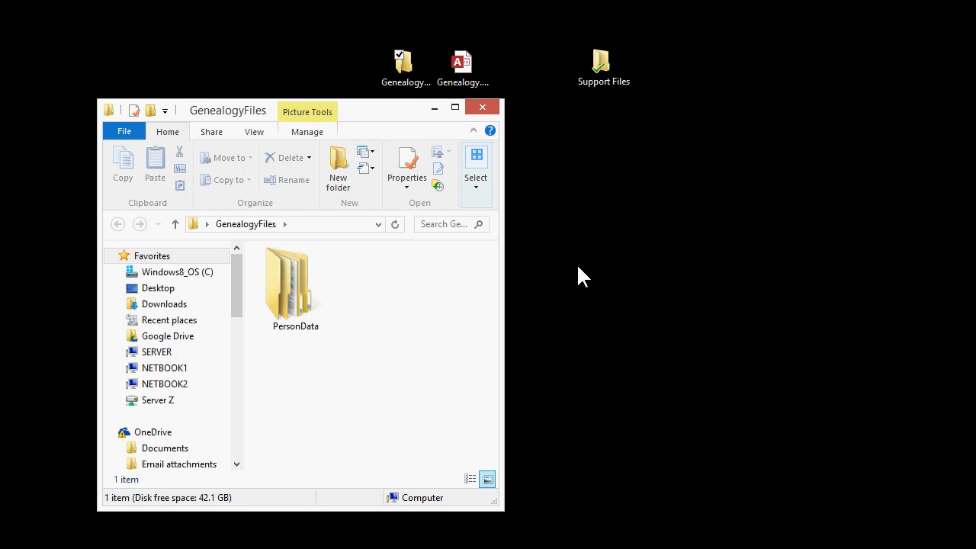
pyautogui.click(603, 61)
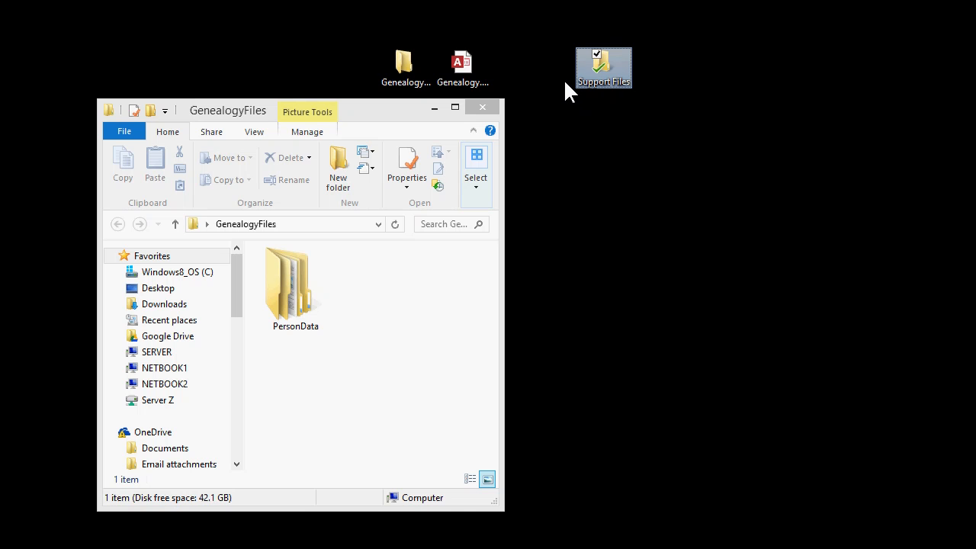
pyautogui.doubleClick(604, 61)
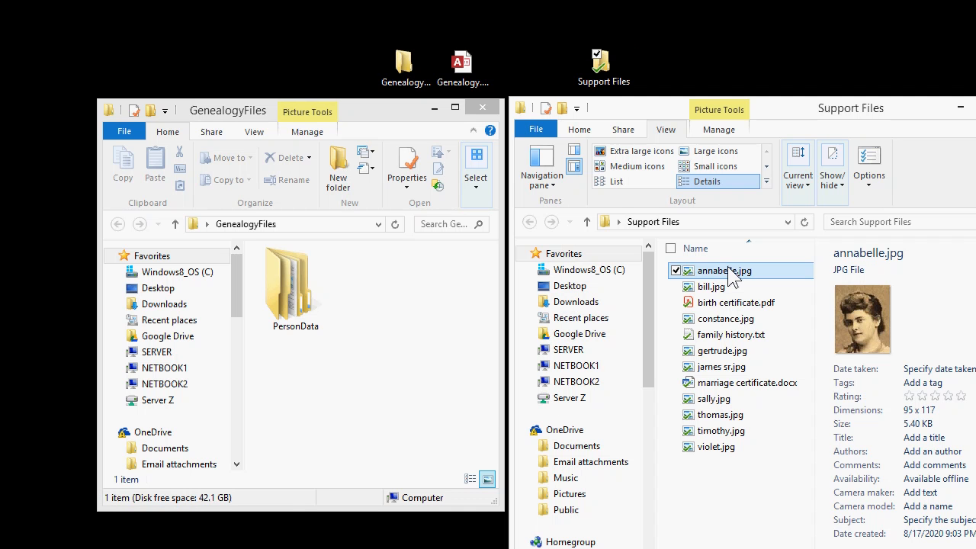
pyautogui.press('ctrl+a')
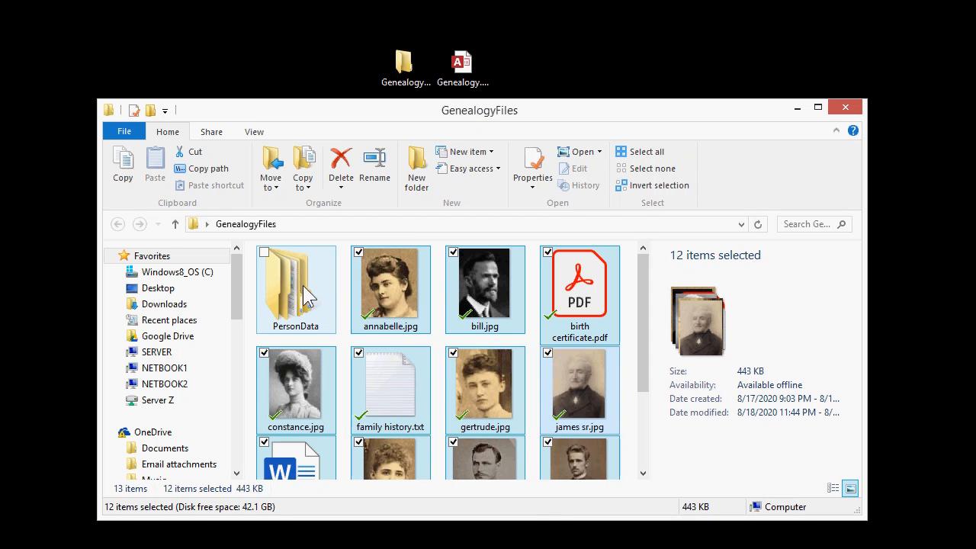
pyautogui.moveTo(303, 318)
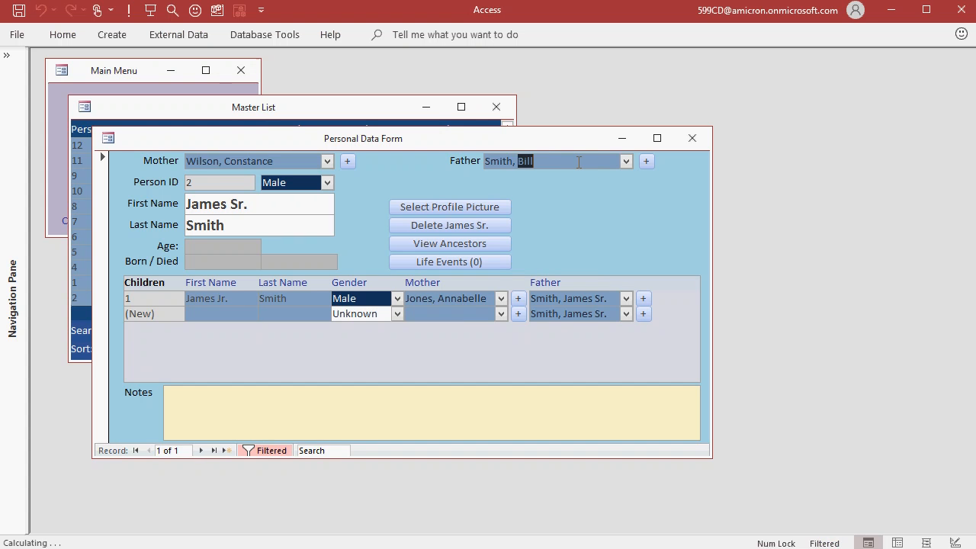
pyautogui.click(450, 207)
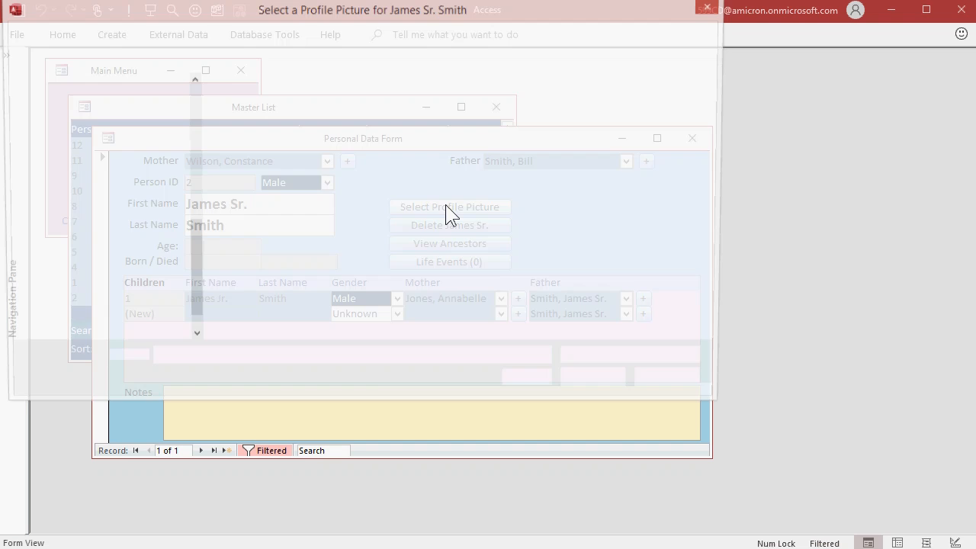
pyautogui.click(450, 207)
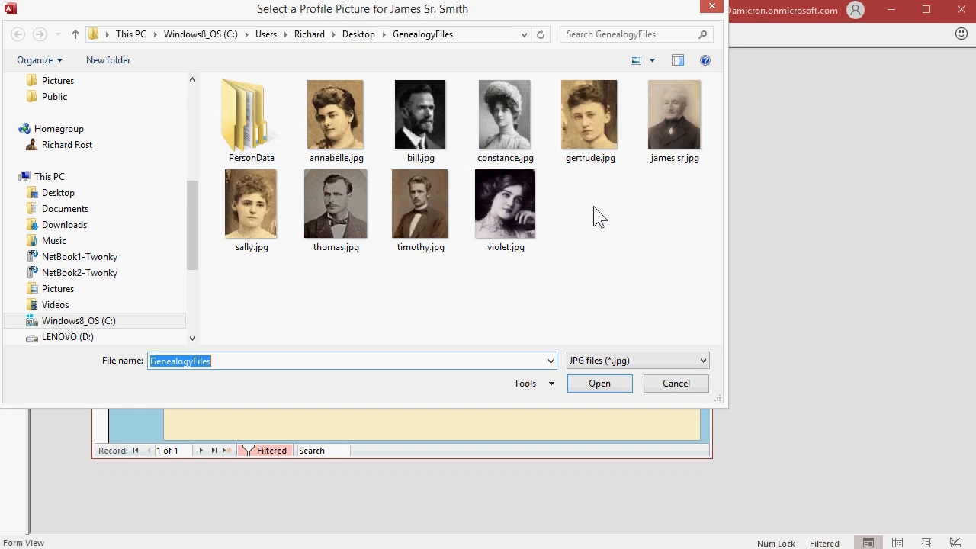
pyautogui.click(674, 114)
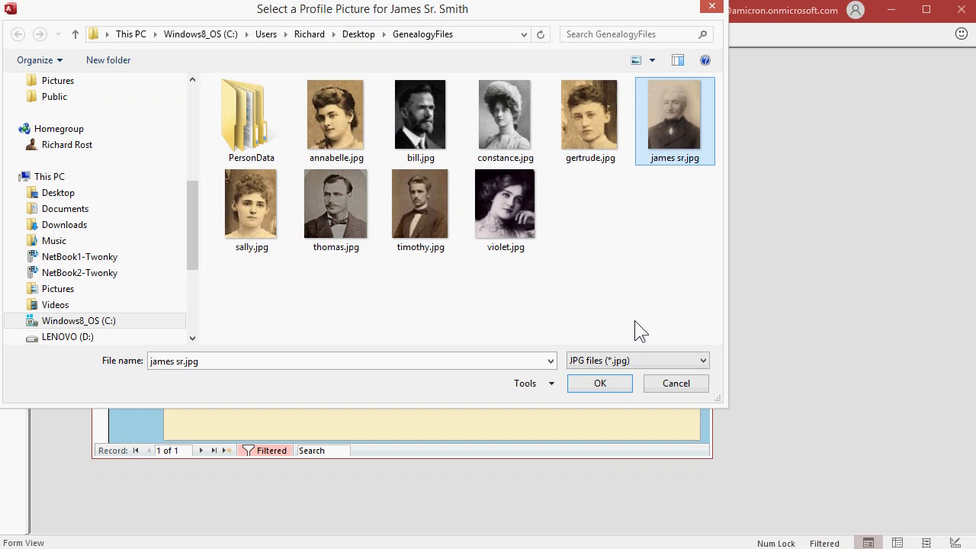
pyautogui.click(599, 383)
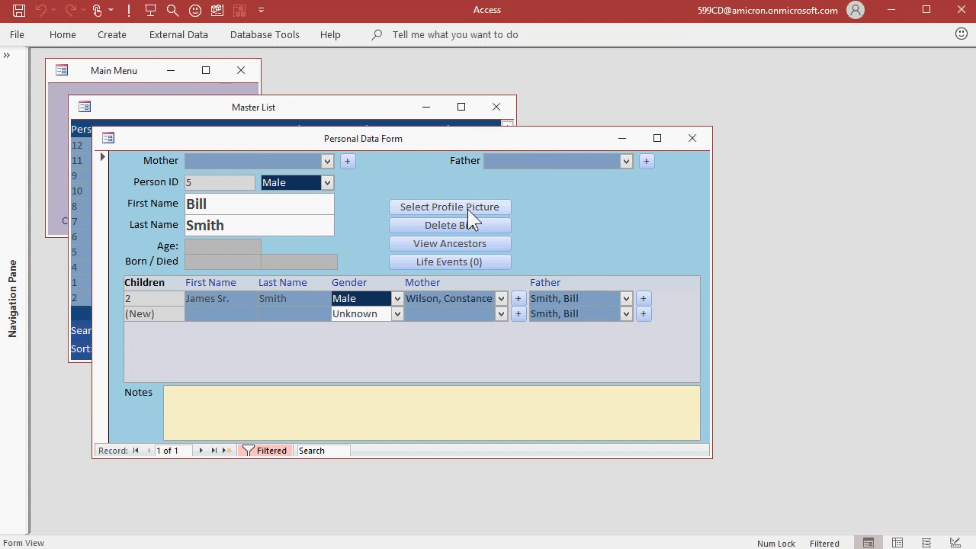
pyautogui.click(449, 206)
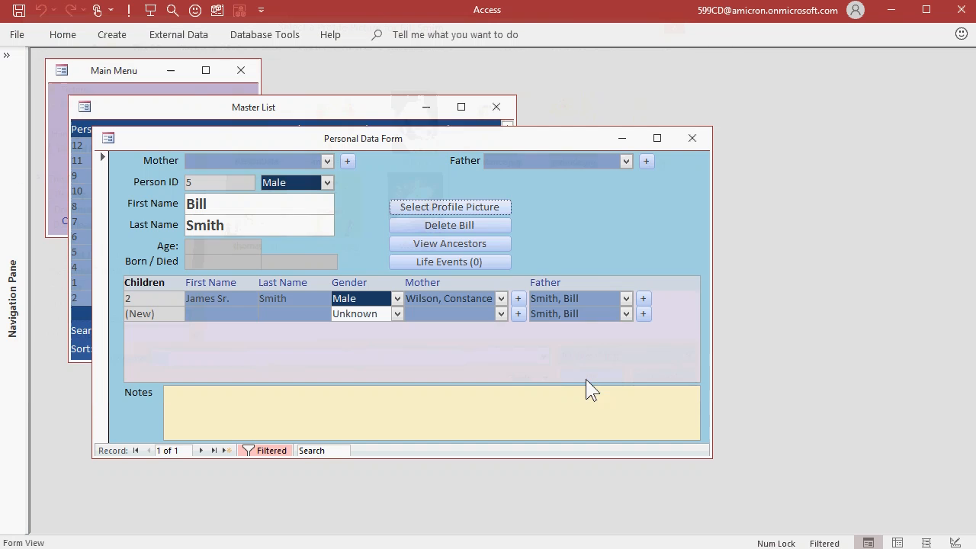
pyautogui.click(450, 207)
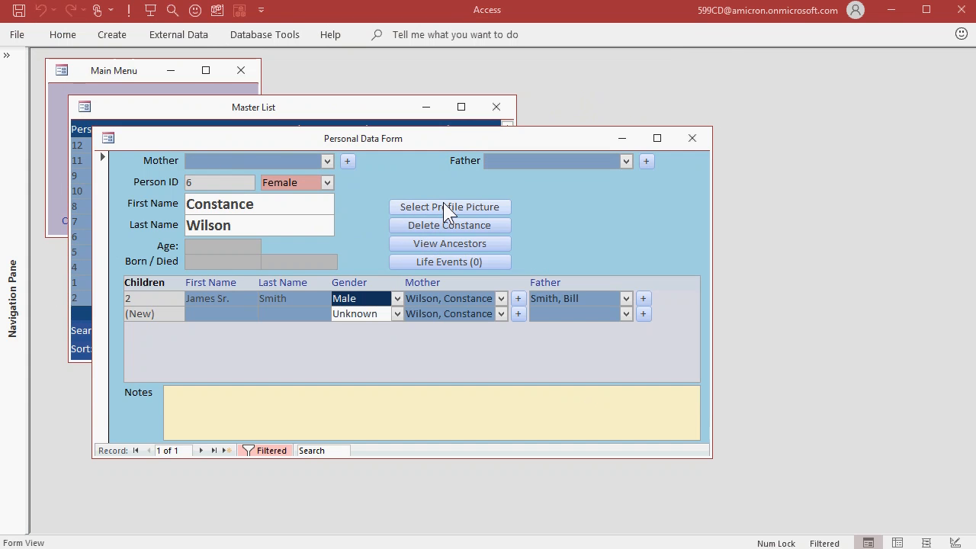
pyautogui.click(449, 206)
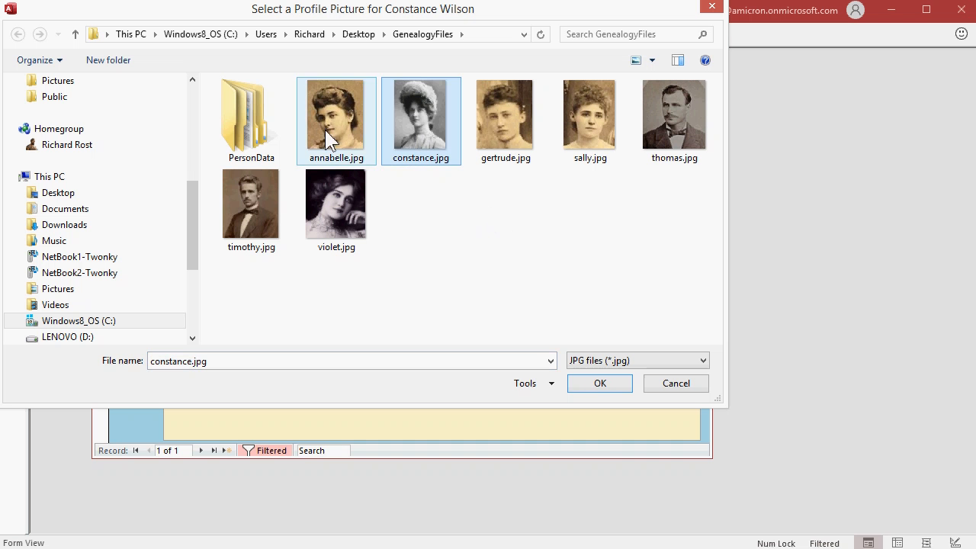
pyautogui.click(599, 383)
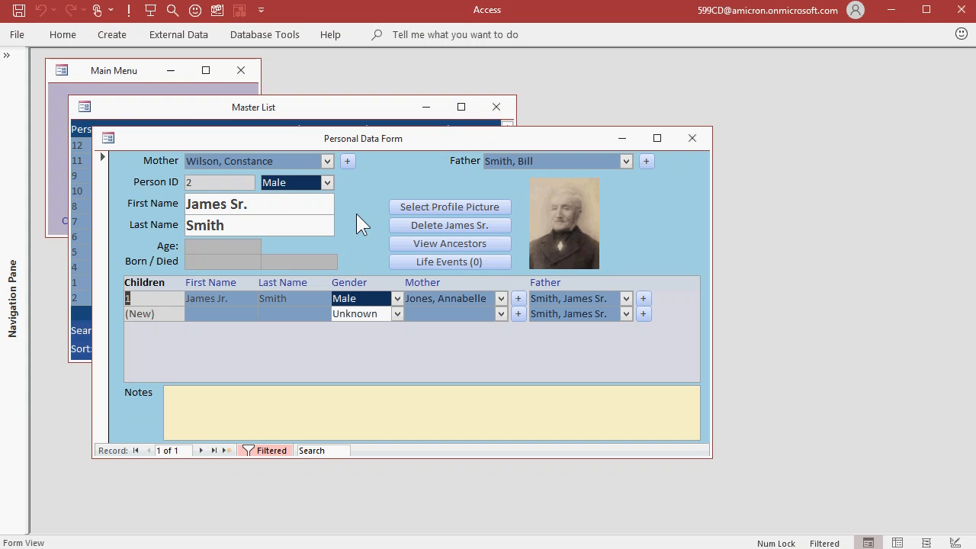
pyautogui.click(450, 243)
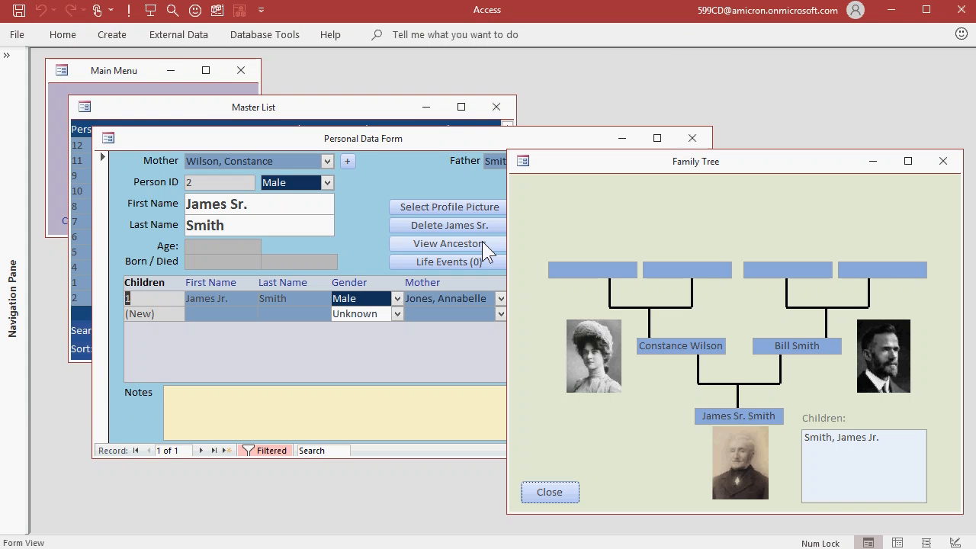
pyautogui.moveTo(677, 385)
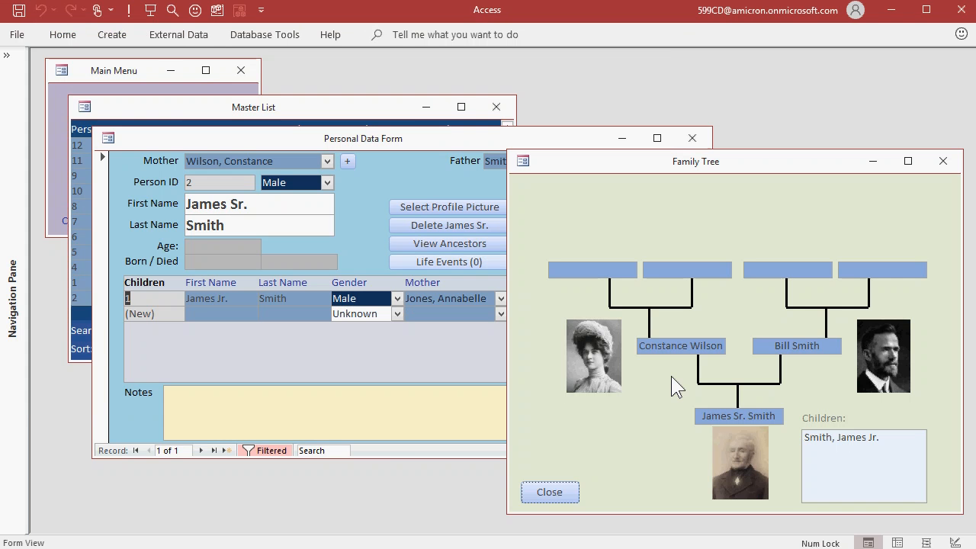
pyautogui.moveTo(856, 389)
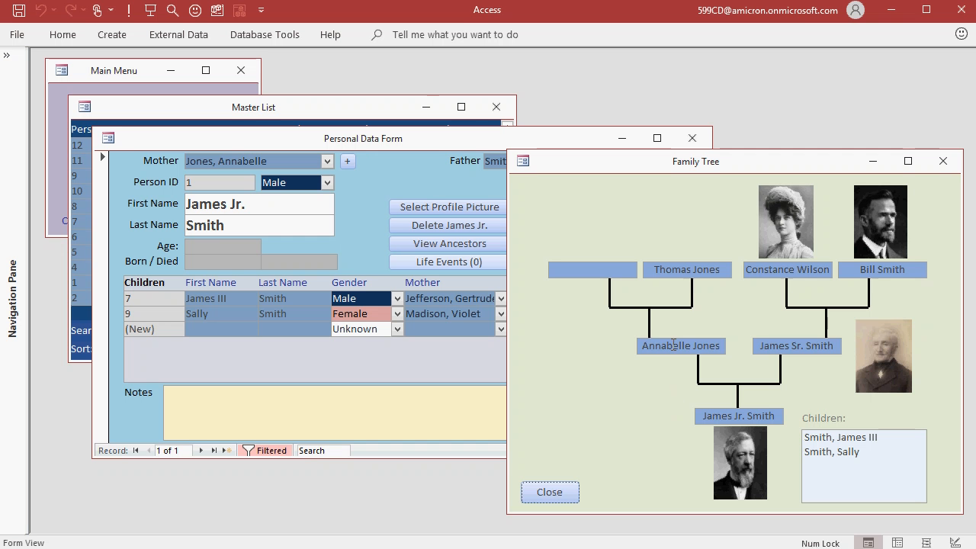
pyautogui.click(680, 345)
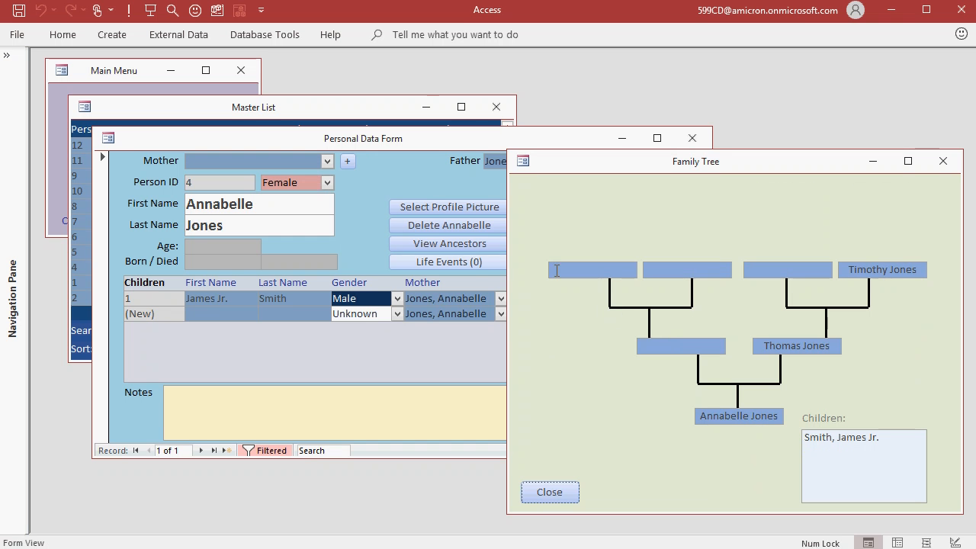
pyautogui.click(448, 207)
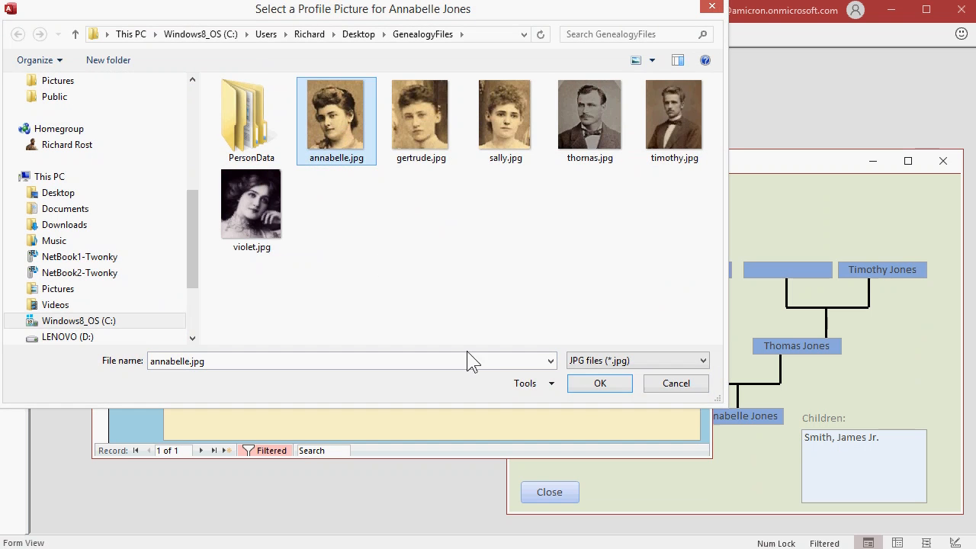
pyautogui.click(600, 383)
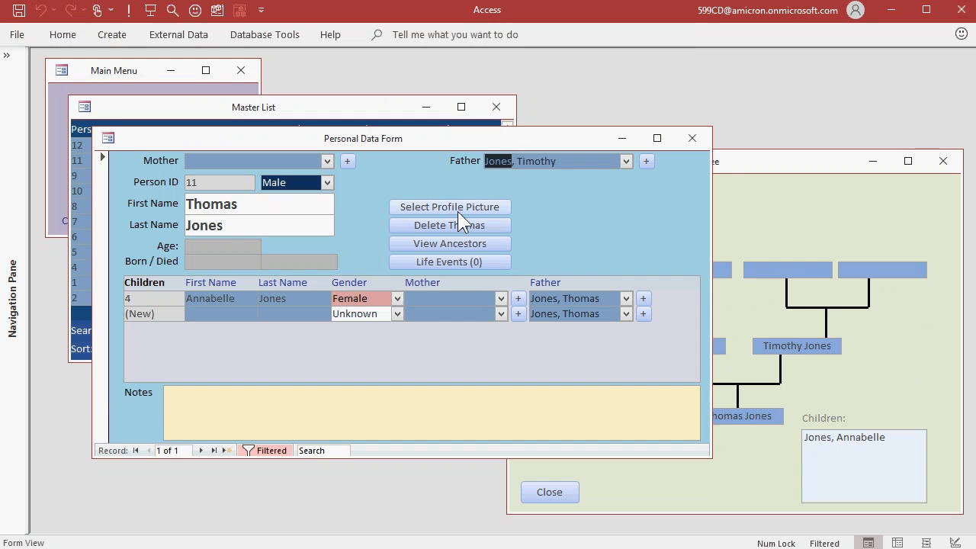
pyautogui.click(449, 207)
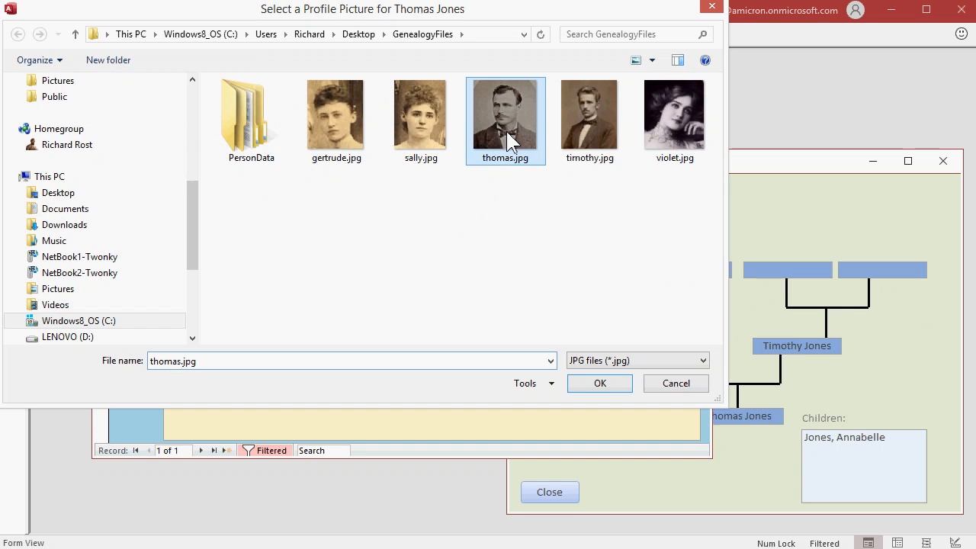
pyautogui.click(600, 383)
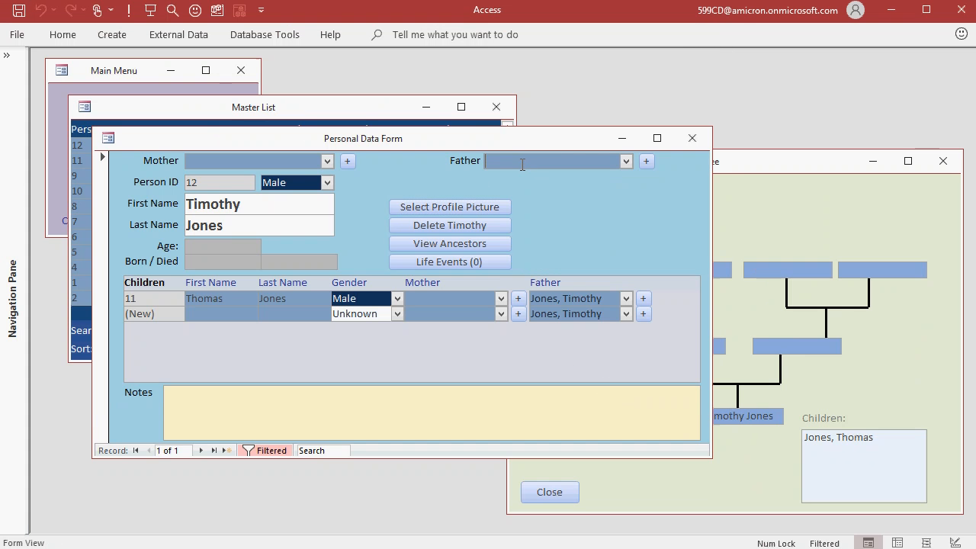
pyautogui.click(449, 207)
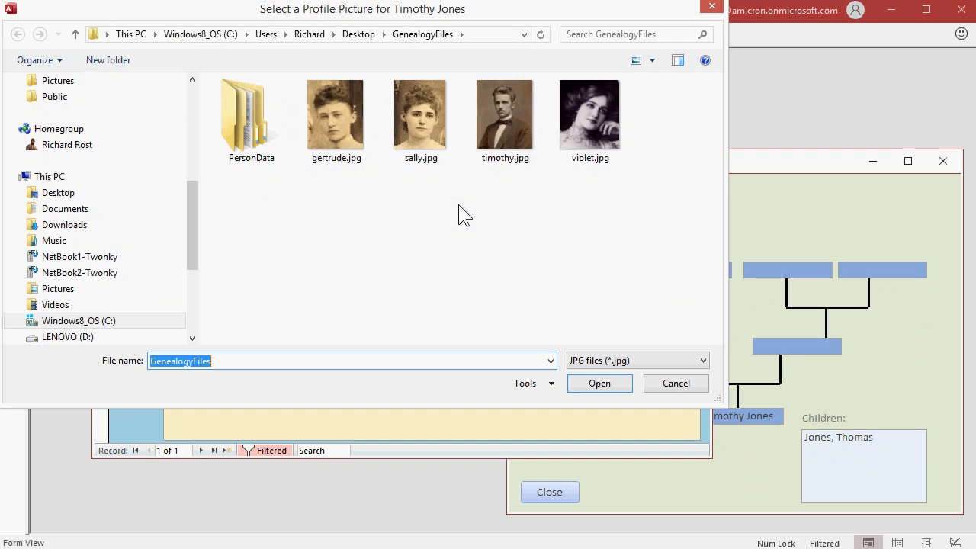
pyautogui.click(504, 115)
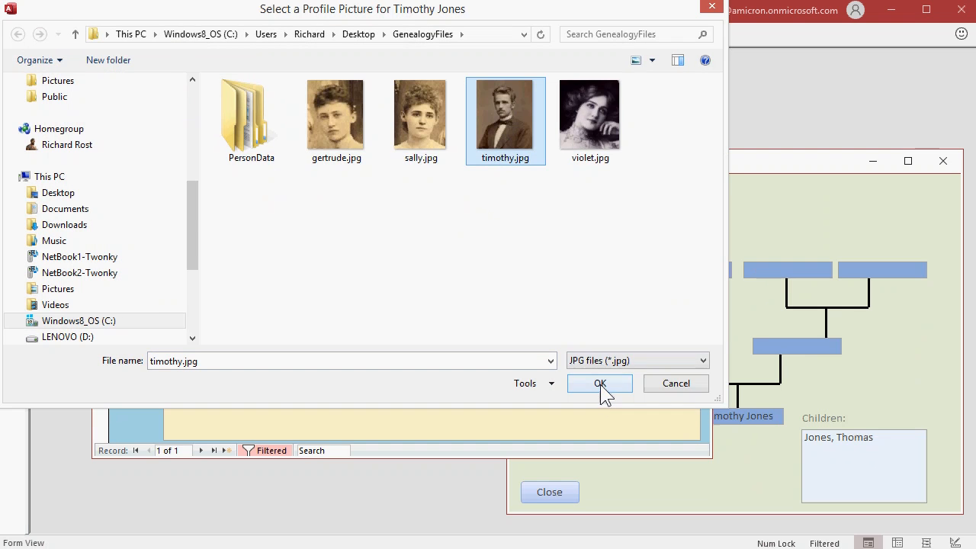
pyautogui.click(600, 383)
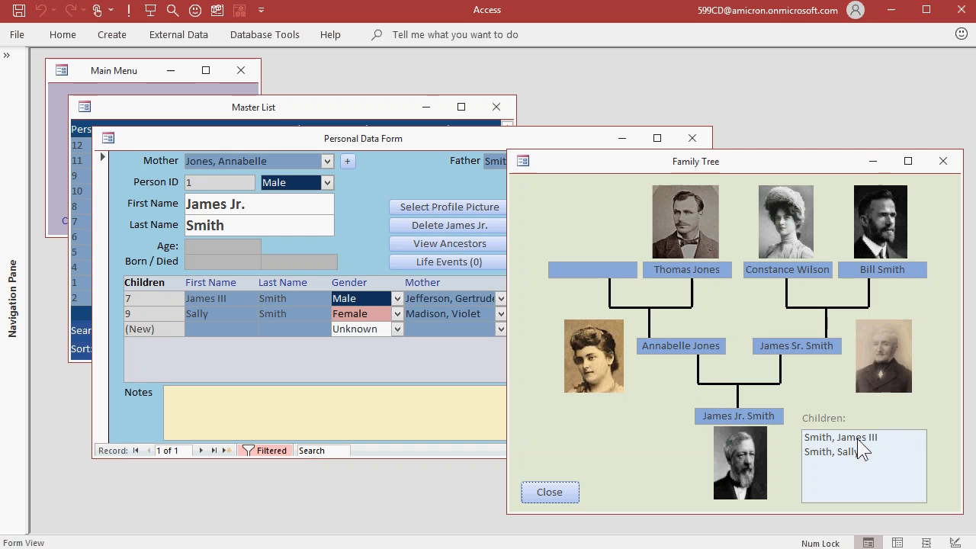
pyautogui.click(839, 437)
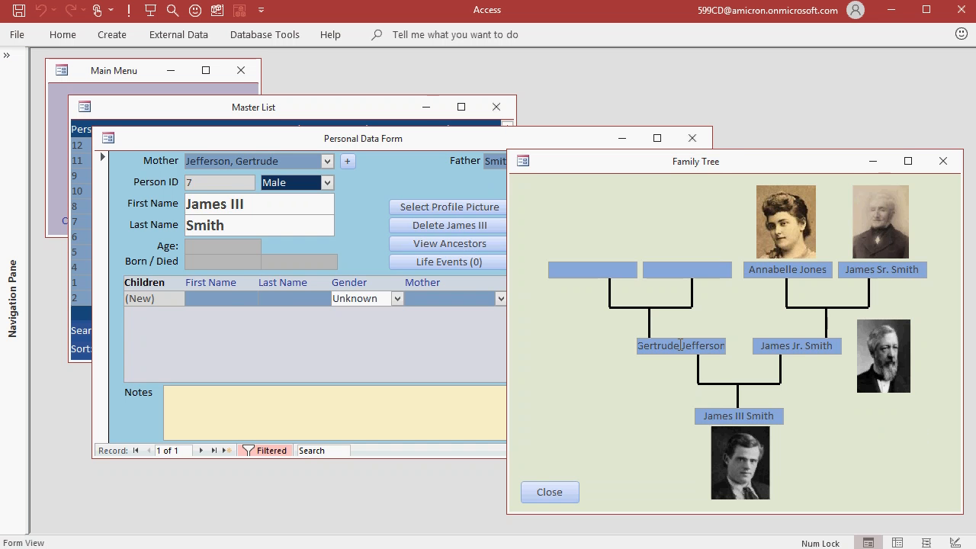
pyautogui.click(682, 345)
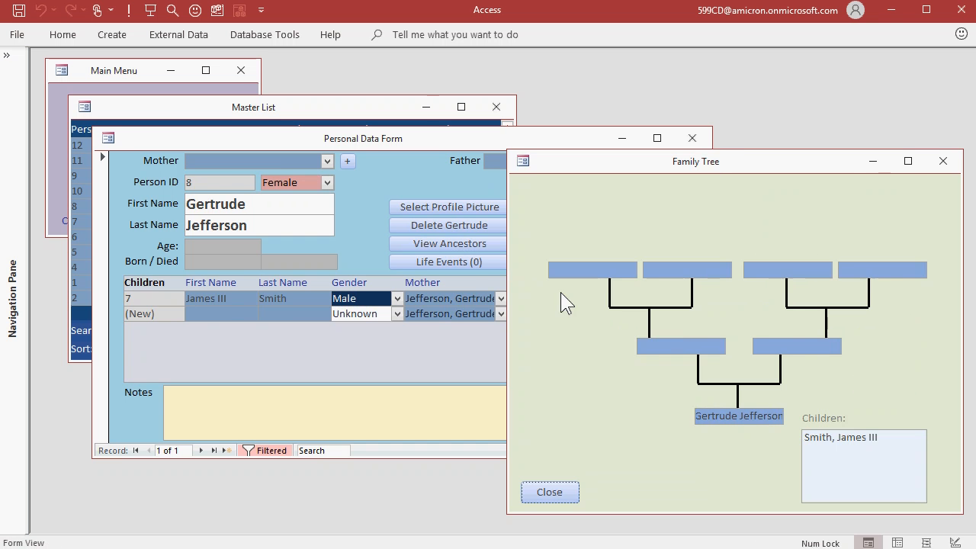
pyautogui.click(448, 206)
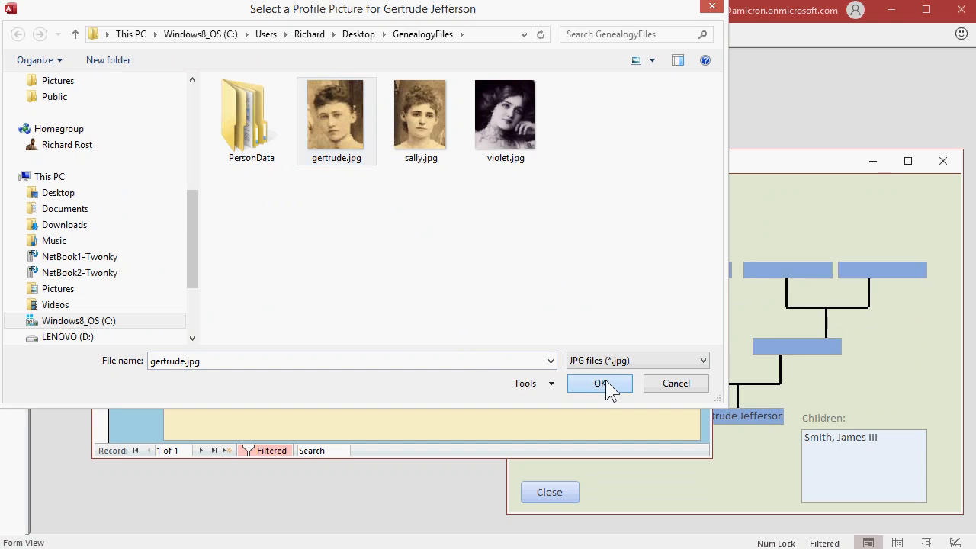
pyautogui.click(599, 383)
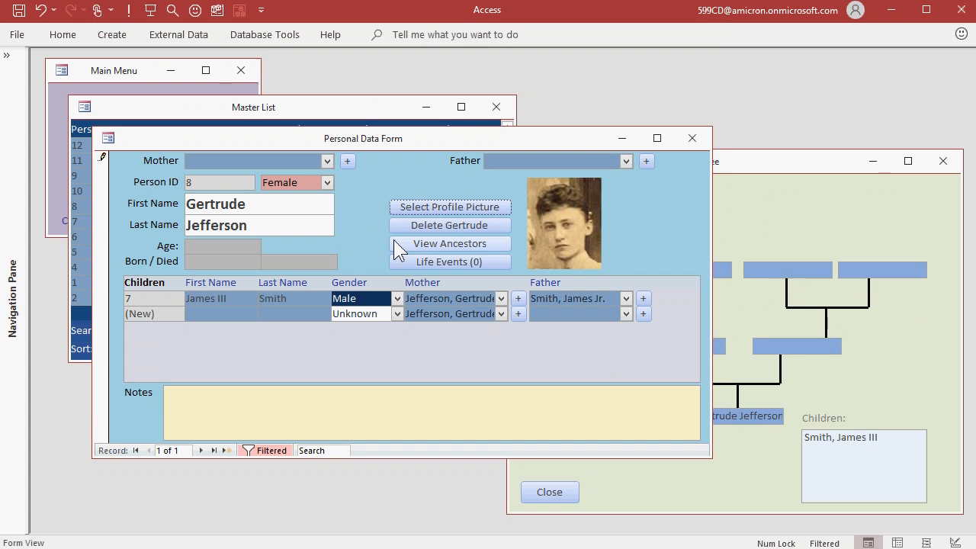
pyautogui.click(449, 243)
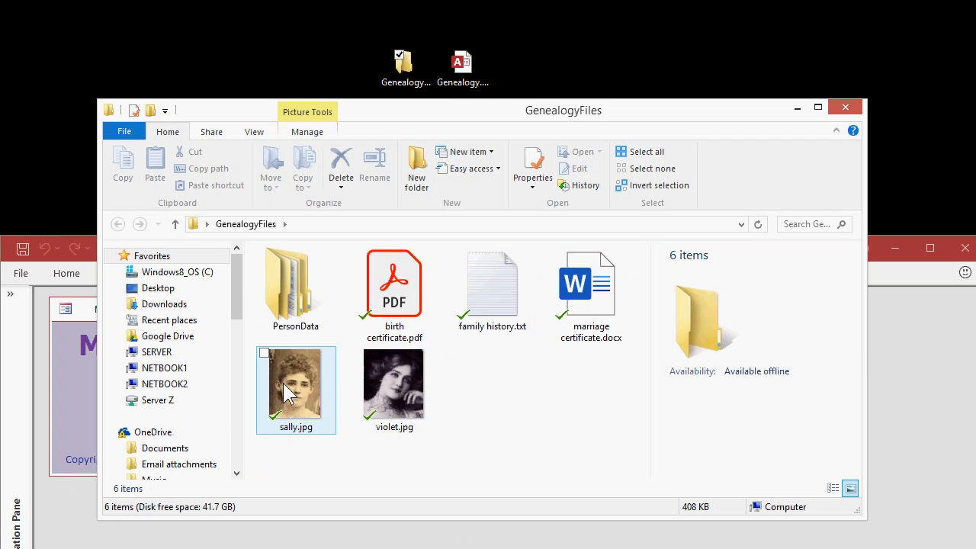
pyautogui.moveTo(296, 389)
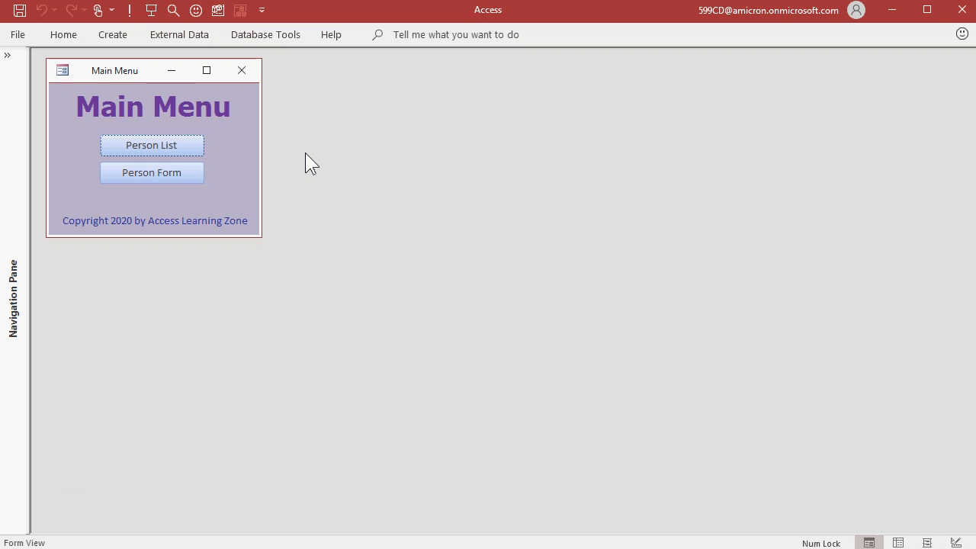
pyautogui.click(151, 145)
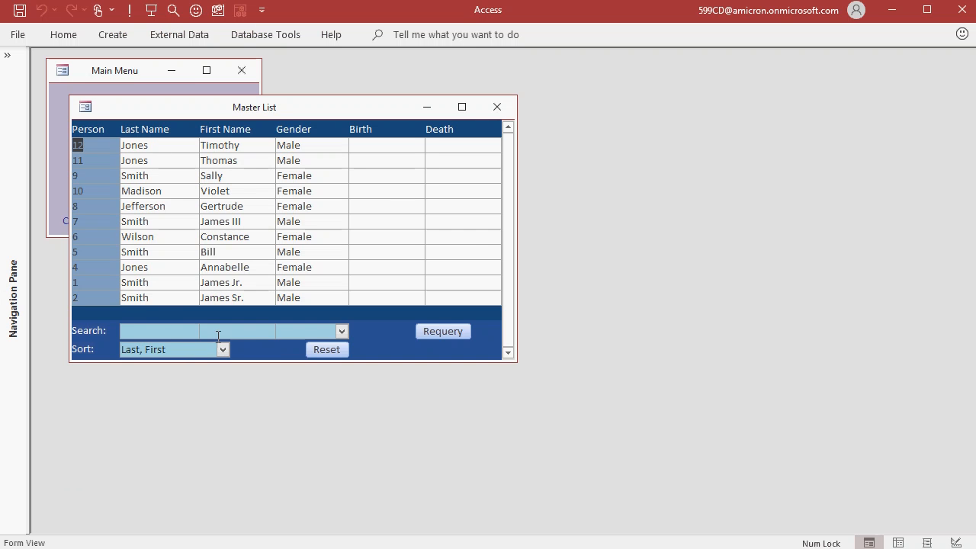
pyautogui.write('sal')
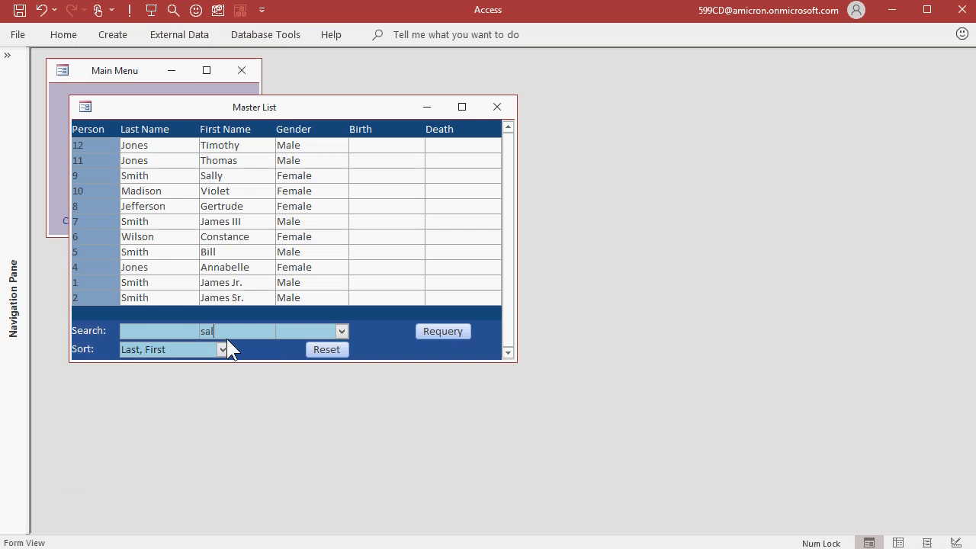
pyautogui.click(443, 331)
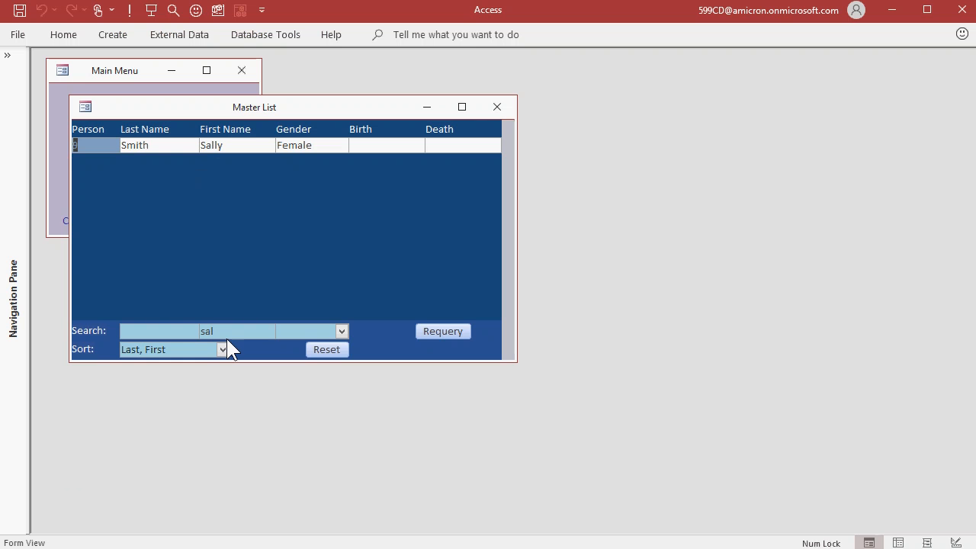
pyautogui.click(87, 145)
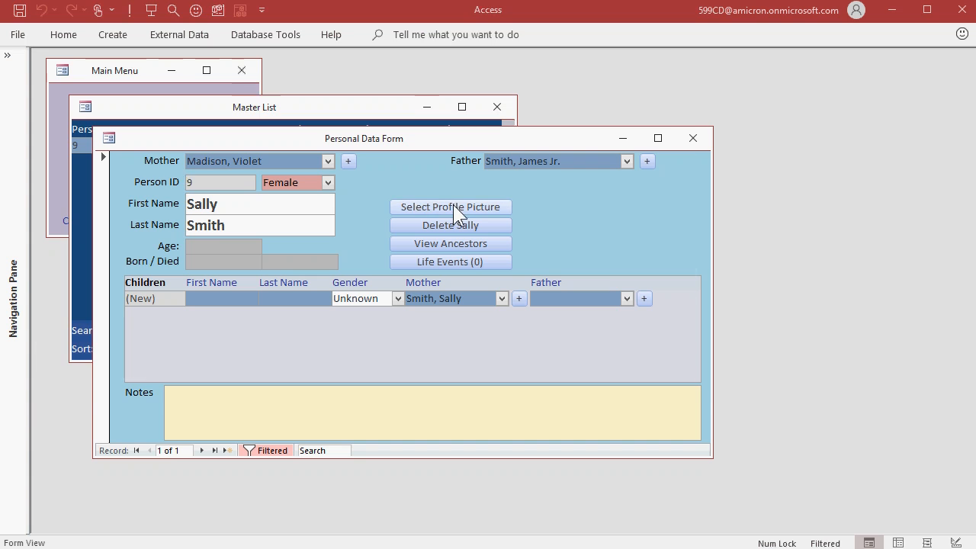
pyautogui.click(450, 207)
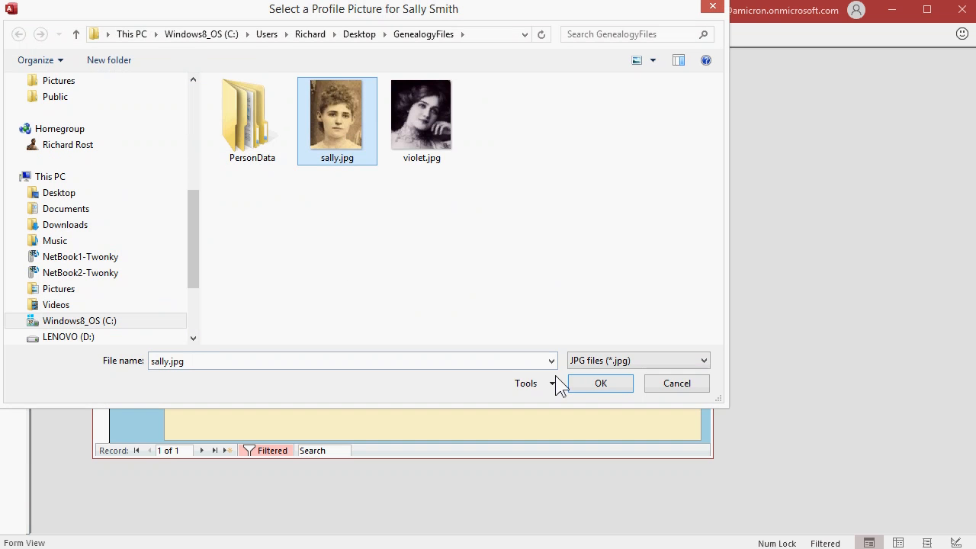
pyautogui.click(601, 383)
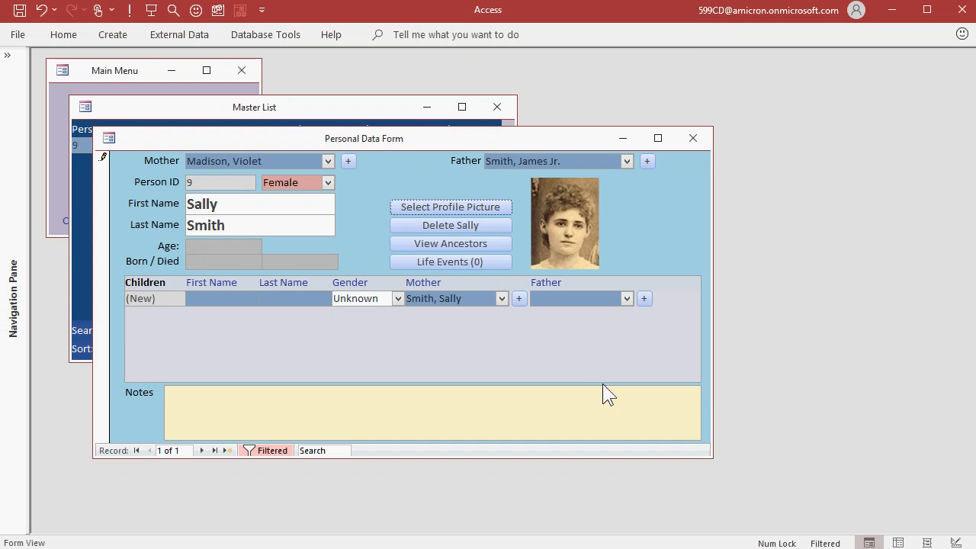
pyautogui.click(692, 138)
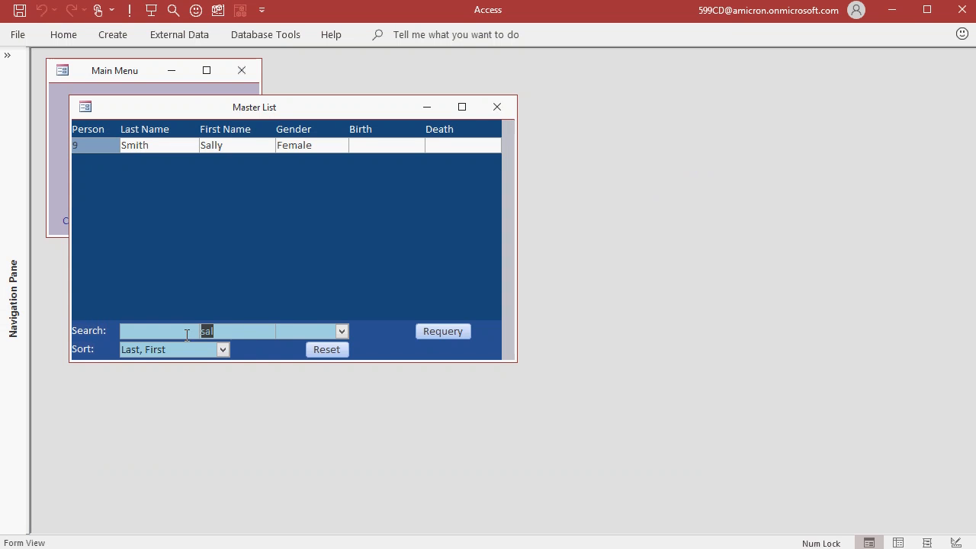
pyautogui.write('vi')
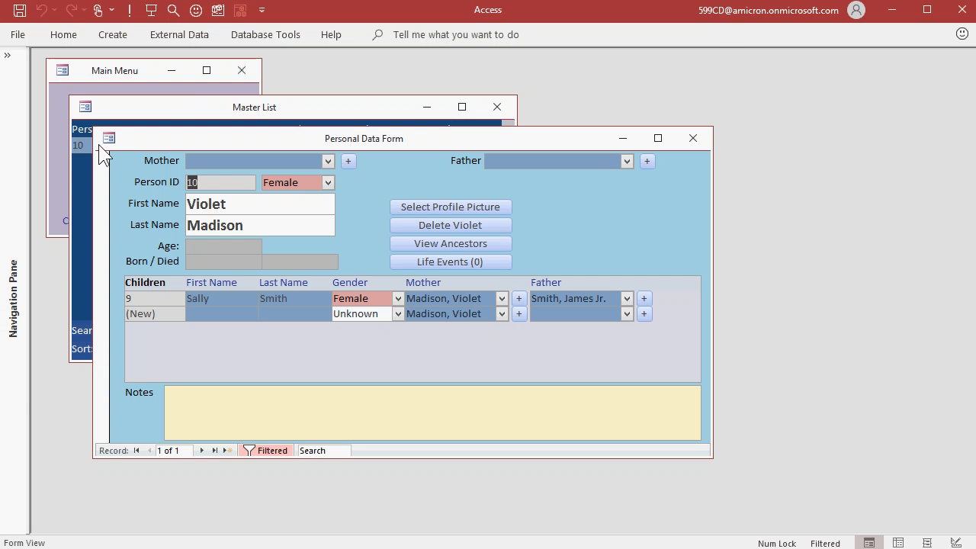
pyautogui.click(450, 207)
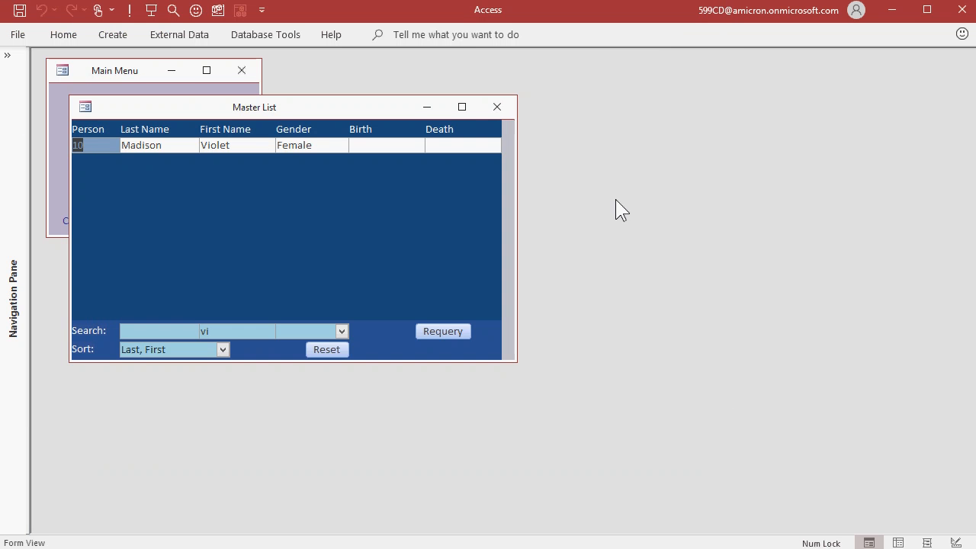
pyautogui.moveTo(328, 301)
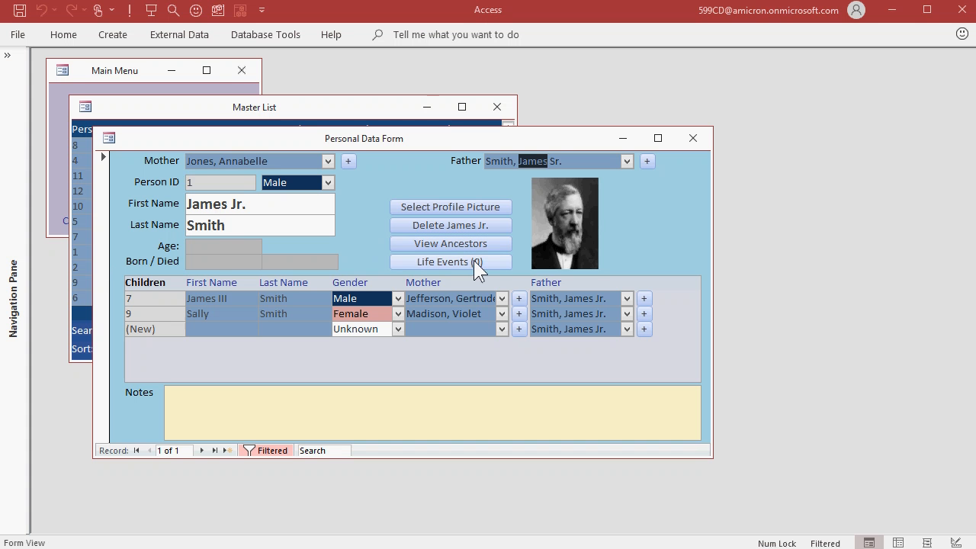
pyautogui.click(450, 262)
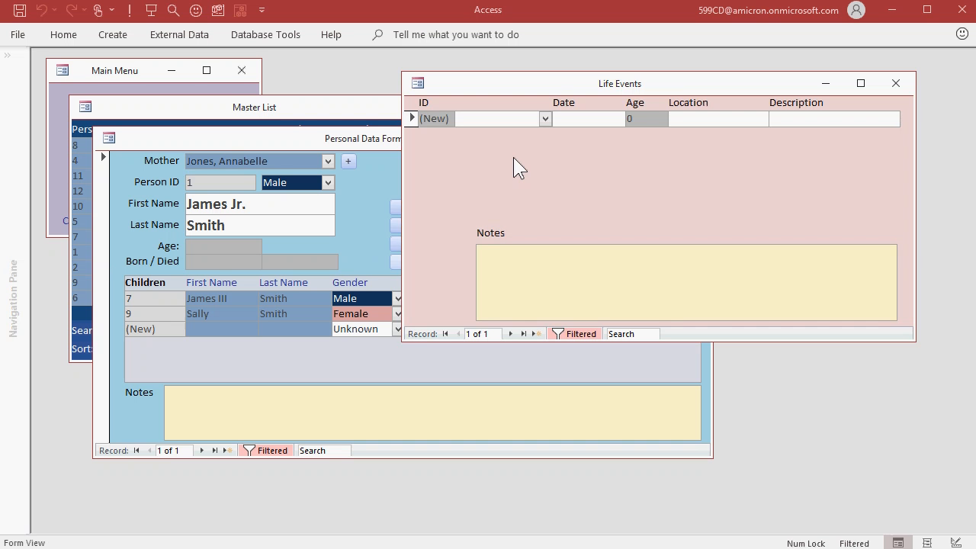
pyautogui.moveTo(540, 141)
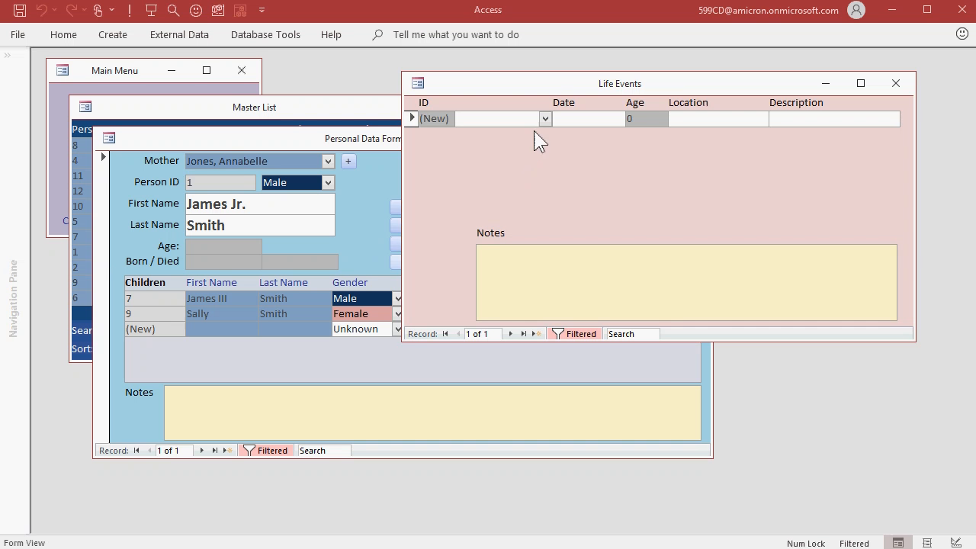
pyautogui.click(545, 118)
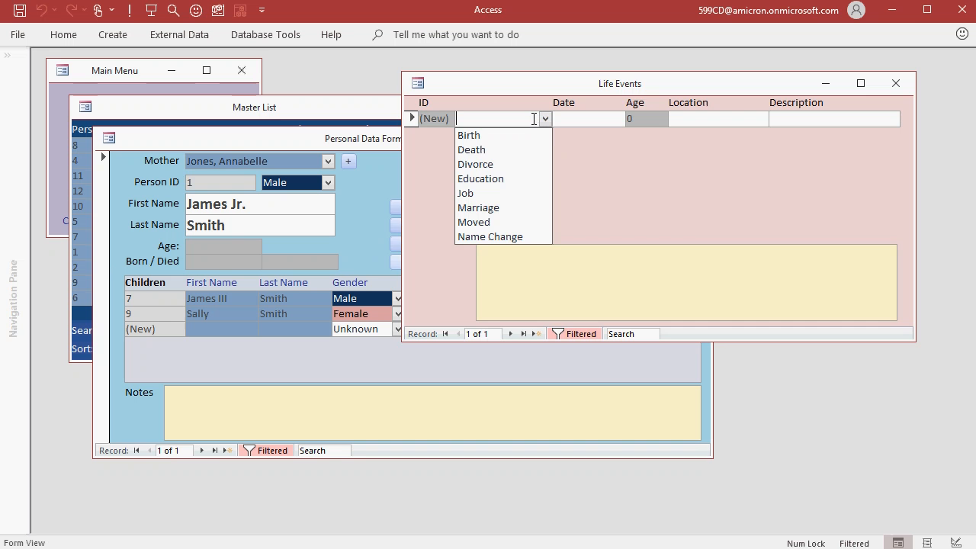
pyautogui.moveTo(504, 179)
pyautogui.write('Birth')
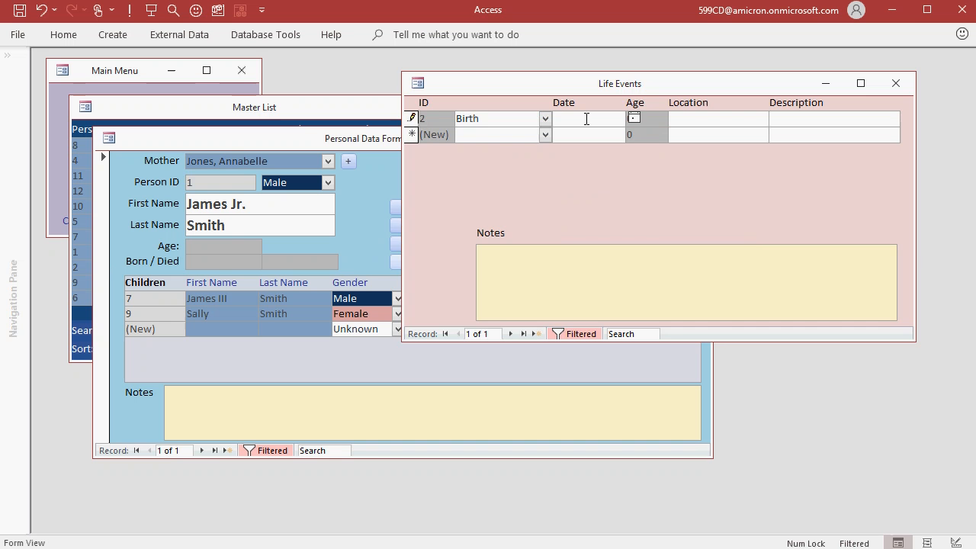
pyautogui.click(634, 118)
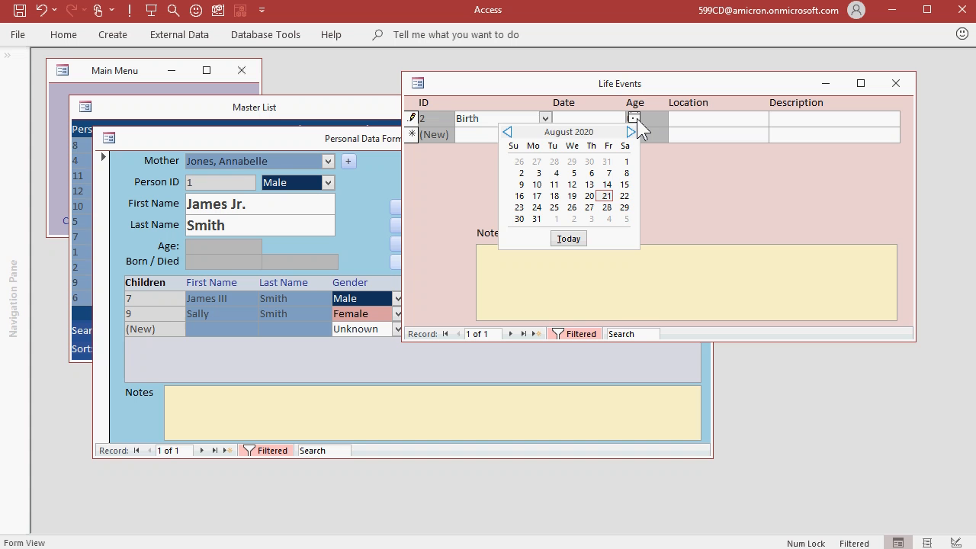
pyautogui.click(633, 118)
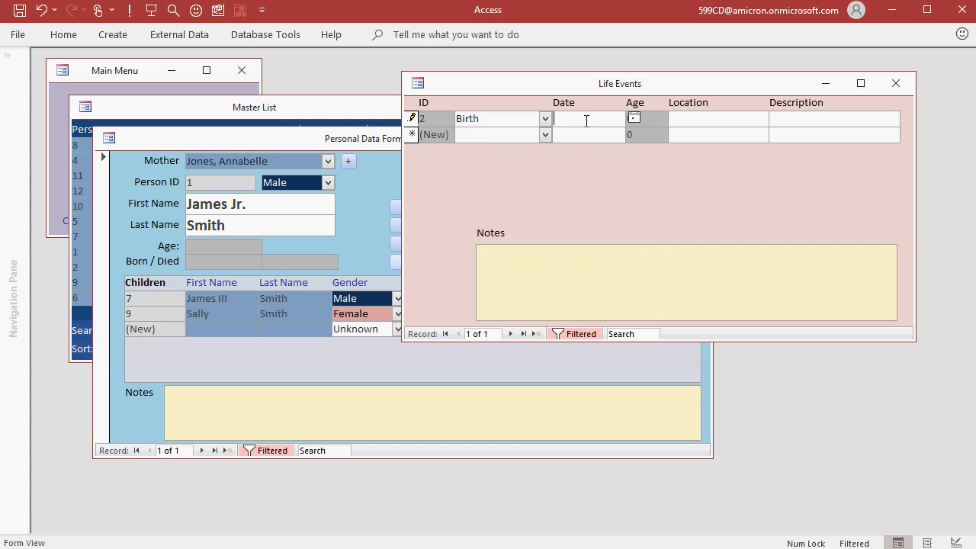
pyautogui.write('6/1/')
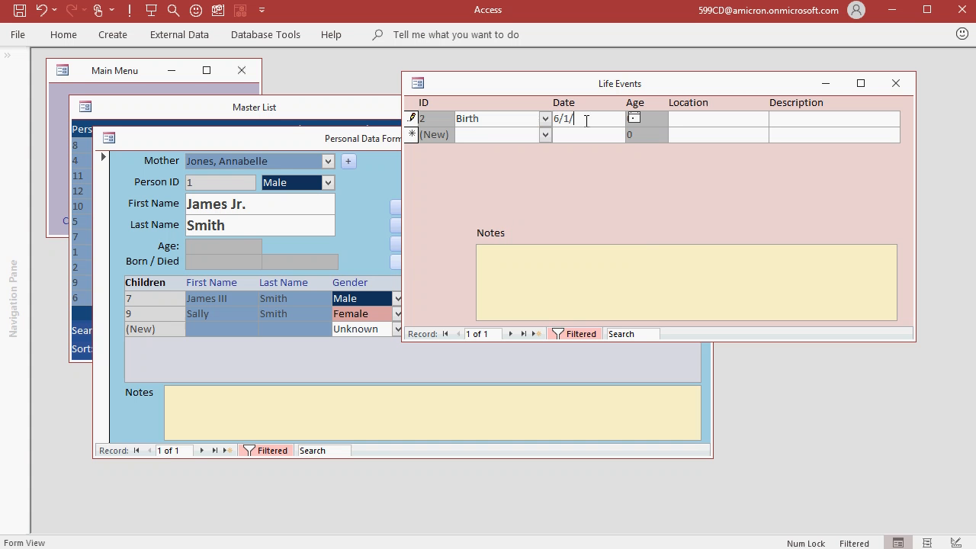
pyautogui.write('1950')
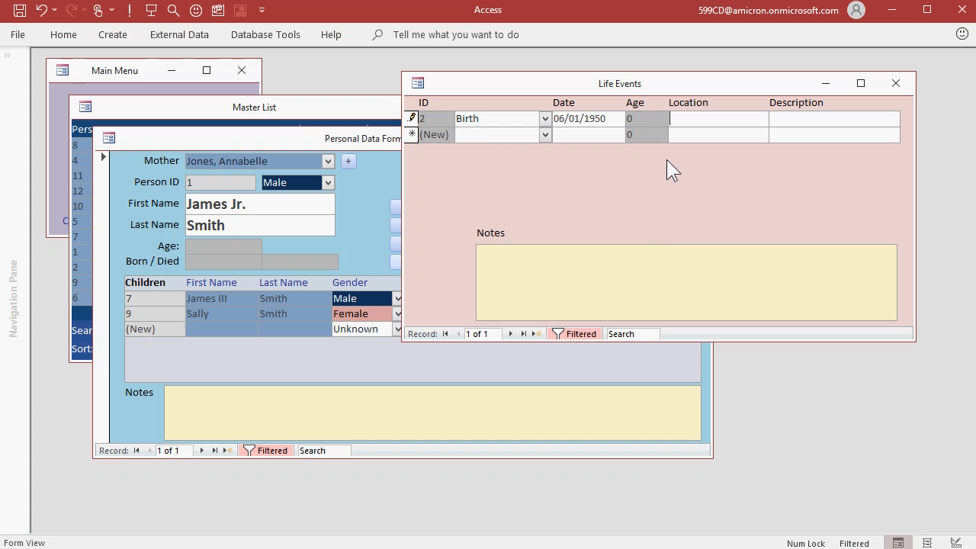
pyautogui.moveTo(650, 137)
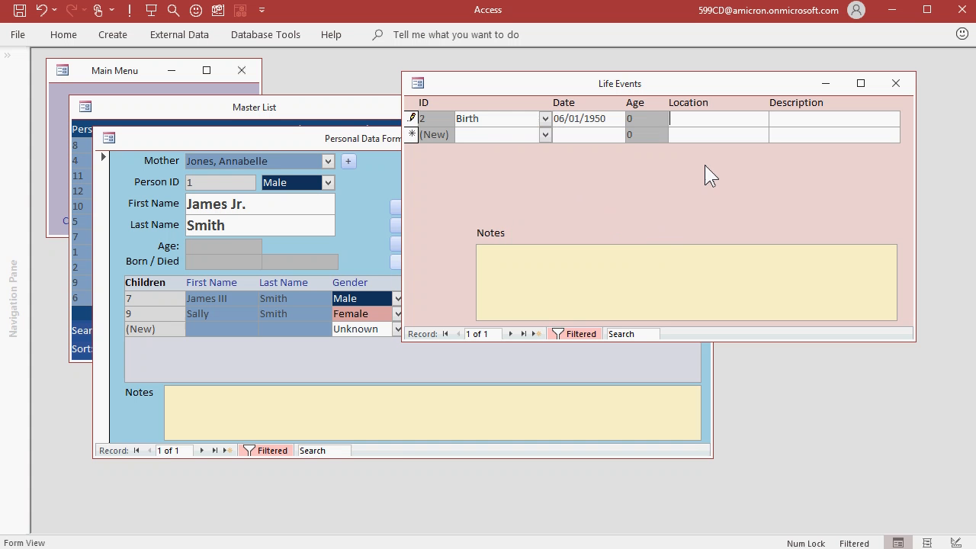
pyautogui.write('Buffalo NY')
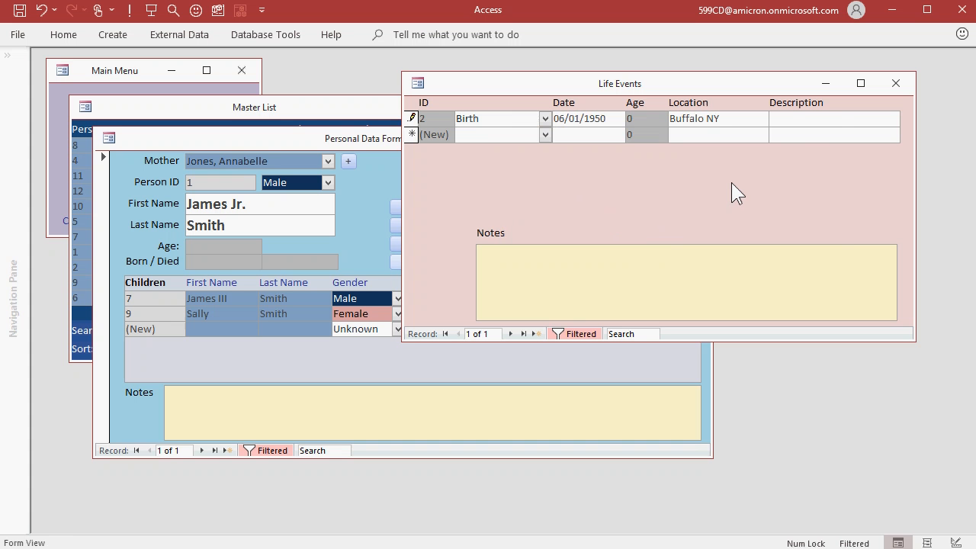
pyautogui.write('Mercy Hospital')
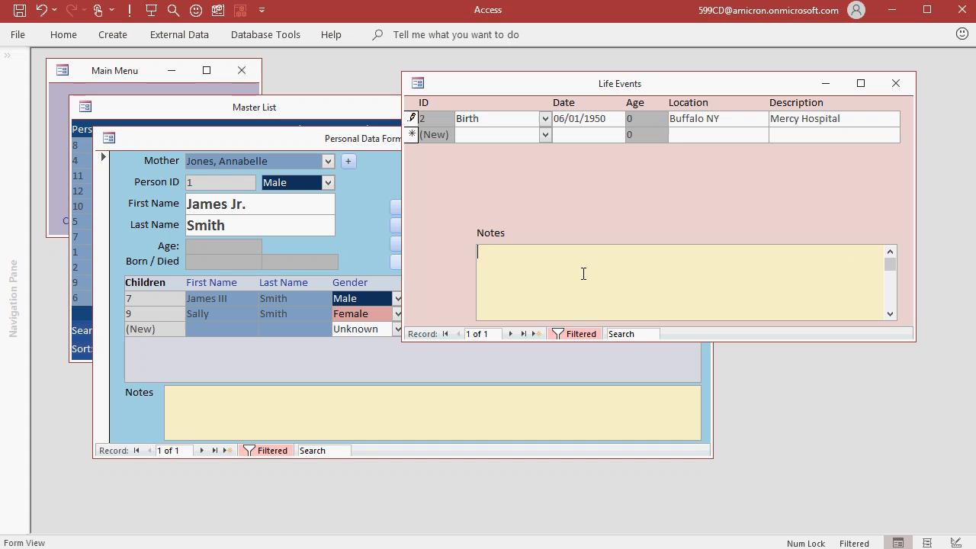
pyautogui.click(510, 333)
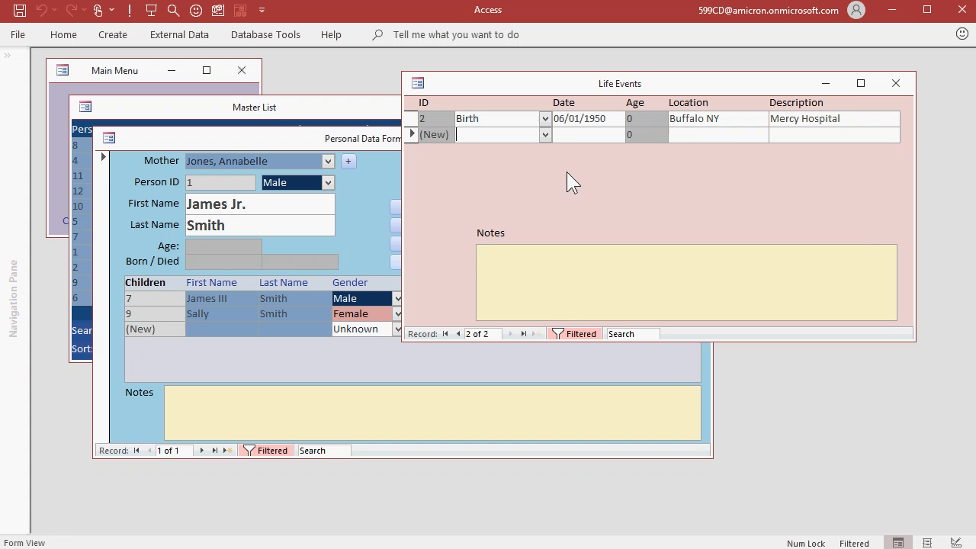
# Step: Add an Education event for 07/20/1968 in Amherst NY, Graduated, second in class at Sweet Home High
pyautogui.click(544, 134)
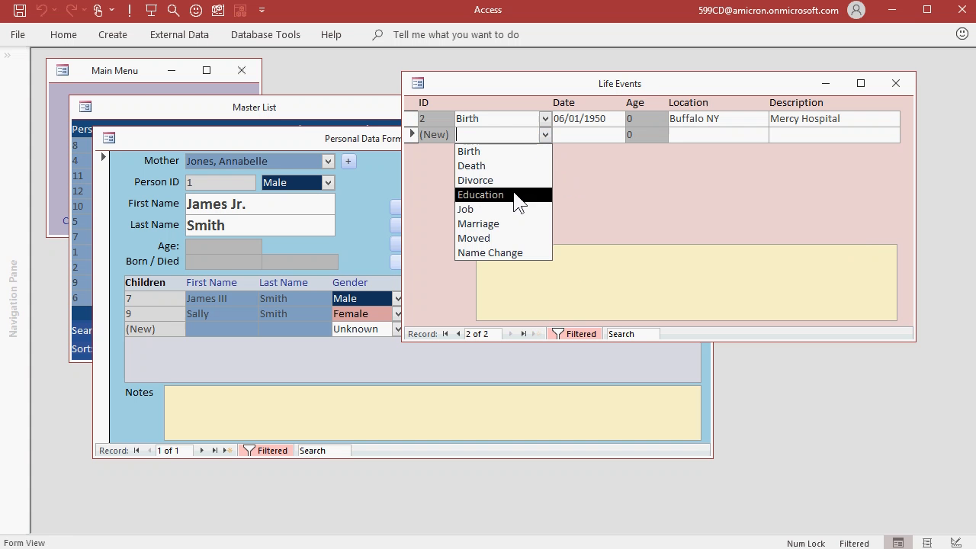
pyautogui.click(481, 194)
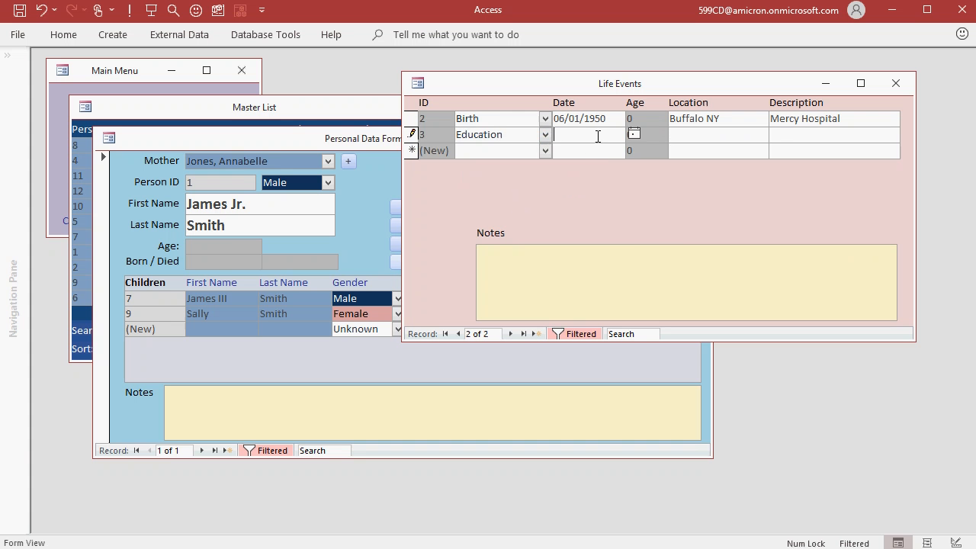
pyautogui.write('7')
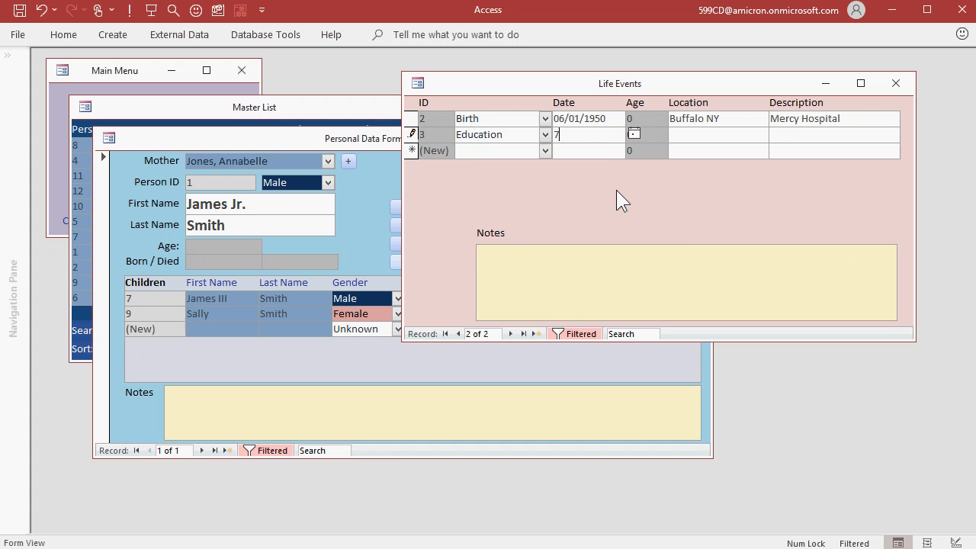
pyautogui.write('/20/1968')
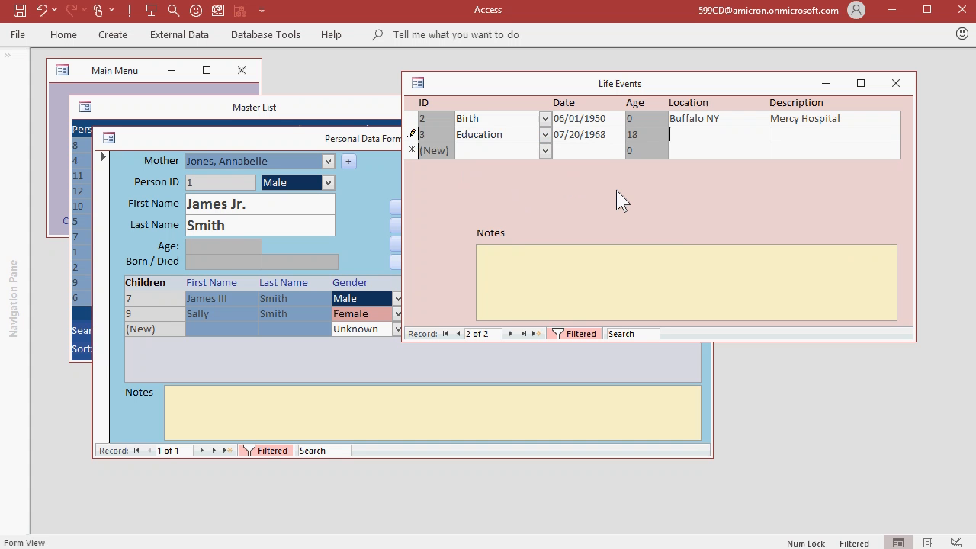
pyautogui.moveTo(728, 190)
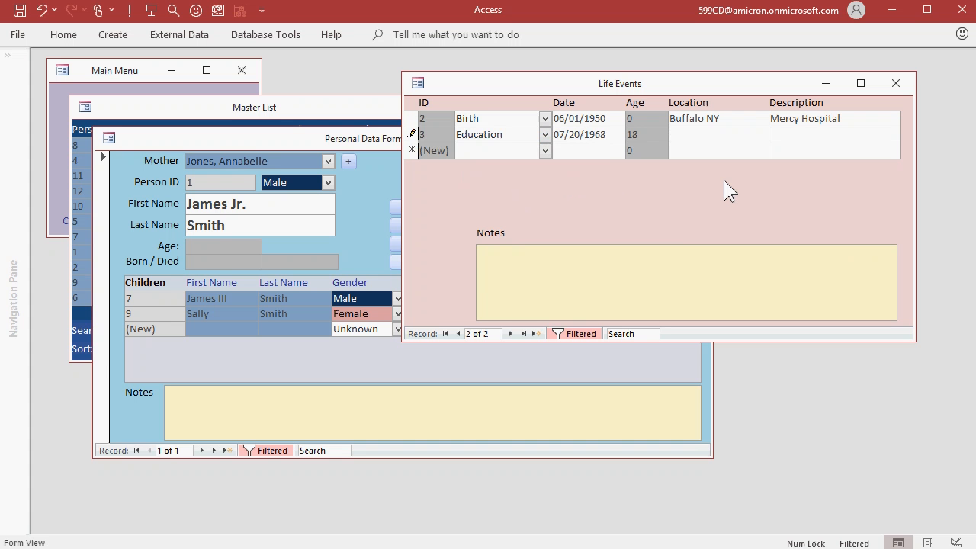
pyautogui.write('Amherst NY')
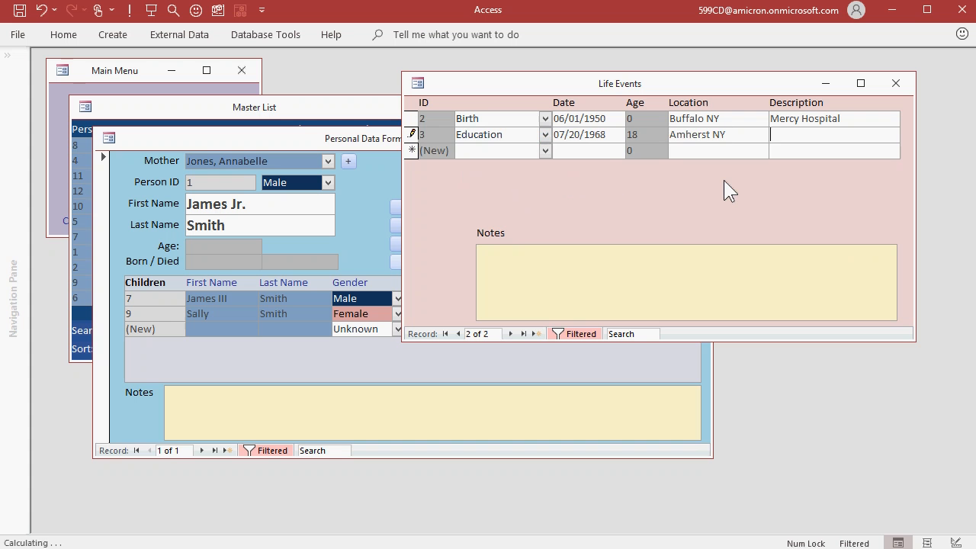
pyautogui.write('G')
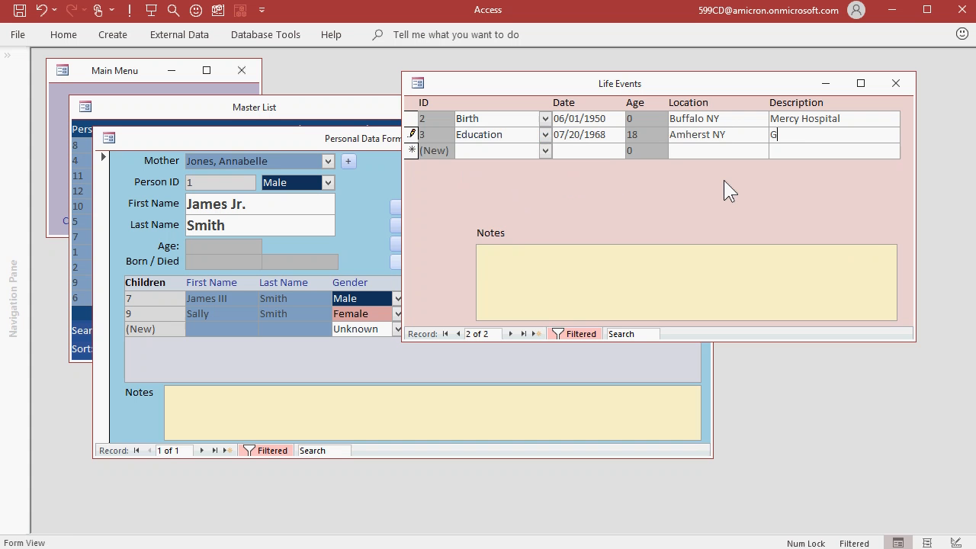
pyautogui.write('raduated')
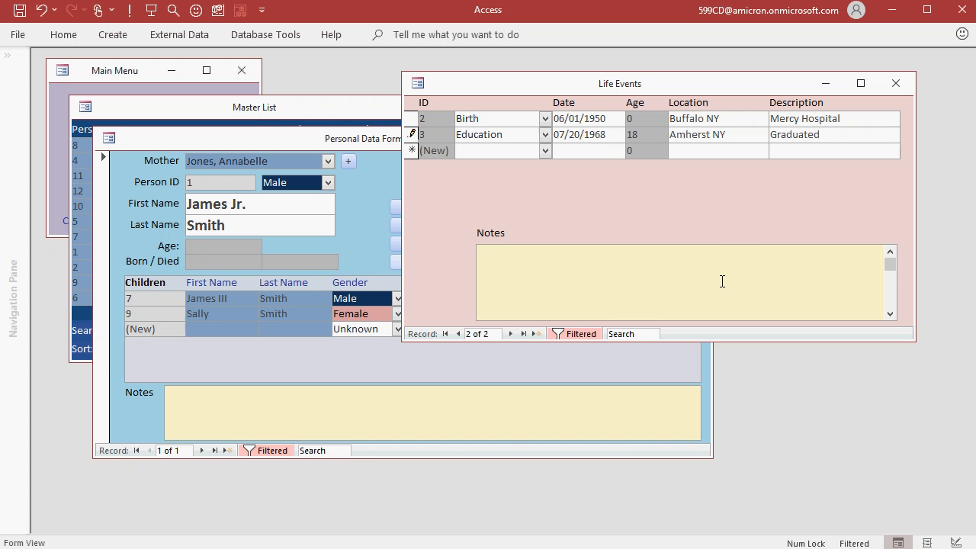
pyautogui.write('2nd in his class at Sweet Home Hig')
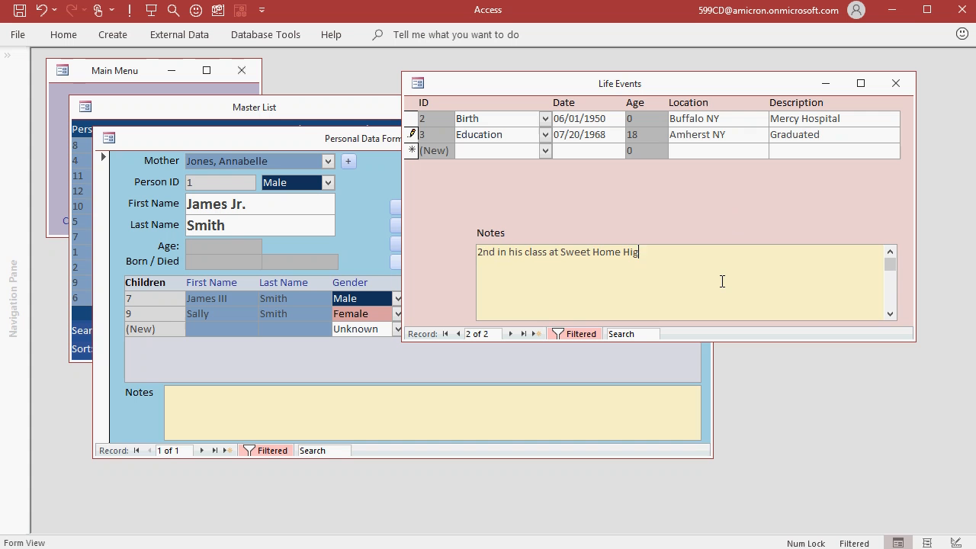
pyautogui.write('h')
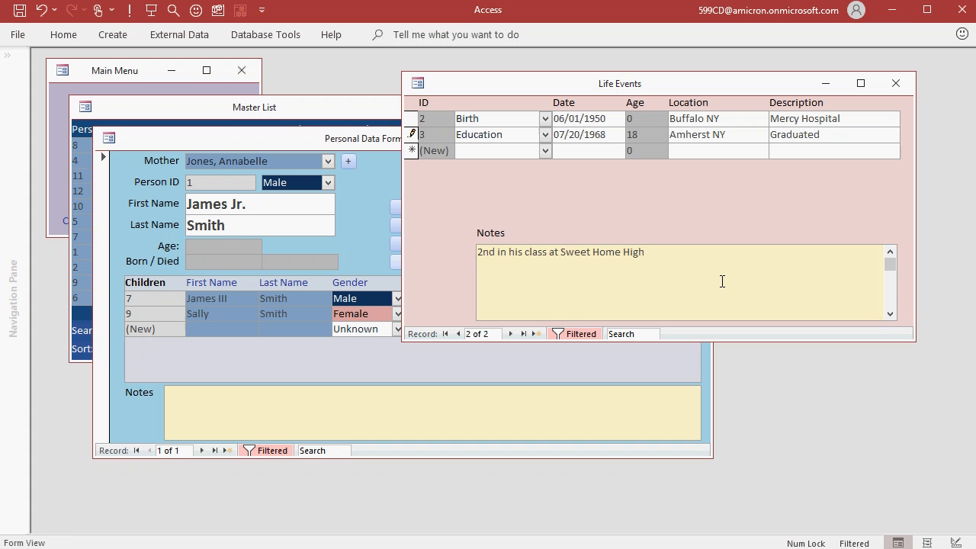
pyautogui.moveTo(674, 284)
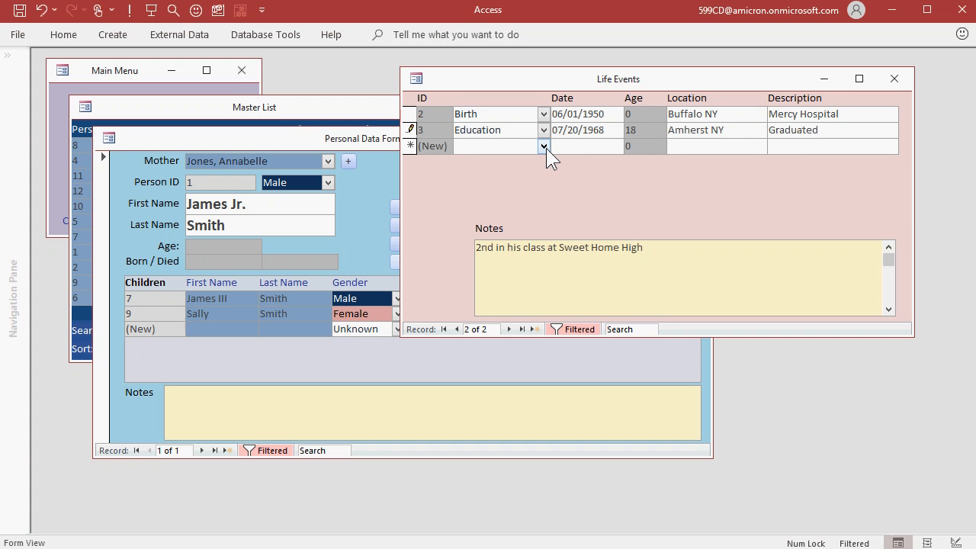
pyautogui.click(543, 146)
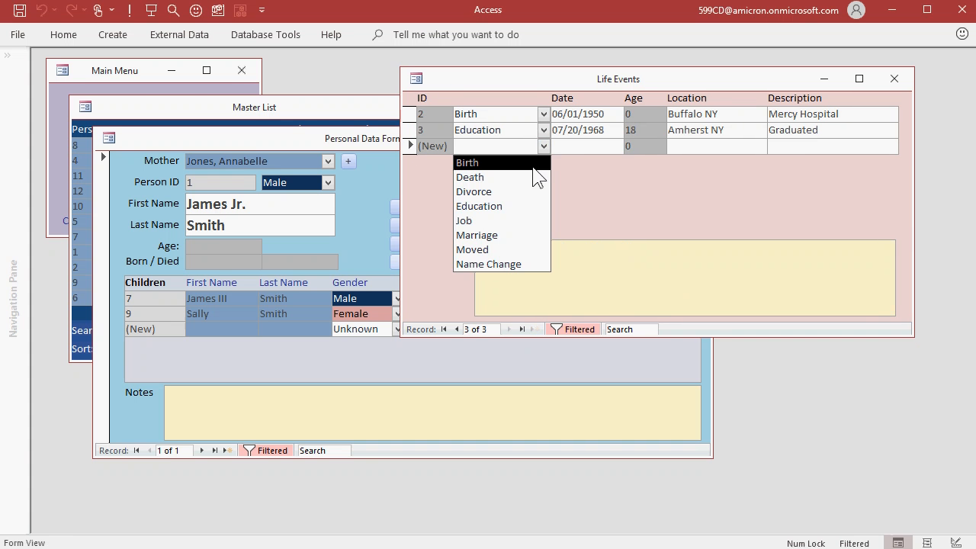
pyautogui.click(477, 234)
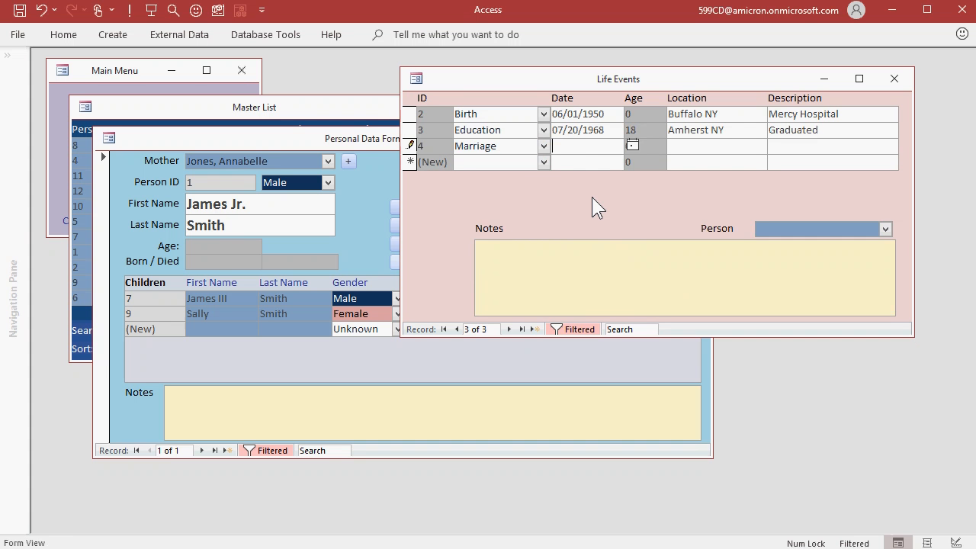
pyautogui.write('3/15/1970')
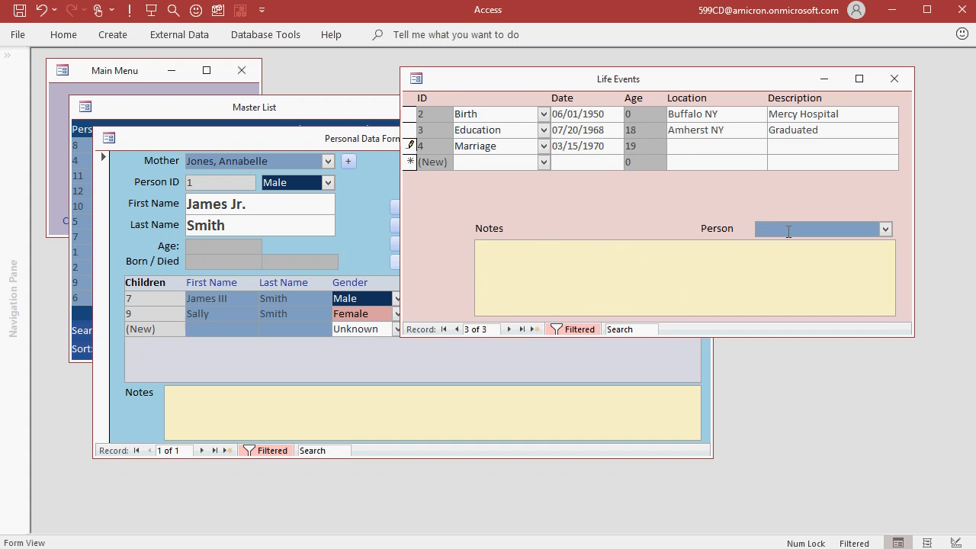
pyautogui.click(885, 229)
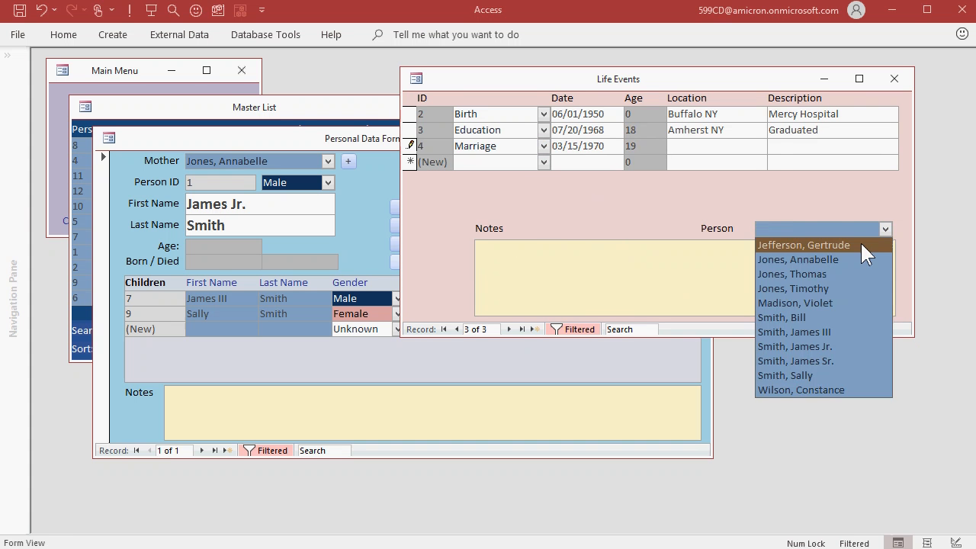
pyautogui.click(804, 245)
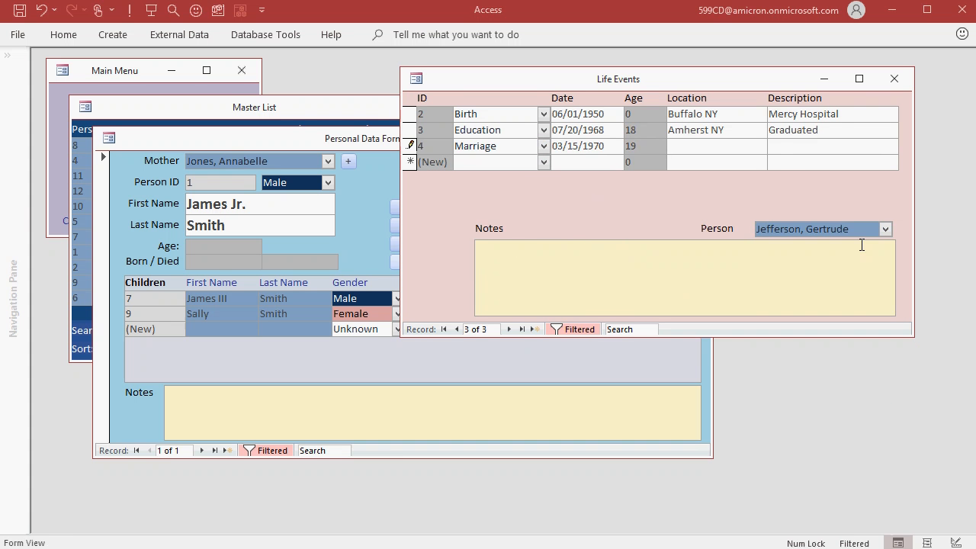
pyautogui.write('First wife, mother of James III')
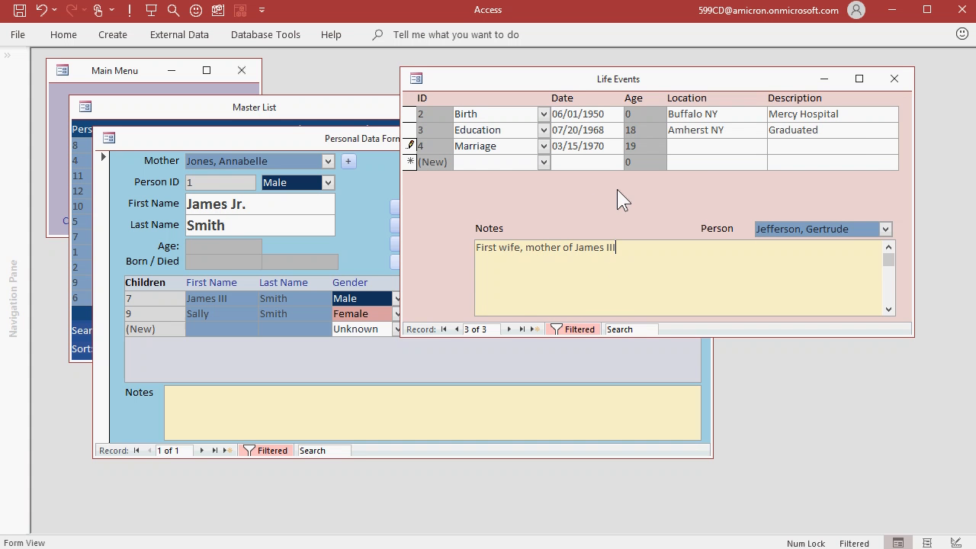
# Step: Add a 07/12/1980 Divorce and a 02/01/1982 second Marriage with its spouse
pyautogui.click(543, 161)
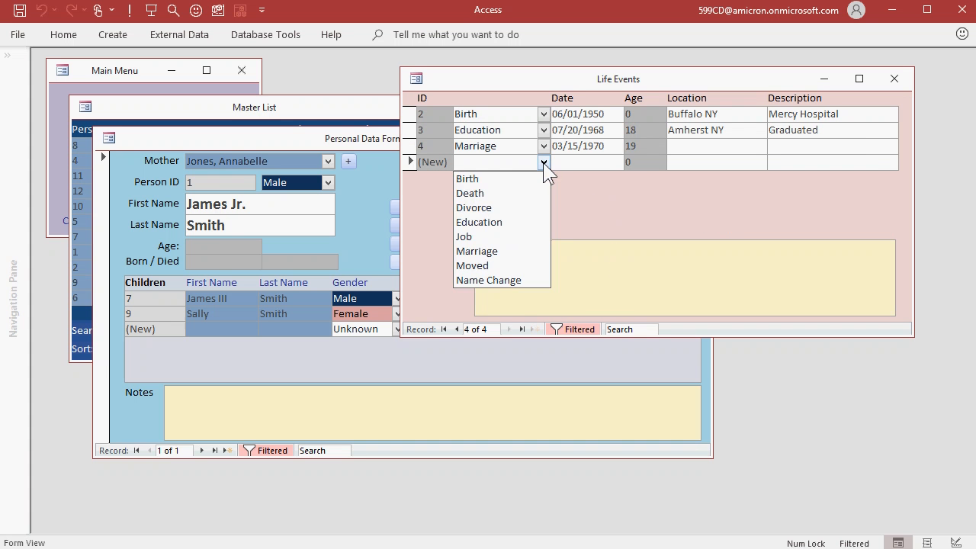
pyautogui.click(474, 207)
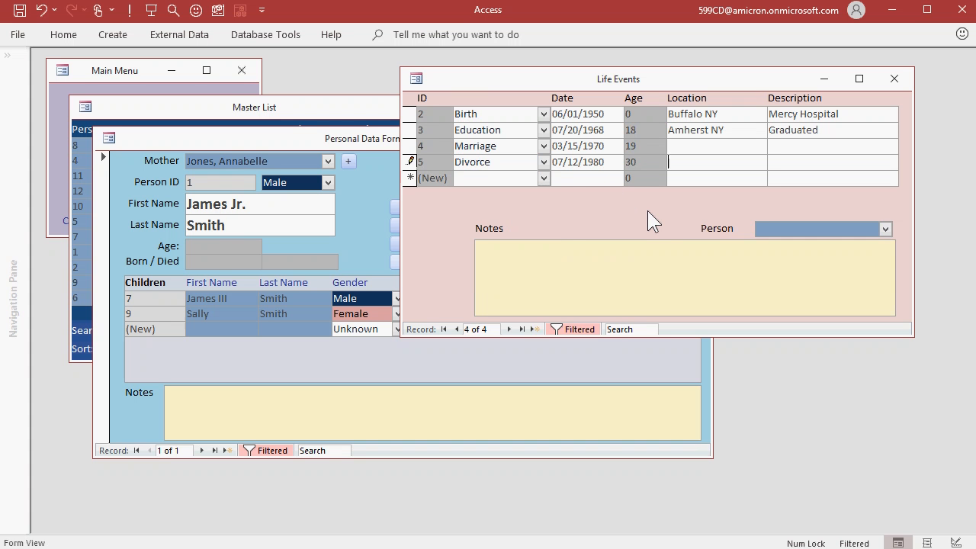
pyautogui.click(543, 178)
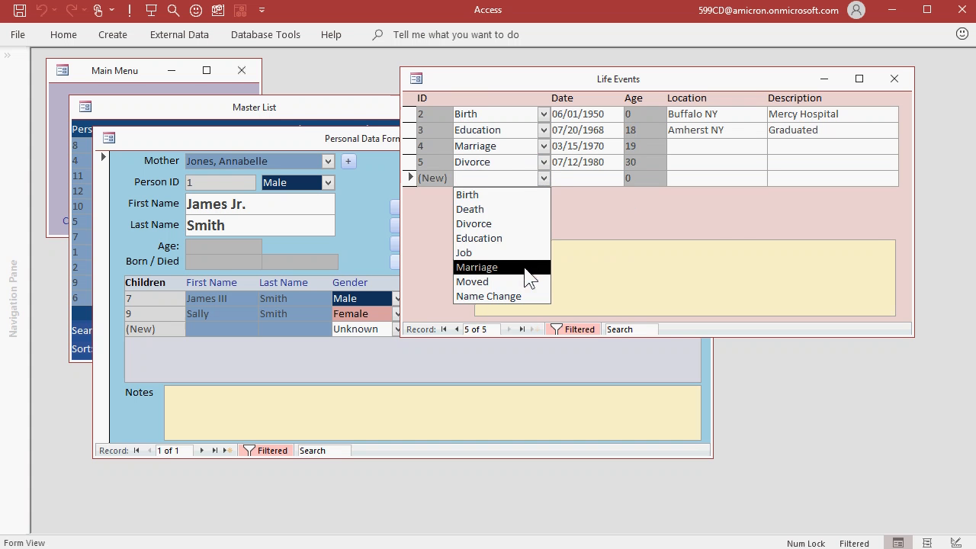
pyautogui.click(476, 267)
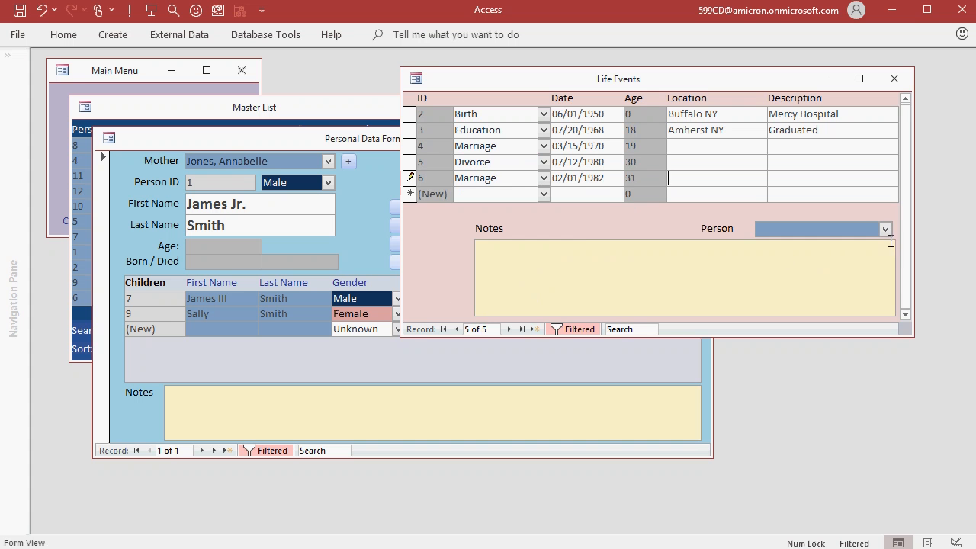
pyautogui.click(882, 229)
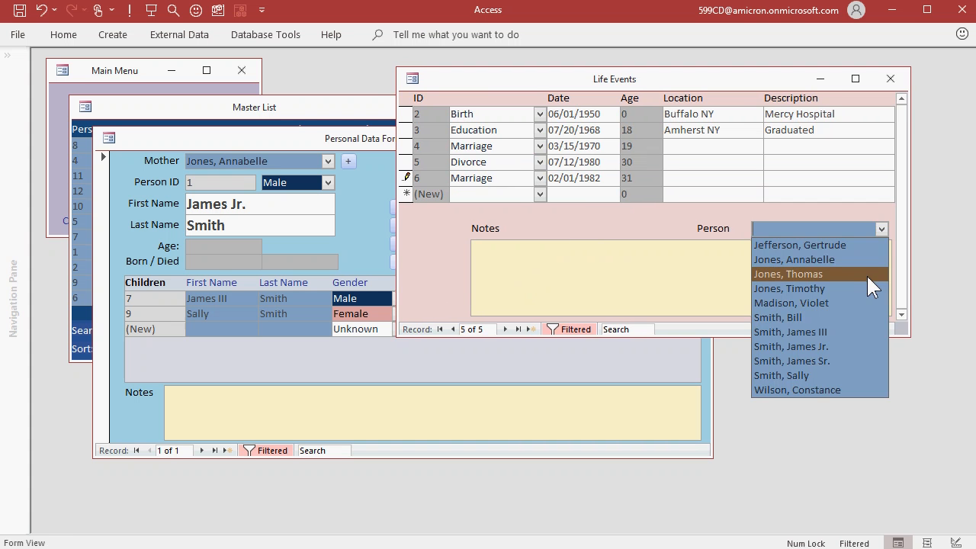
pyautogui.click(791, 303)
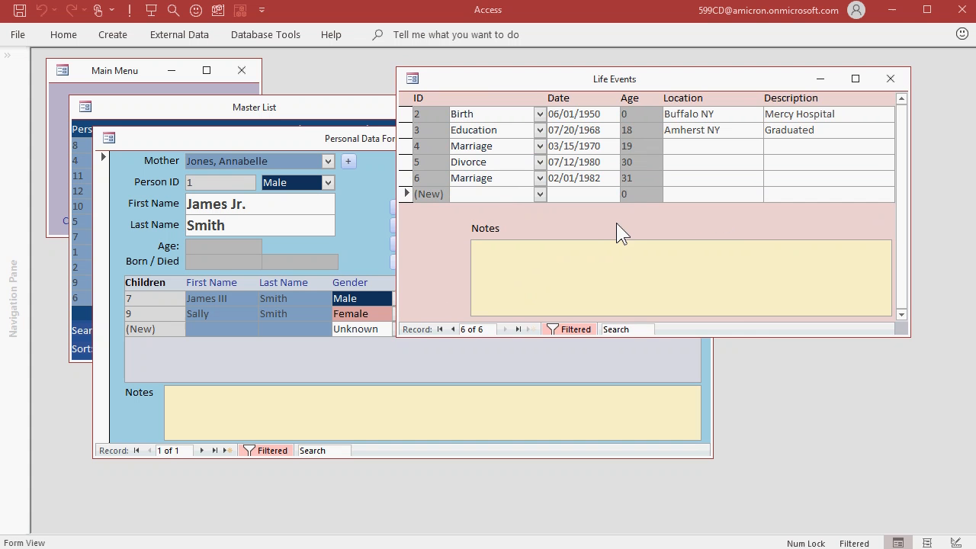
# Step: Add a Death event dated 6/6/2019 to James Jr.'s life events and close them
pyautogui.click(890, 78)
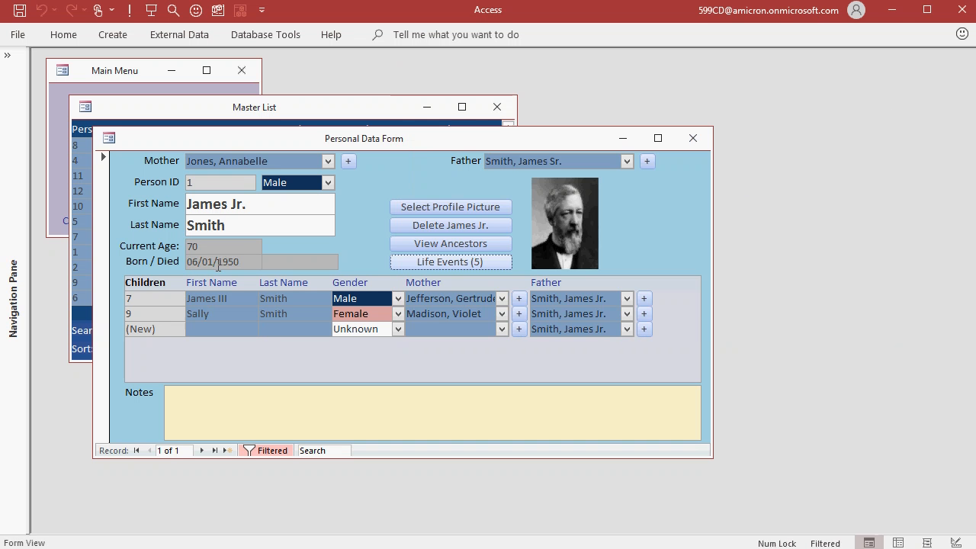
pyautogui.moveTo(145, 265)
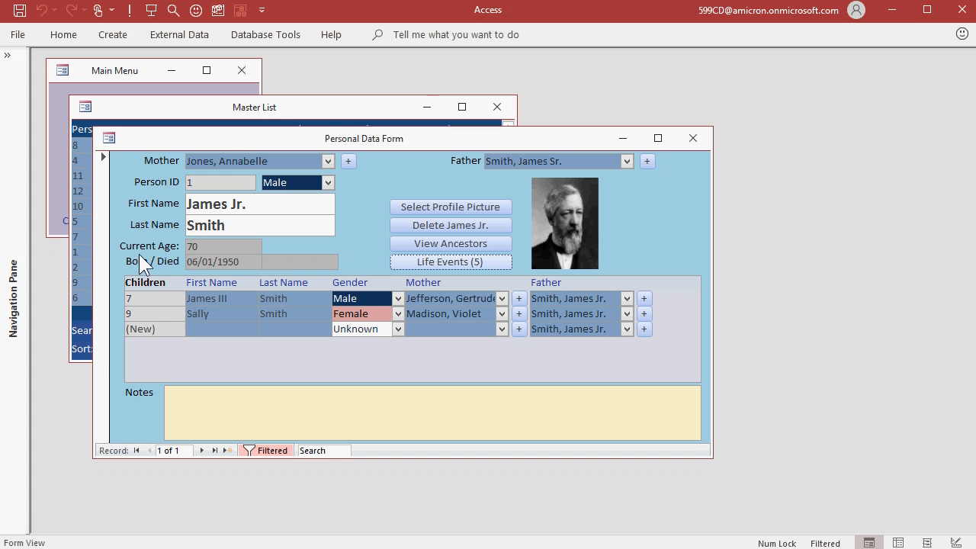
pyautogui.moveTo(187, 264)
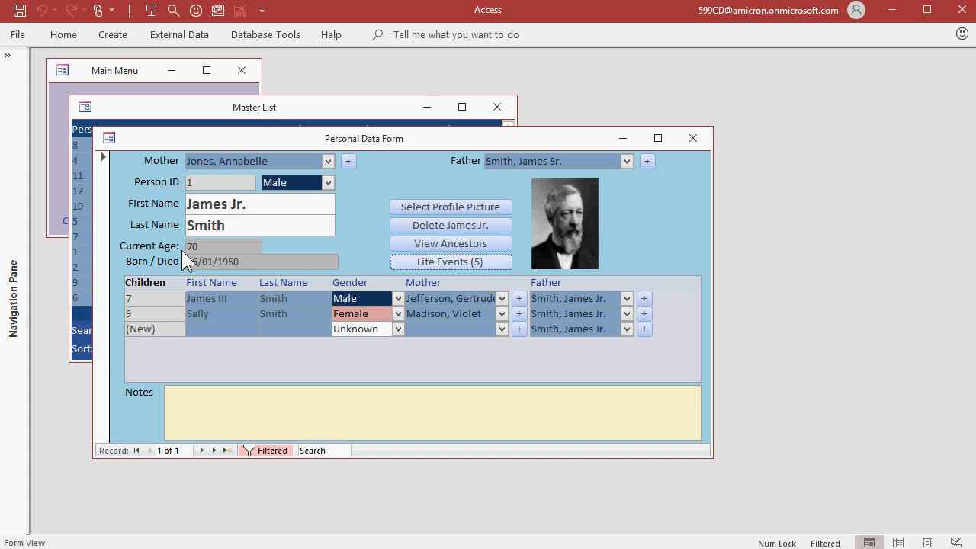
pyautogui.moveTo(360, 265)
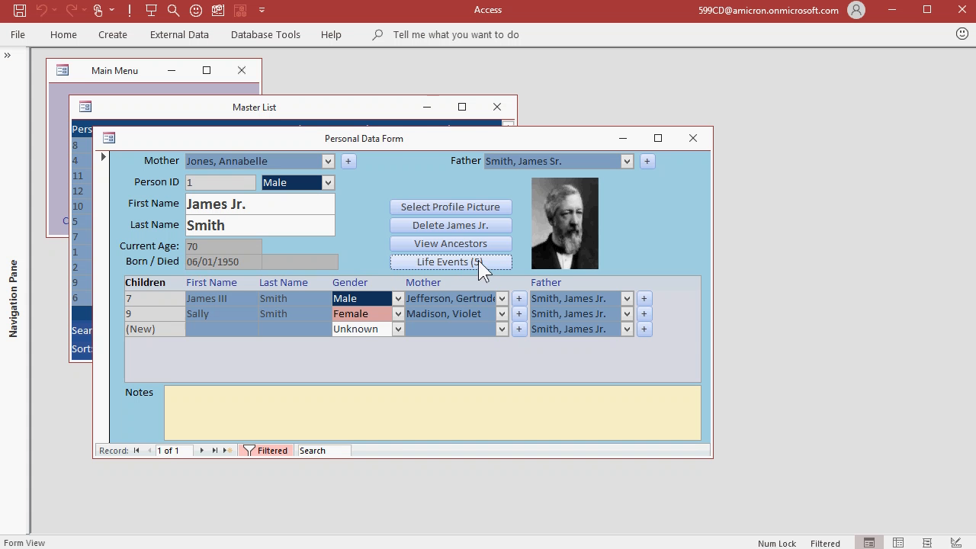
pyautogui.click(450, 262)
pyautogui.write('Death')
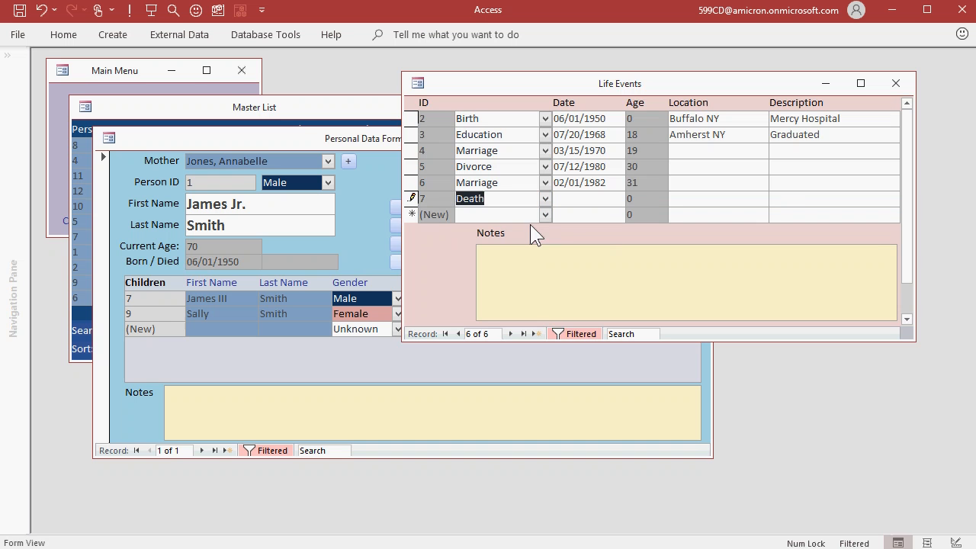
pyautogui.write('6/6/2019')
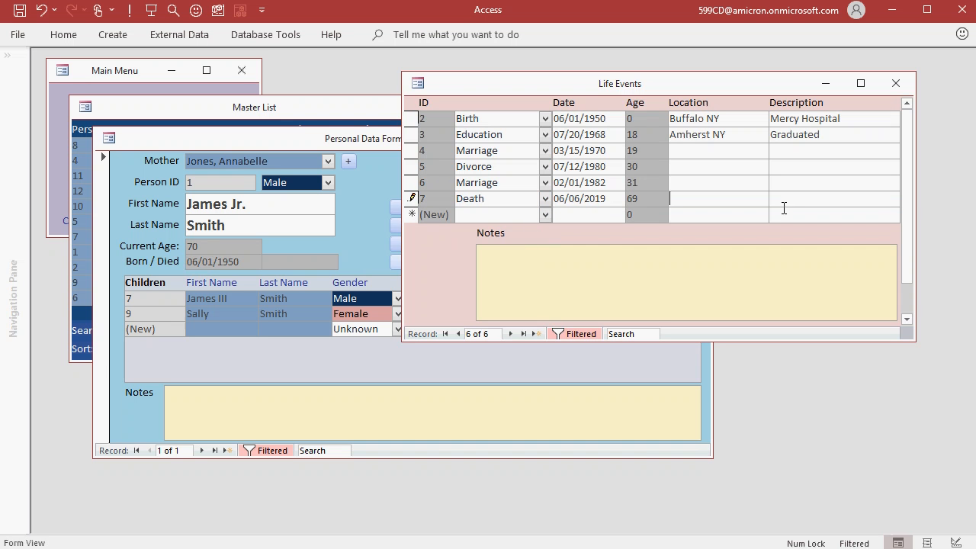
pyautogui.click(896, 83)
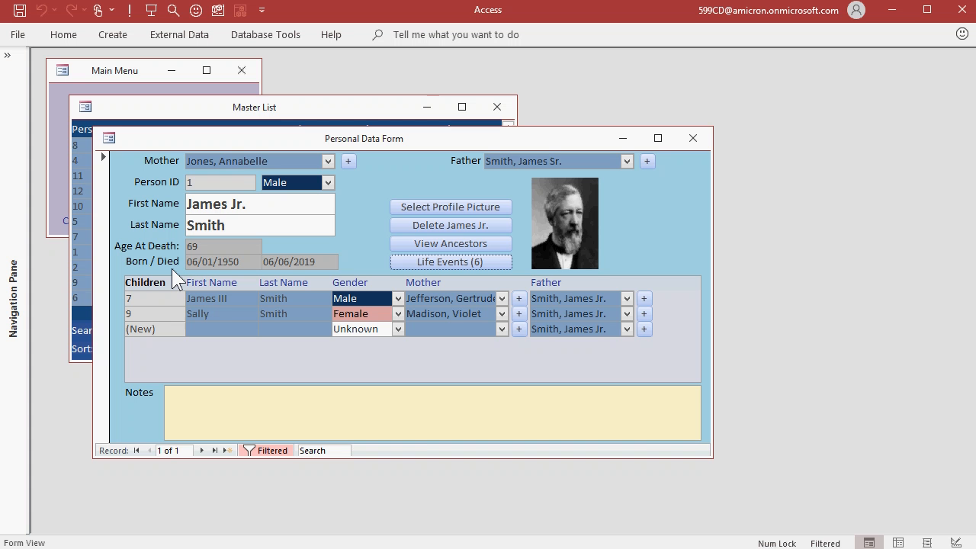
pyautogui.moveTo(543, 181)
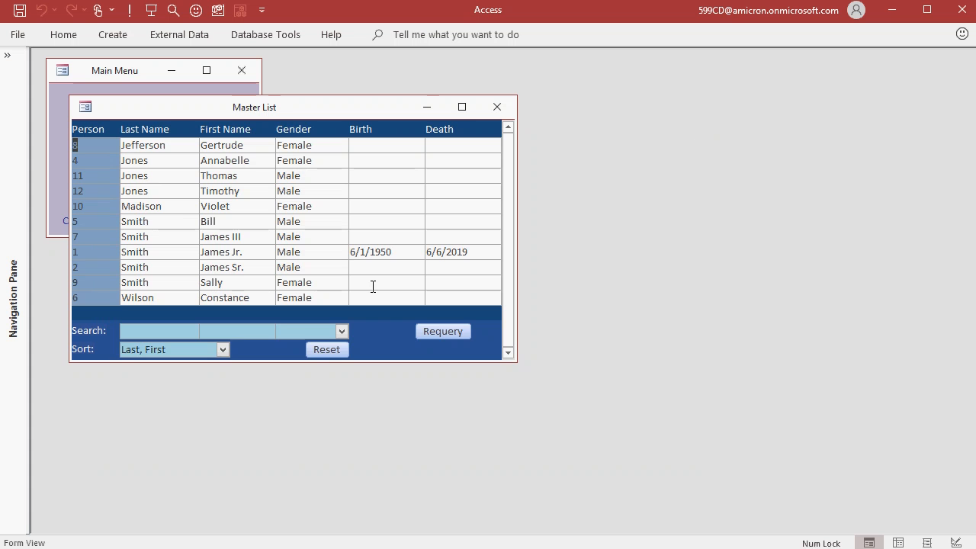
# Step: Open James III's personal data form from the master list
pyautogui.click(91, 251)
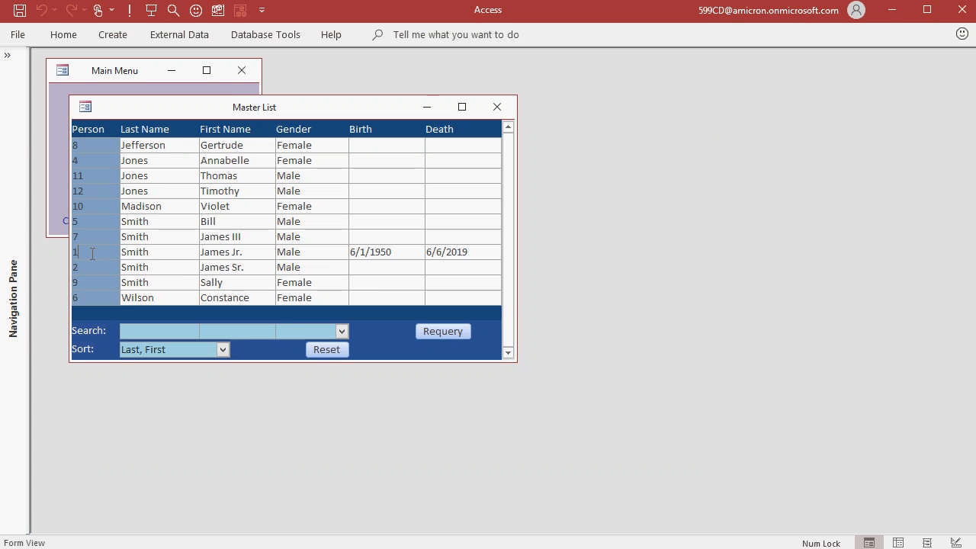
pyautogui.doubleClick(91, 252)
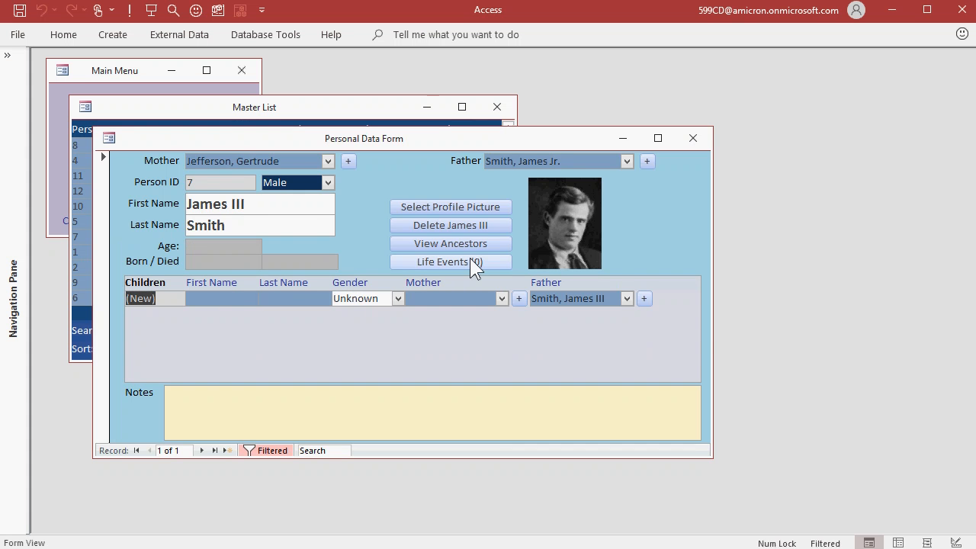
pyautogui.click(443, 261)
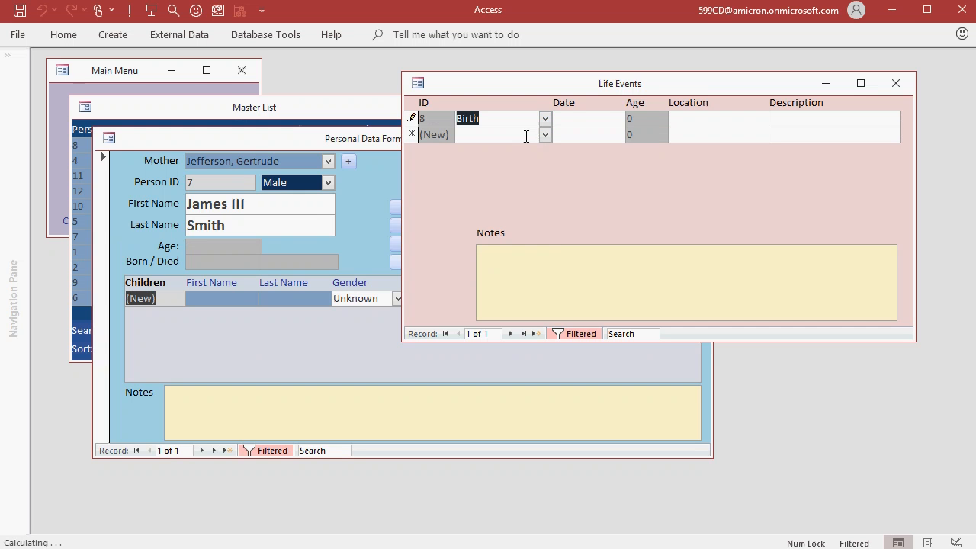
pyautogui.write('10/02/1972')
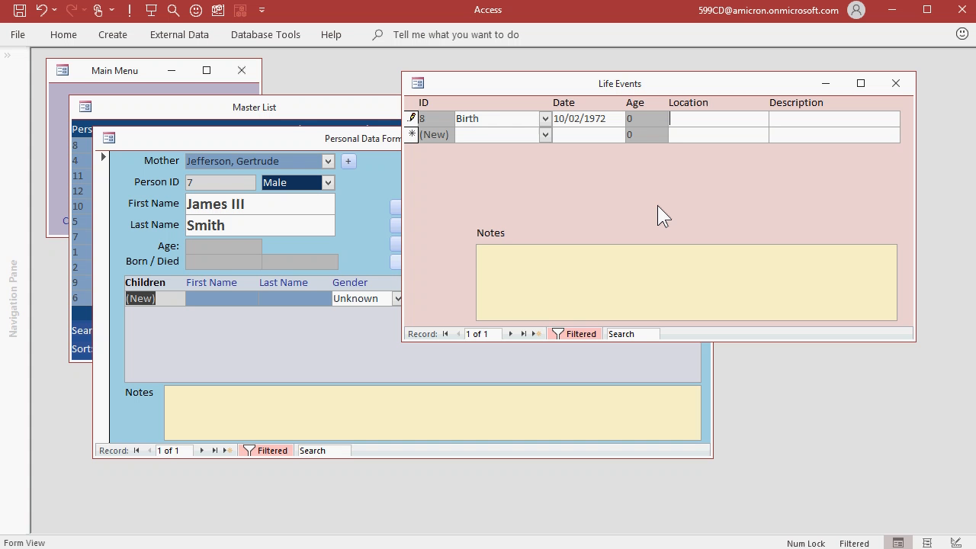
pyautogui.click(546, 135)
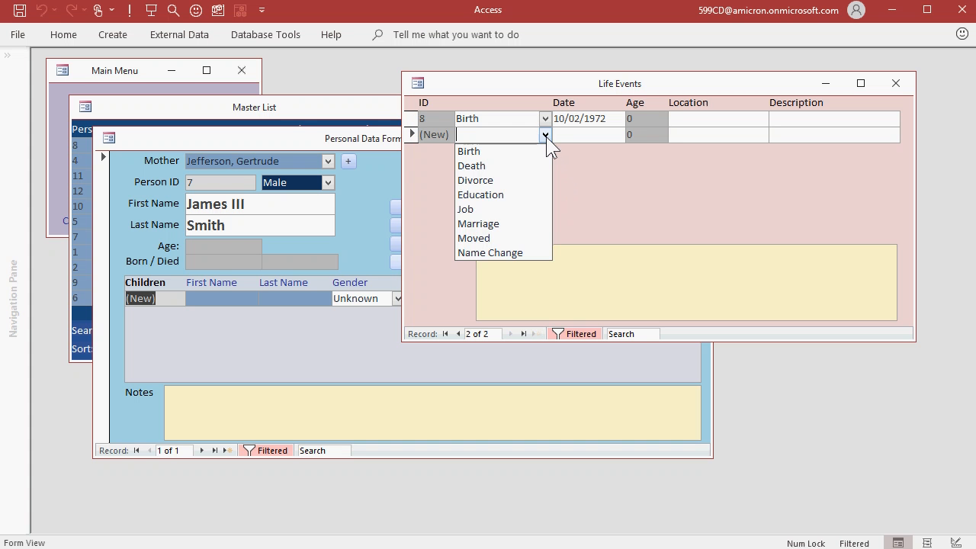
pyautogui.click(465, 209)
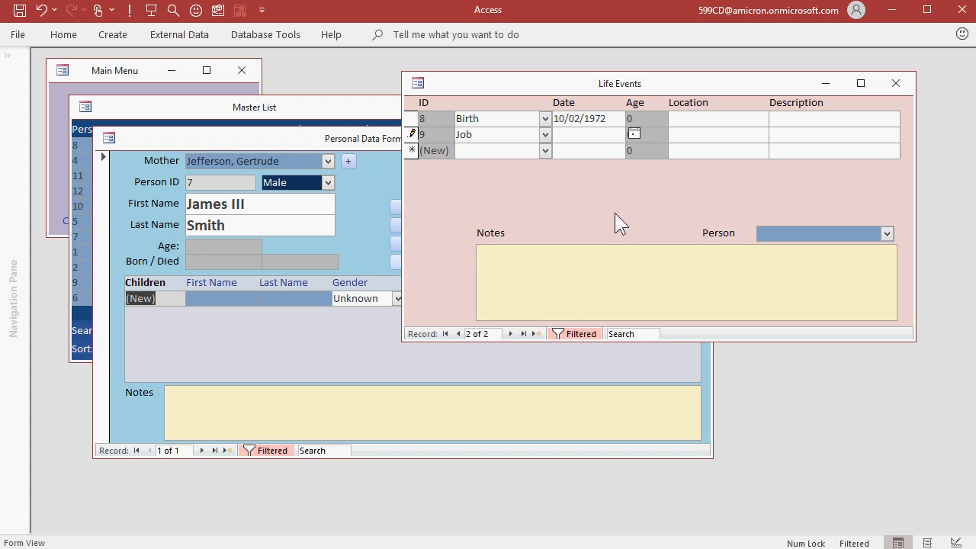
pyautogui.write('11/1/1990')
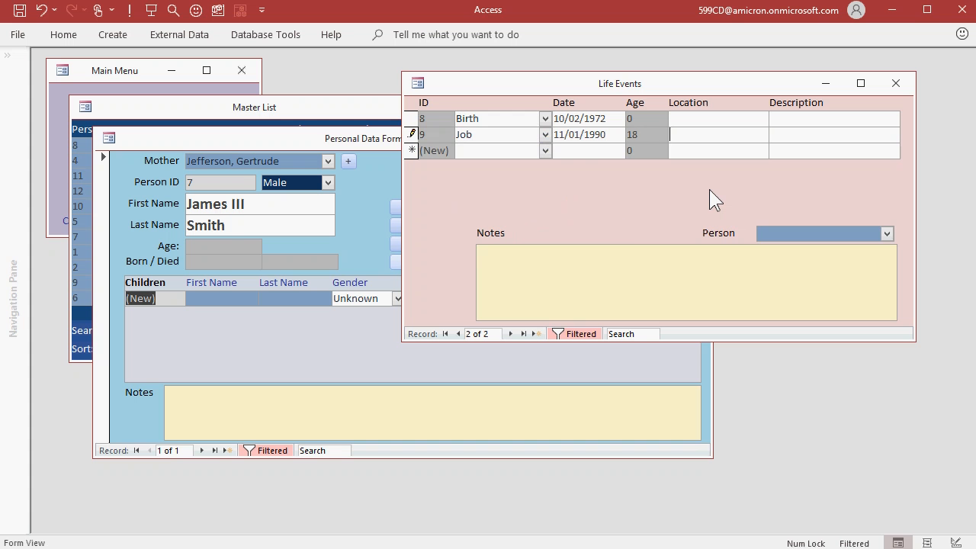
pyautogui.write('Hamburg NY')
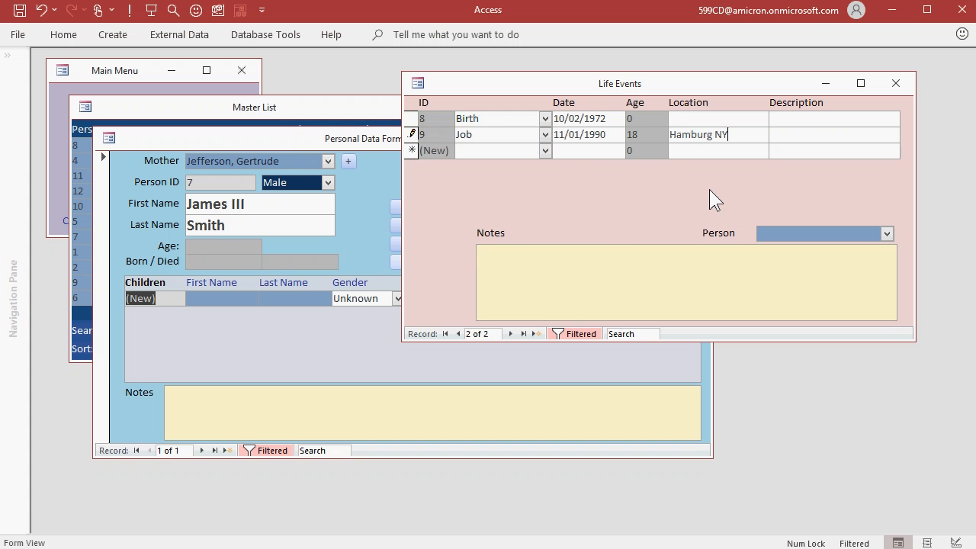
pyautogui.write('Ford Motor Co.')
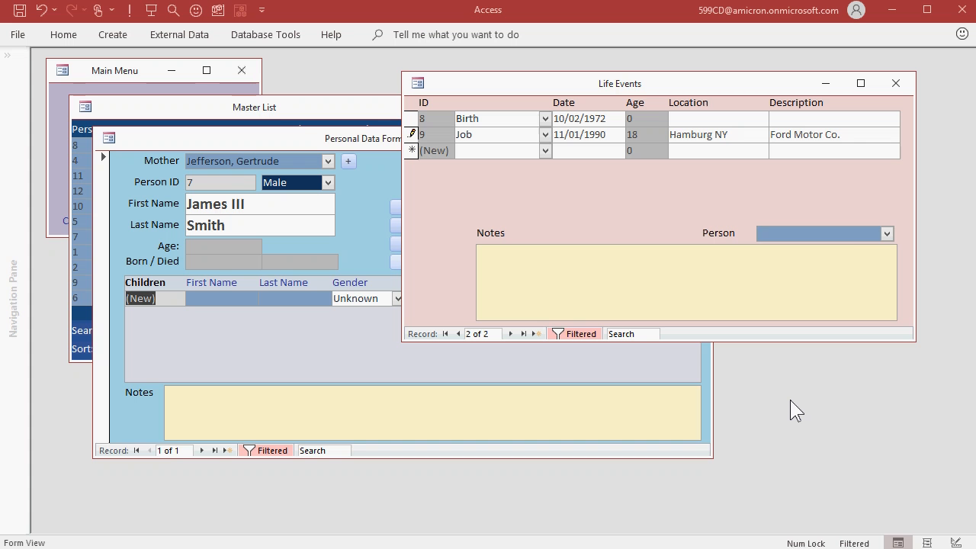
pyautogui.moveTo(851, 254)
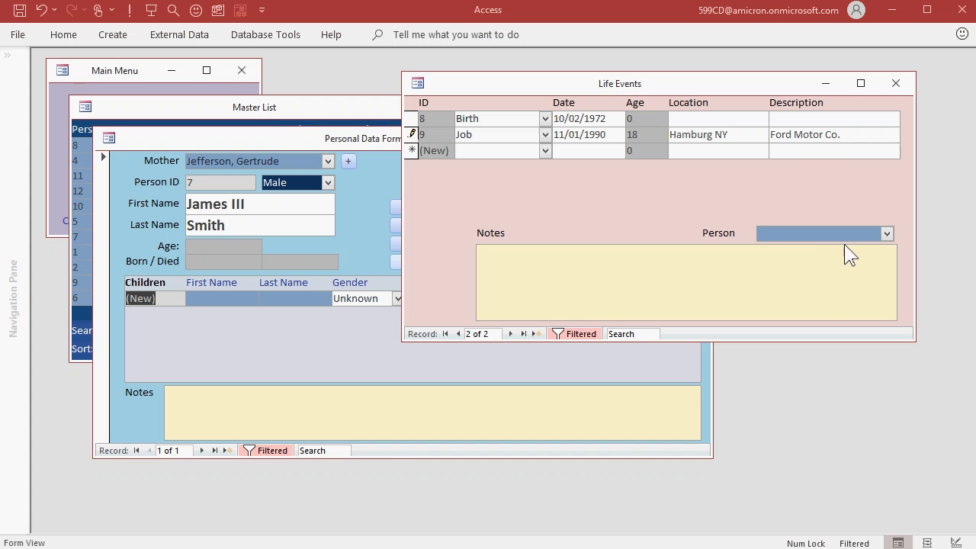
pyautogui.moveTo(837, 253)
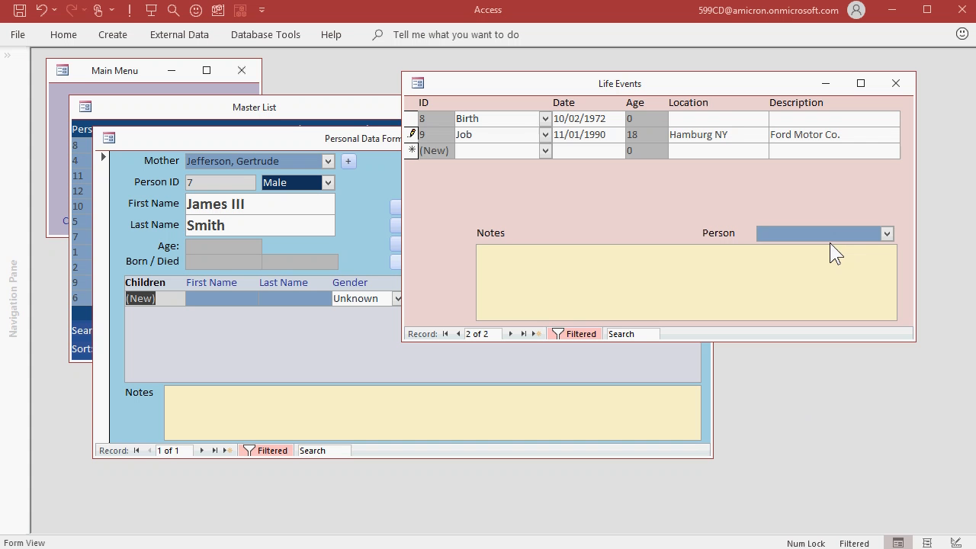
pyautogui.moveTo(895, 83)
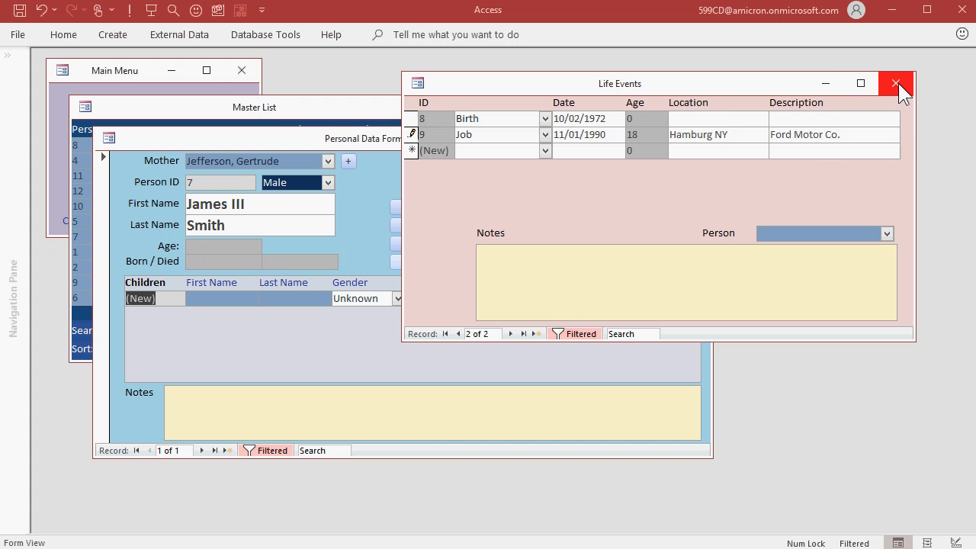
pyautogui.click(895, 83)
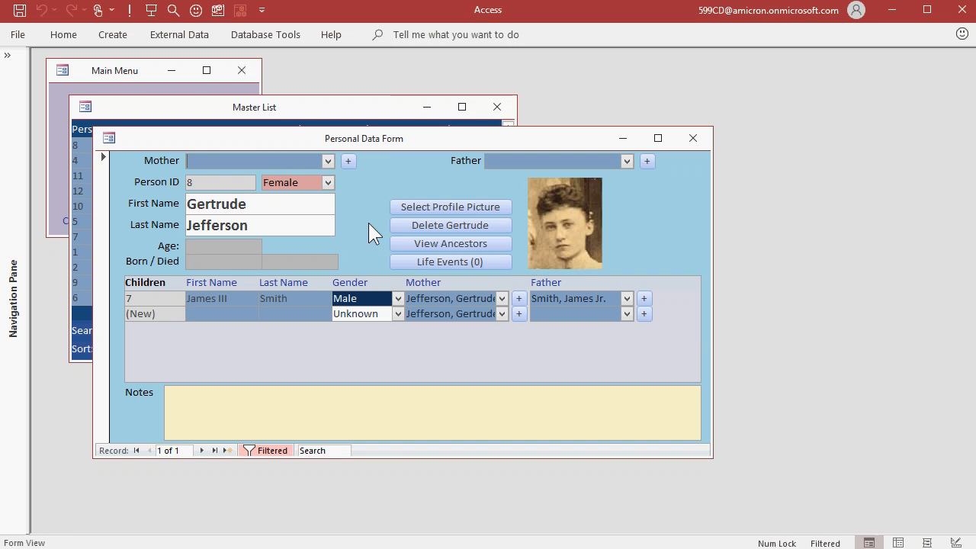
pyautogui.click(450, 261)
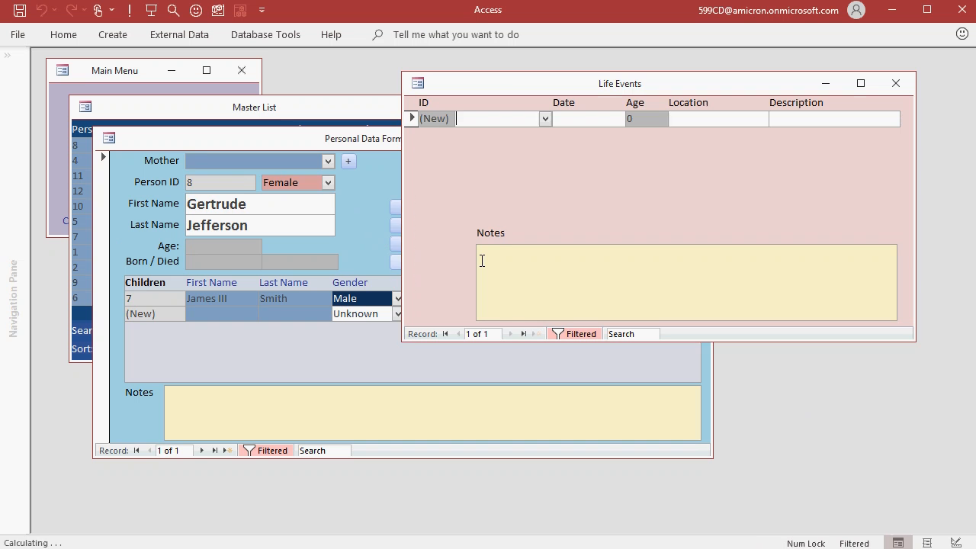
pyautogui.click(545, 119)
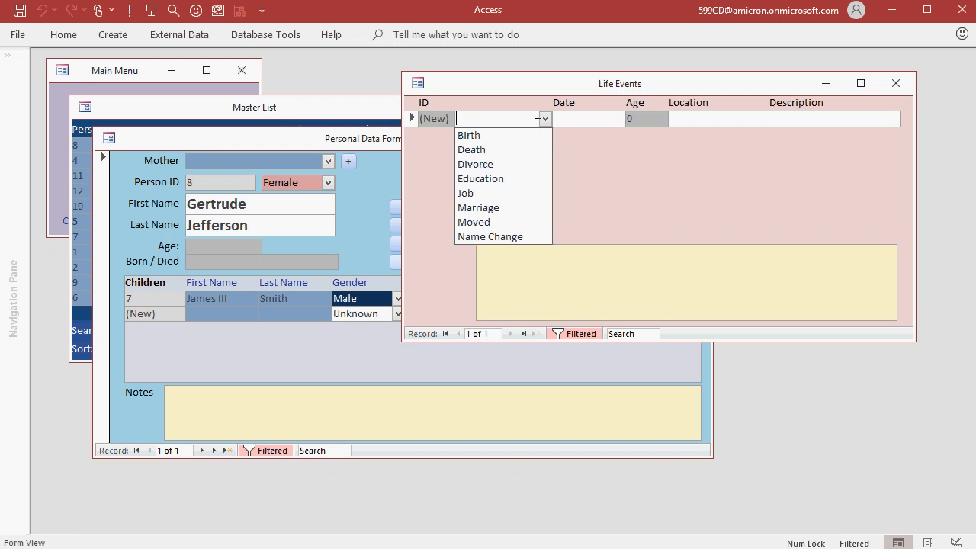
pyautogui.click(468, 135)
pyautogui.write('05/01/1950')
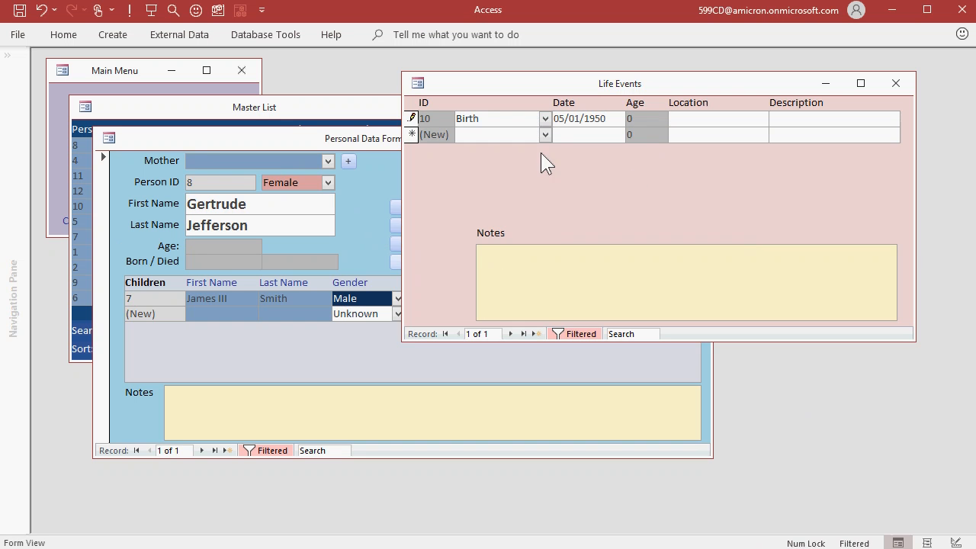
pyautogui.click(523, 334)
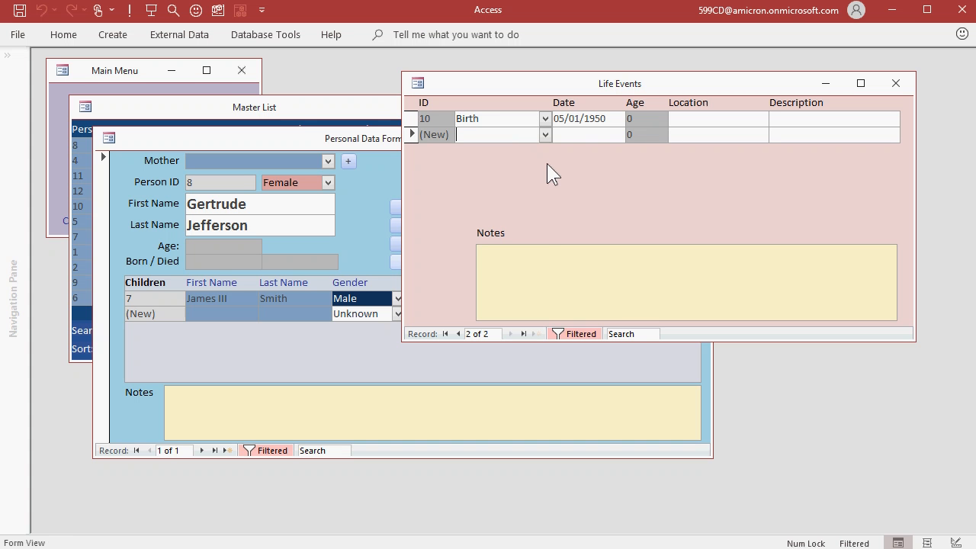
pyautogui.click(544, 134)
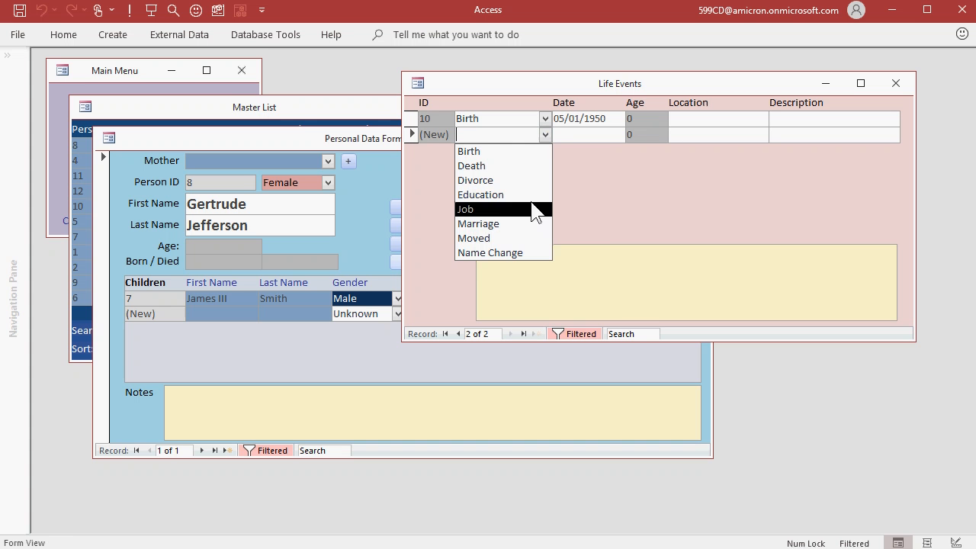
pyautogui.click(478, 224)
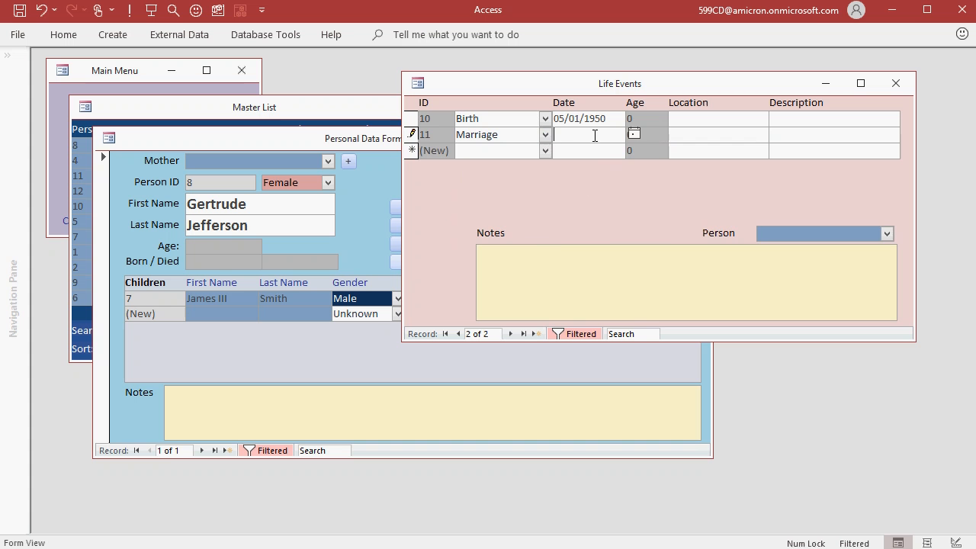
pyautogui.write('03/15/1970')
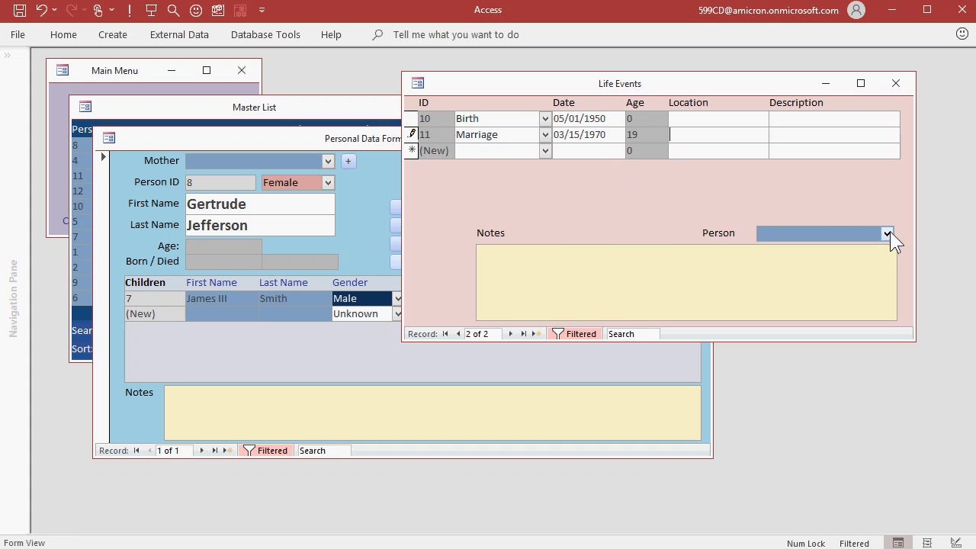
pyautogui.click(824, 234)
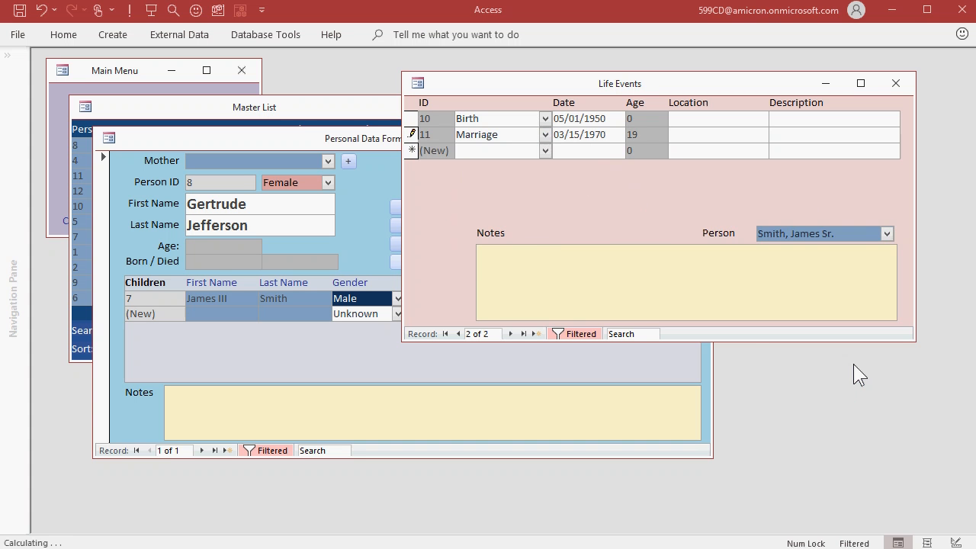
pyautogui.click(796, 234)
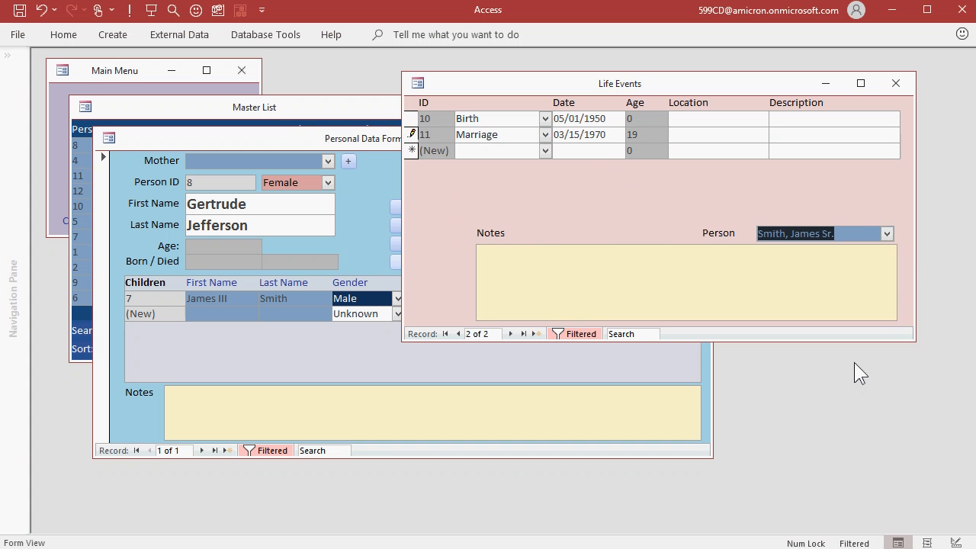
pyautogui.moveTo(908, 255)
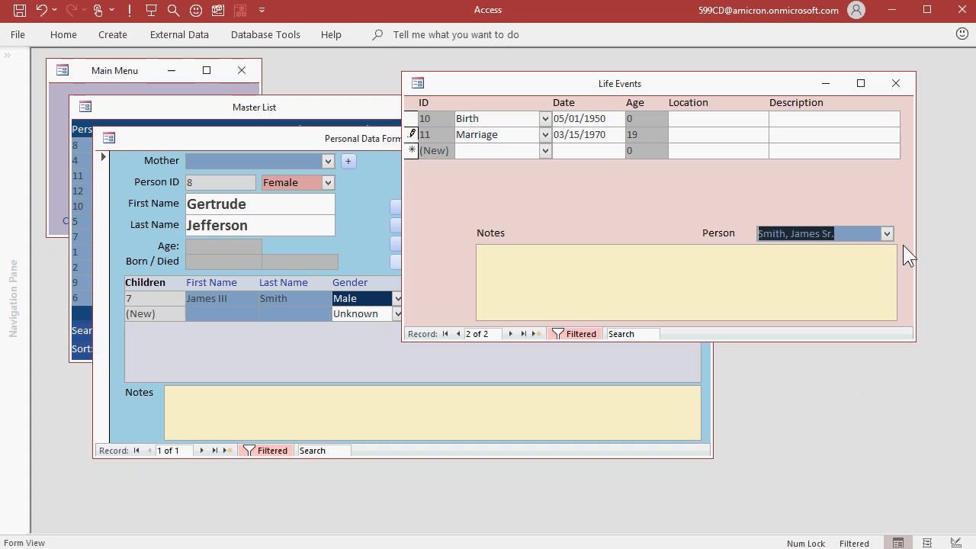
# Step: Add a Name Change event with description Smith and close Life Events
pyautogui.click(544, 150)
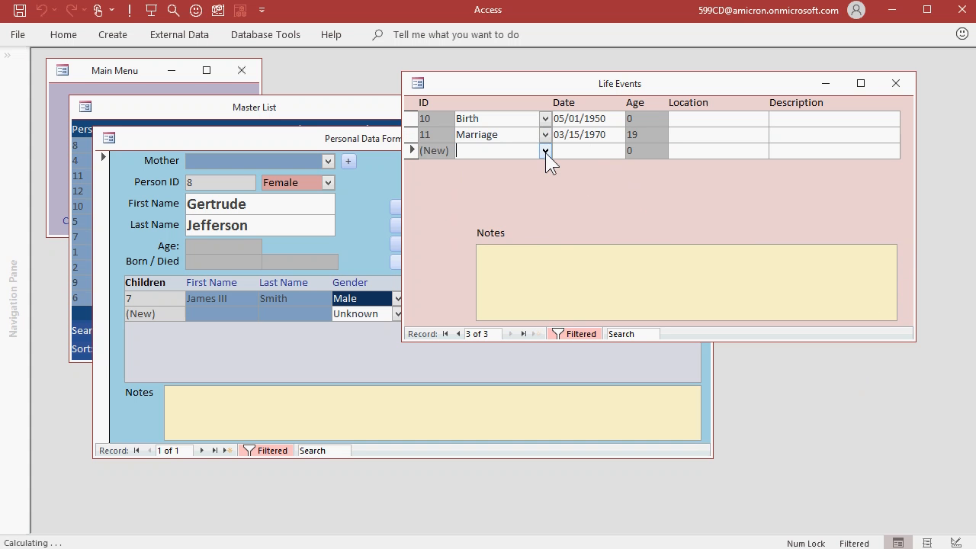
pyautogui.click(545, 151)
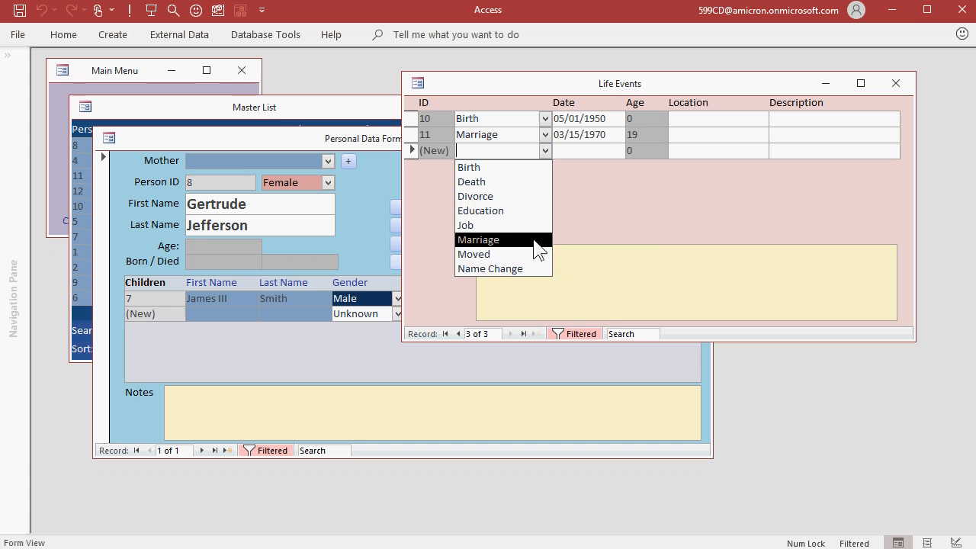
pyautogui.click(490, 268)
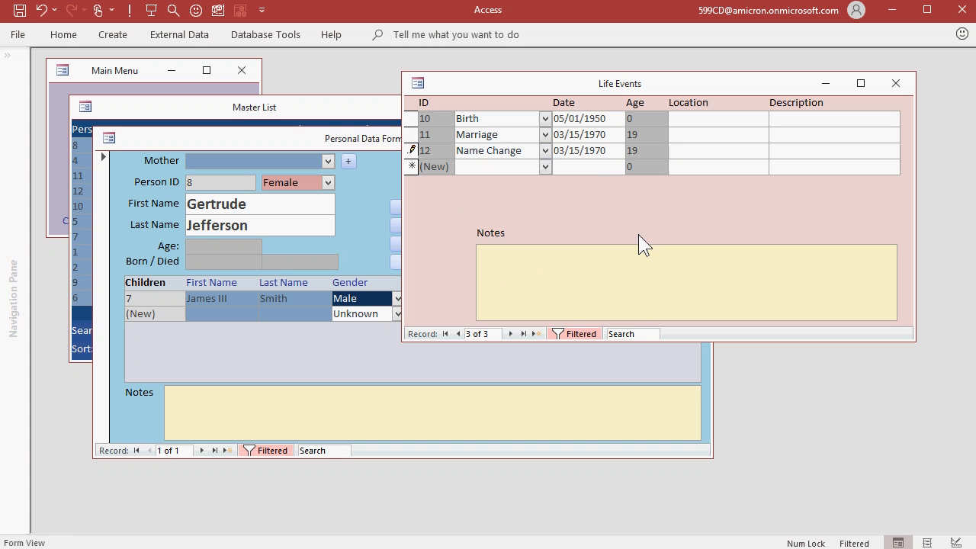
pyautogui.moveTo(666, 212)
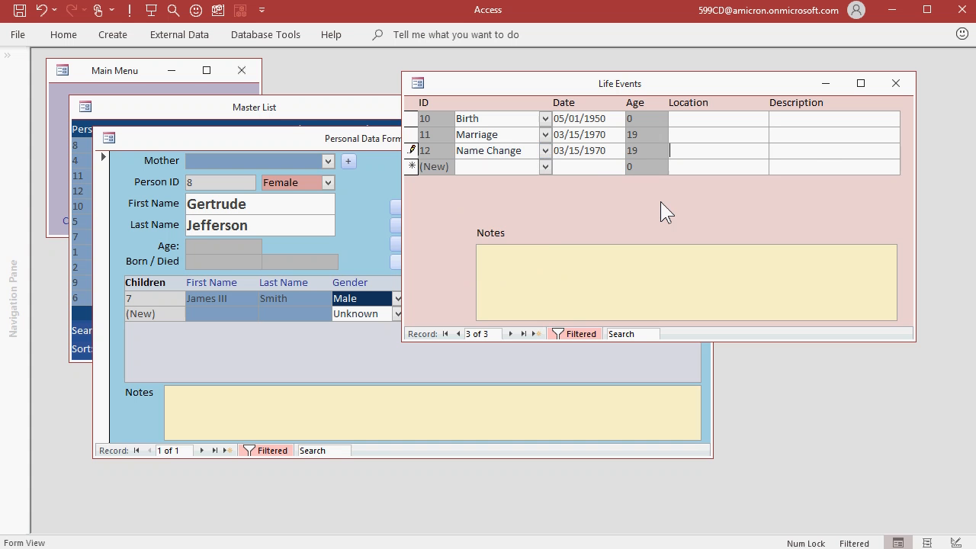
pyautogui.moveTo(828, 217)
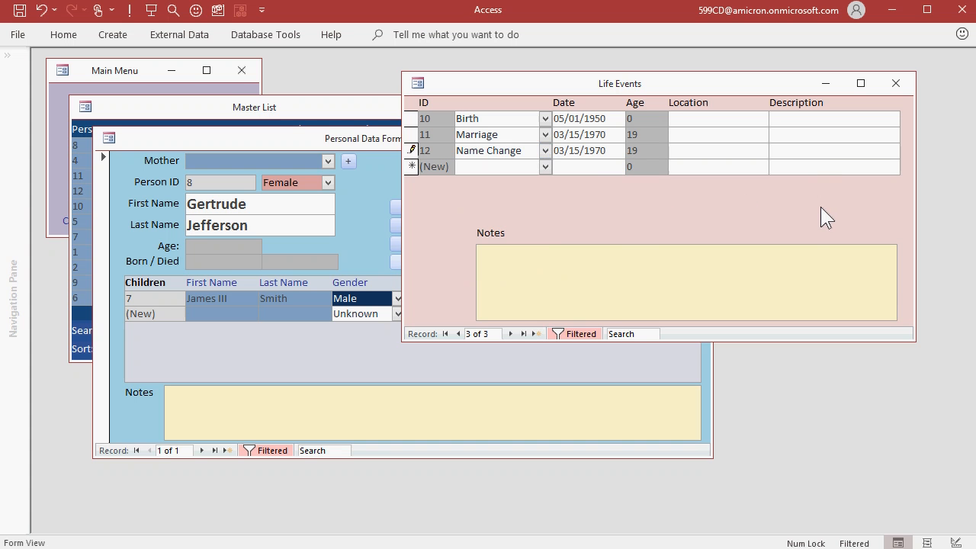
pyautogui.write('Smith')
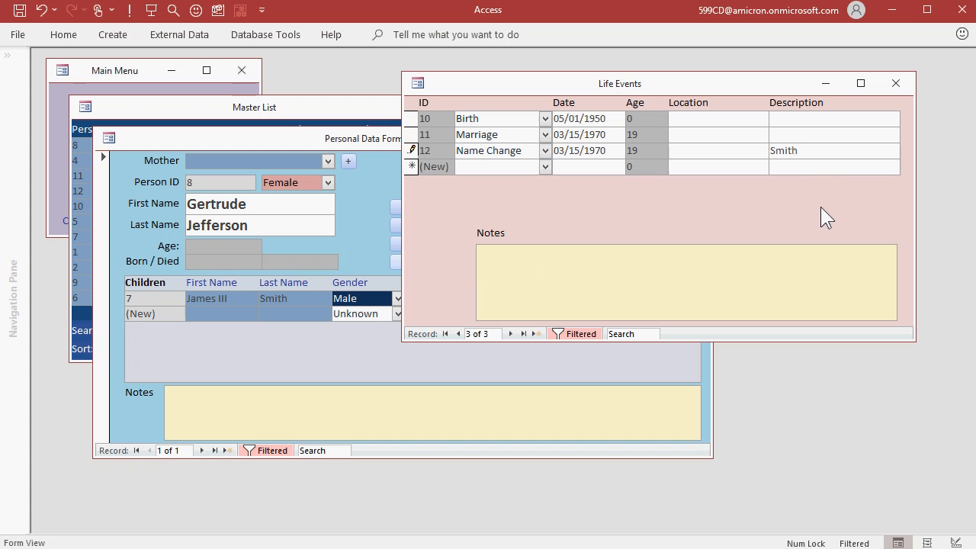
pyautogui.moveTo(678, 221)
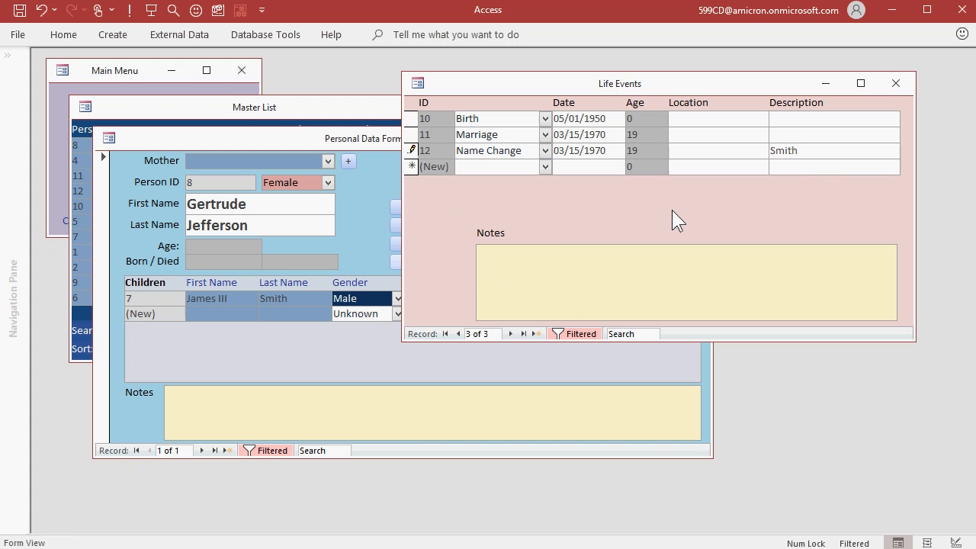
pyautogui.click(895, 83)
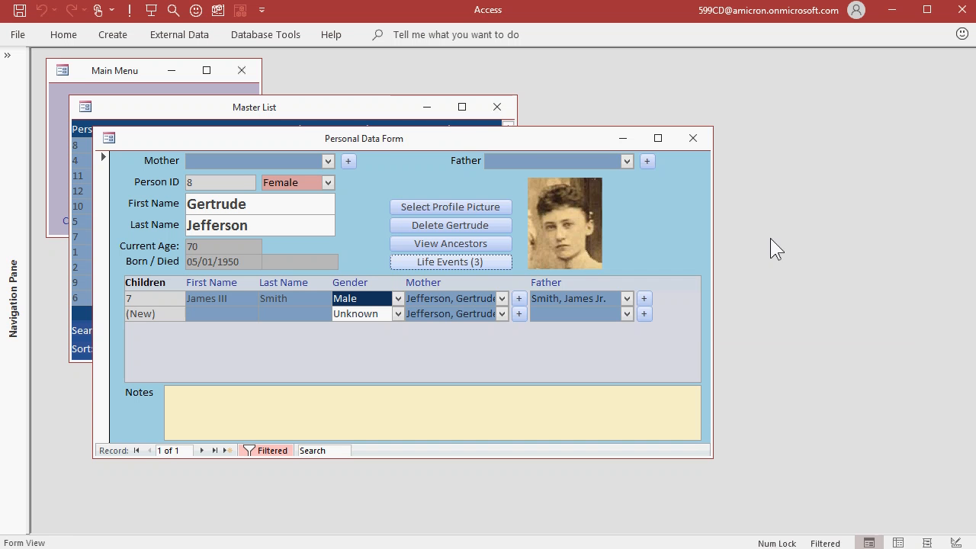
pyautogui.moveTo(477, 276)
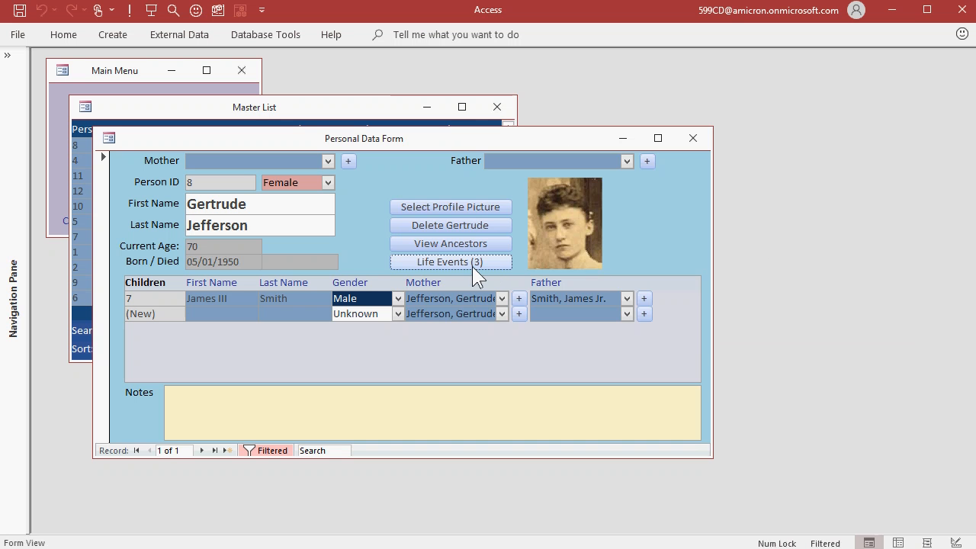
pyautogui.moveTo(454, 246)
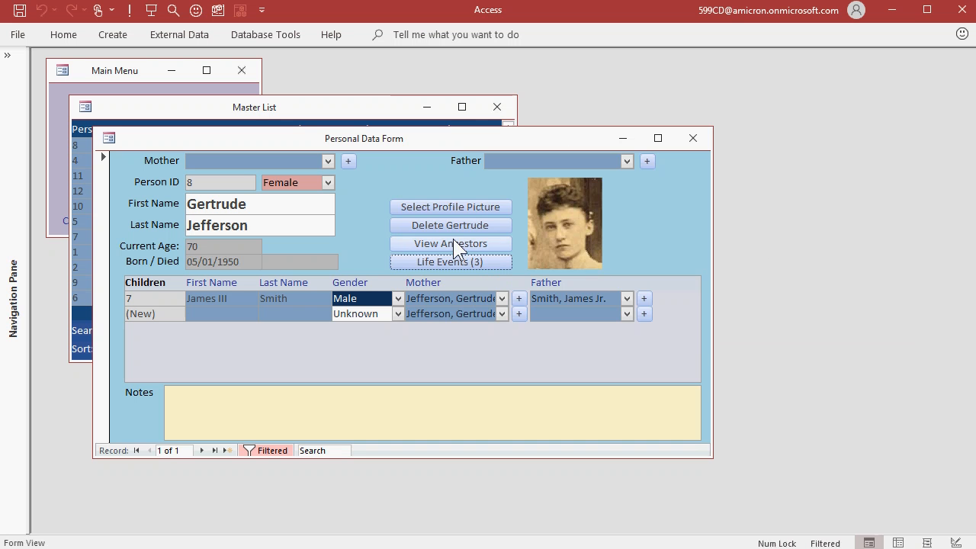
# Step: Try deleting Gertrude, dismiss the Children Found refusal, and open James III's record
pyautogui.click(450, 224)
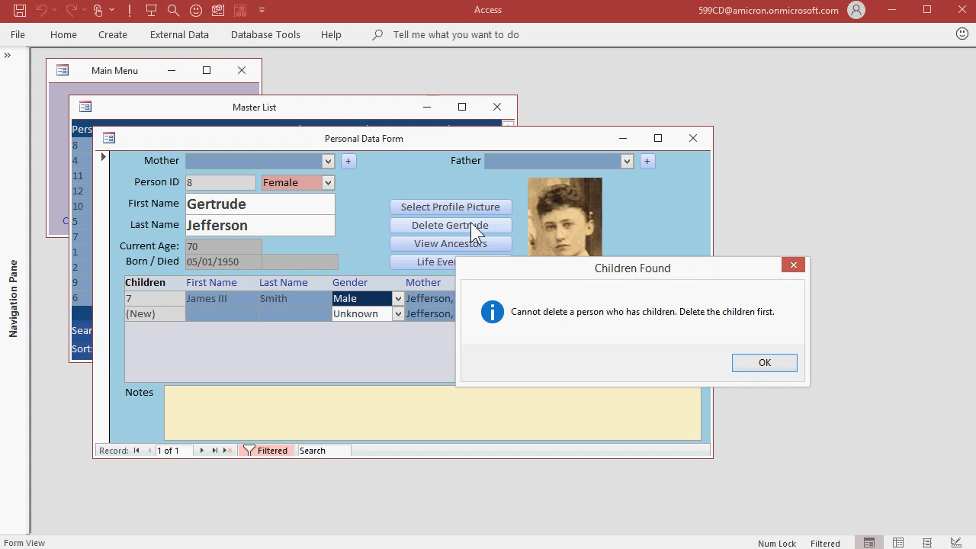
pyautogui.moveTo(289, 316)
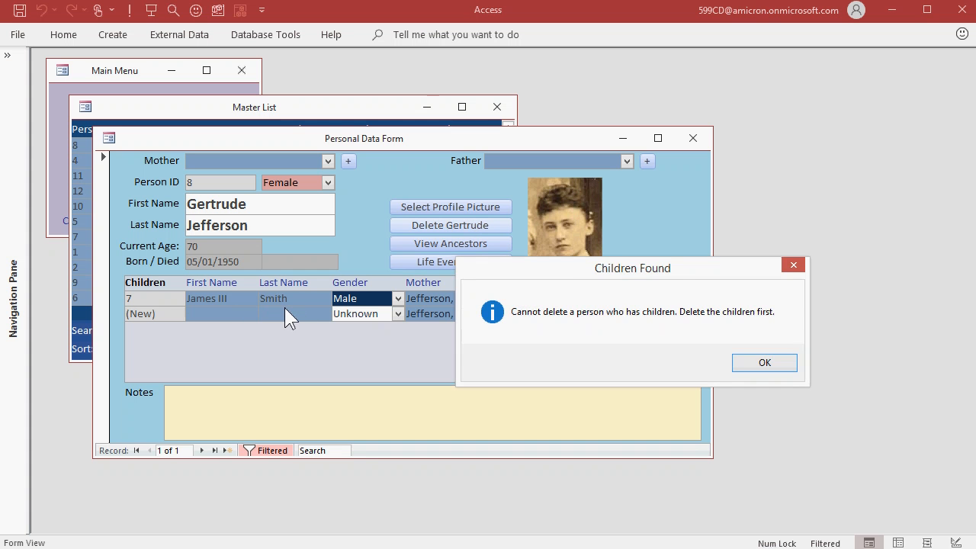
pyautogui.moveTo(679, 364)
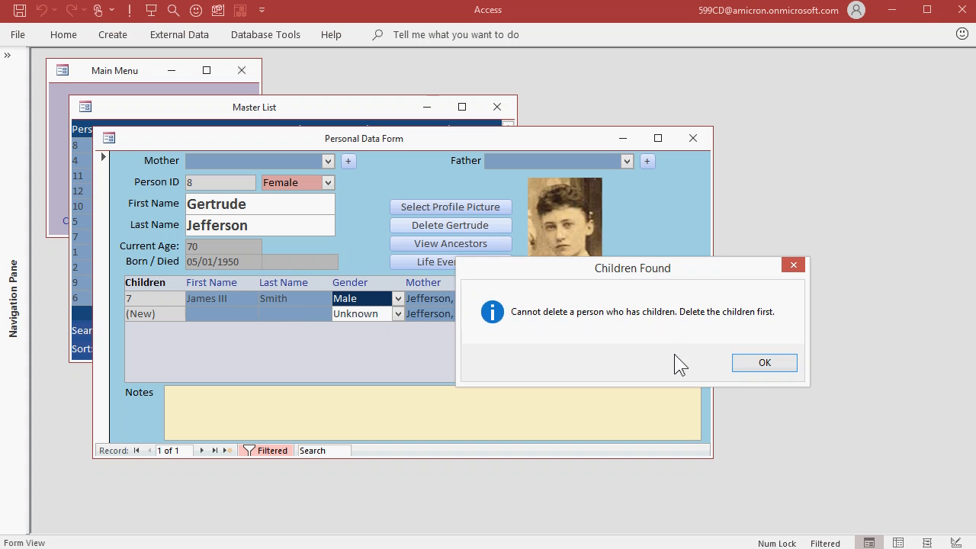
pyautogui.click(764, 362)
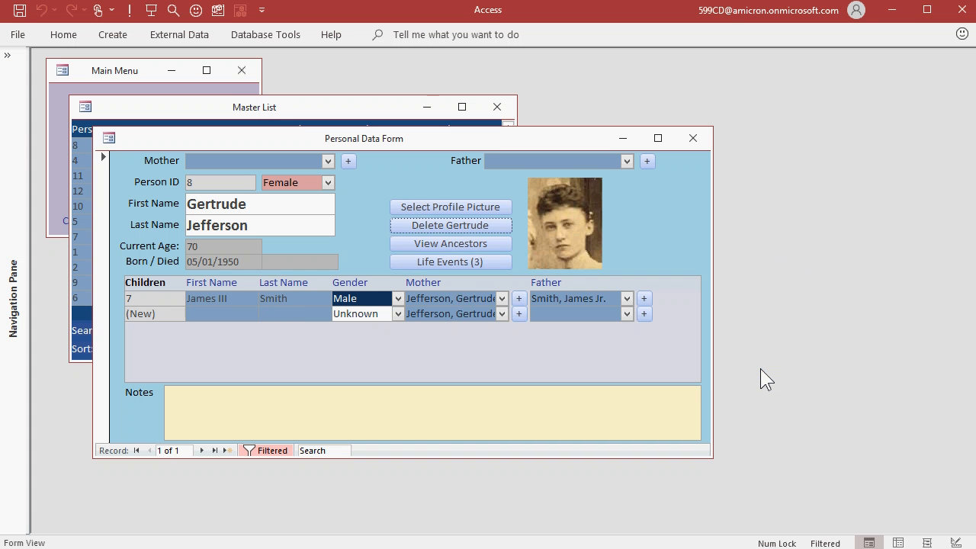
pyautogui.click(206, 298)
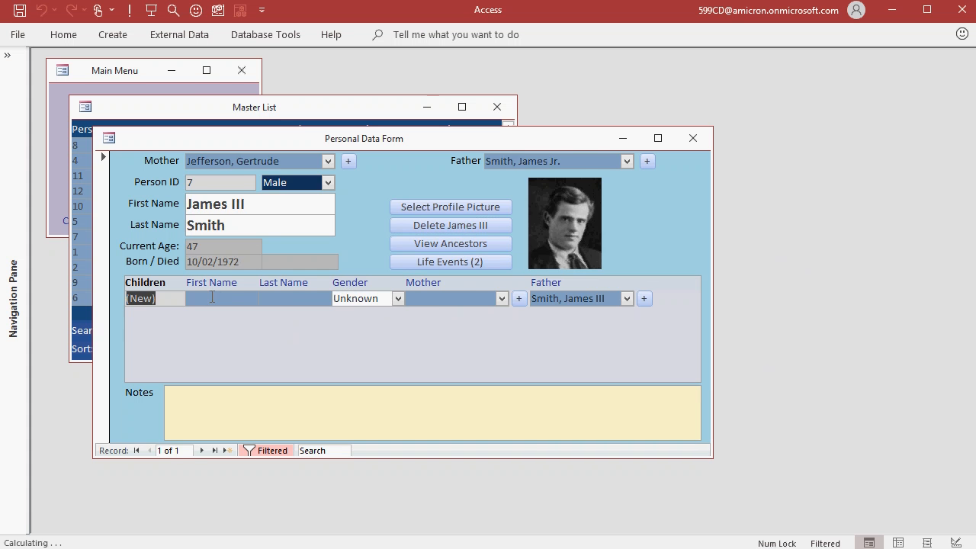
# Step: Press Delete James III to raise the 'DELETE! Are you SURE?' confirmation prompt
pyautogui.click(450, 225)
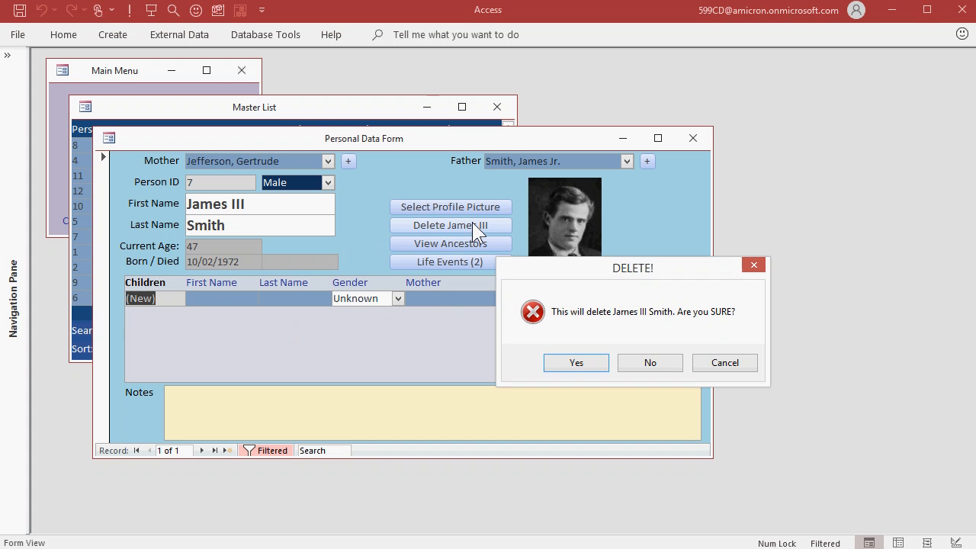
pyautogui.moveTo(727, 329)
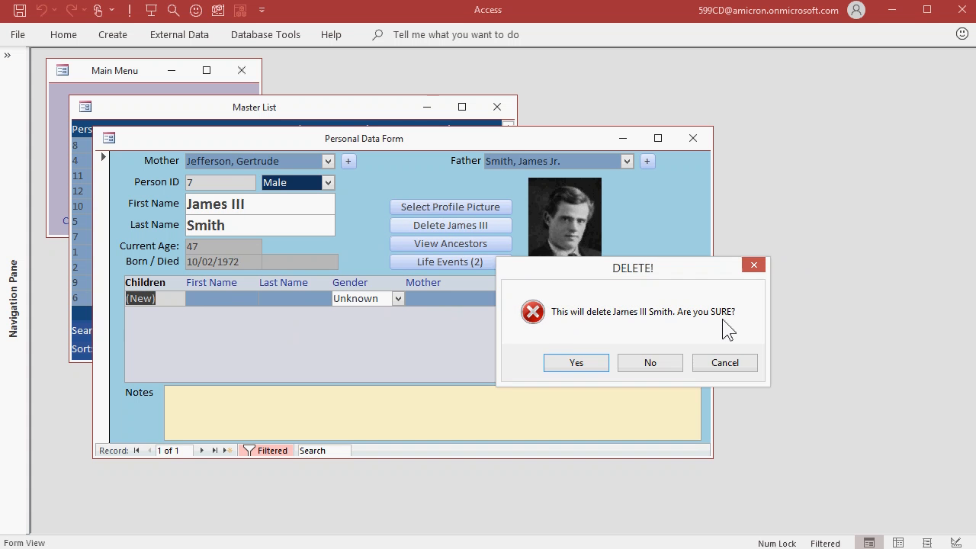